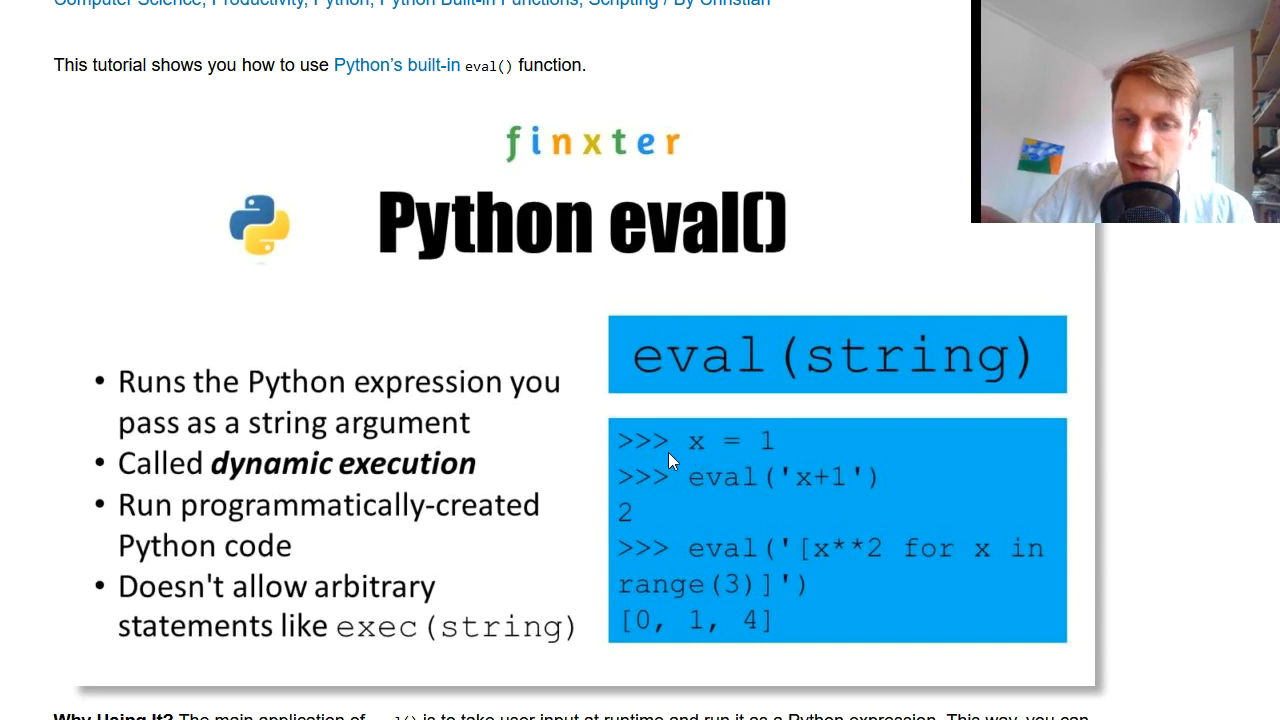
mouse_move(765, 445)
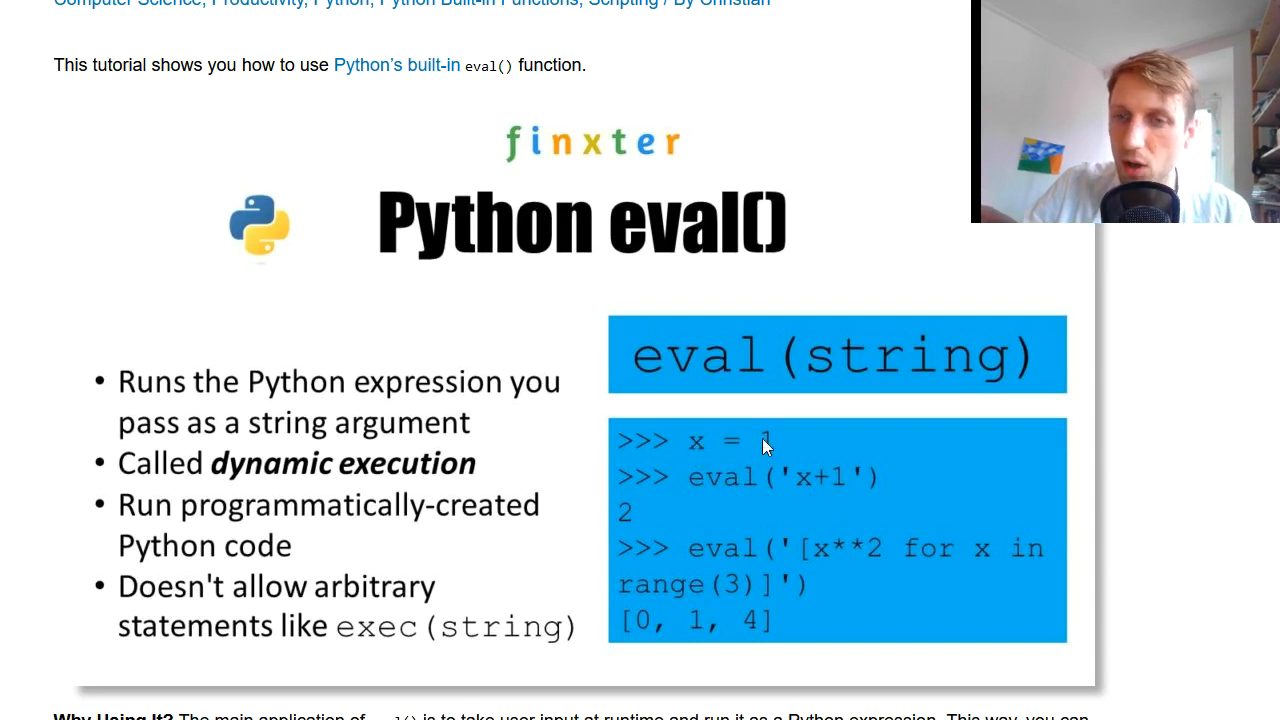
mouse_move(752, 491)
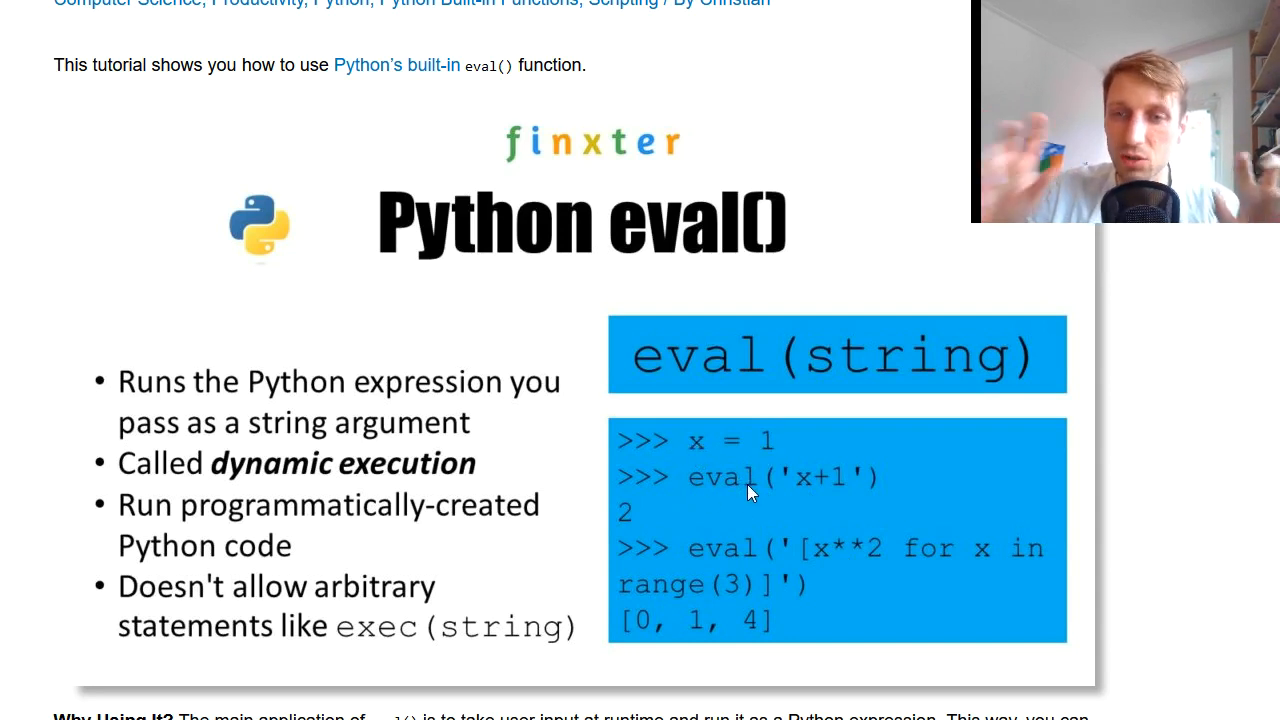
mouse_move(785, 491)
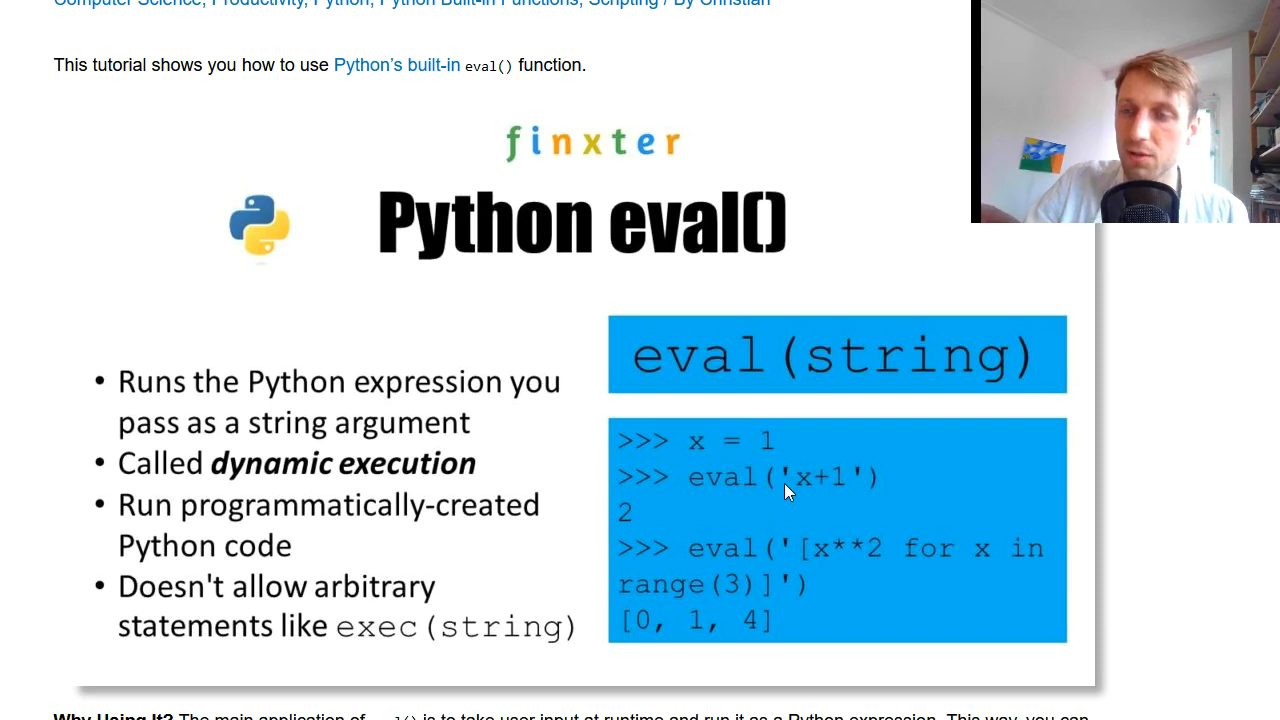
mouse_move(782, 552)
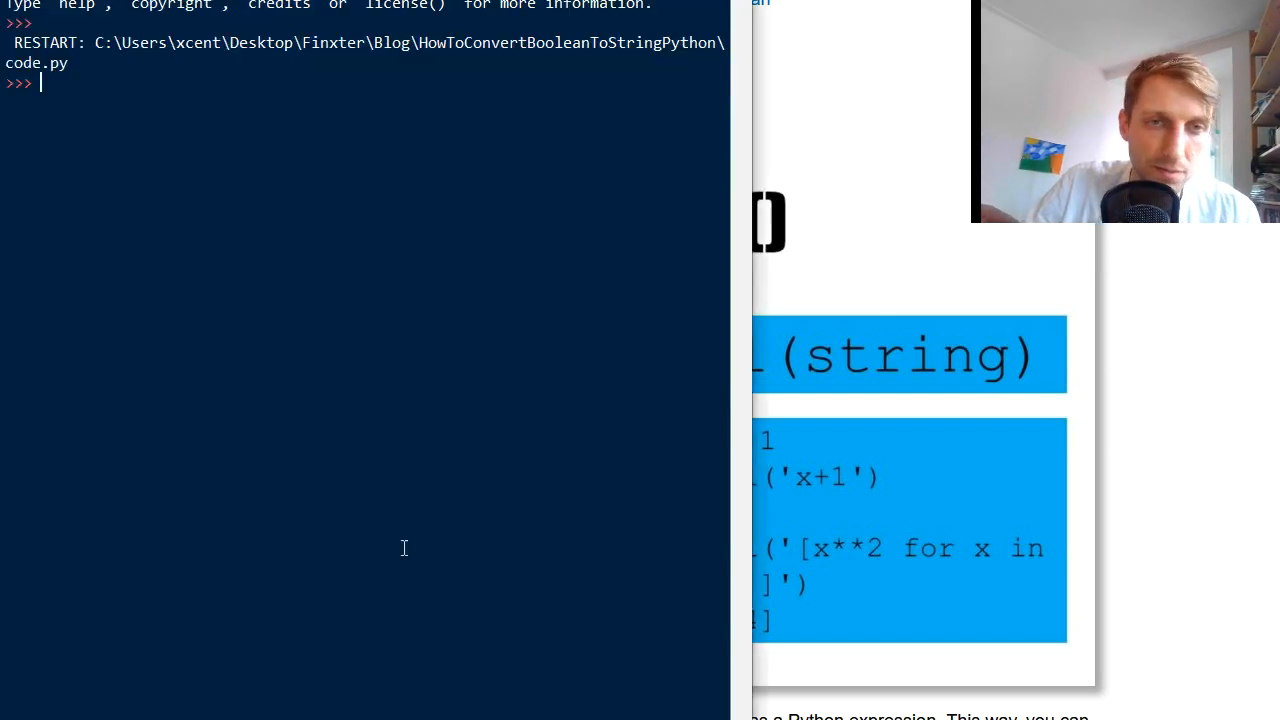
mouse_move(273, 355)
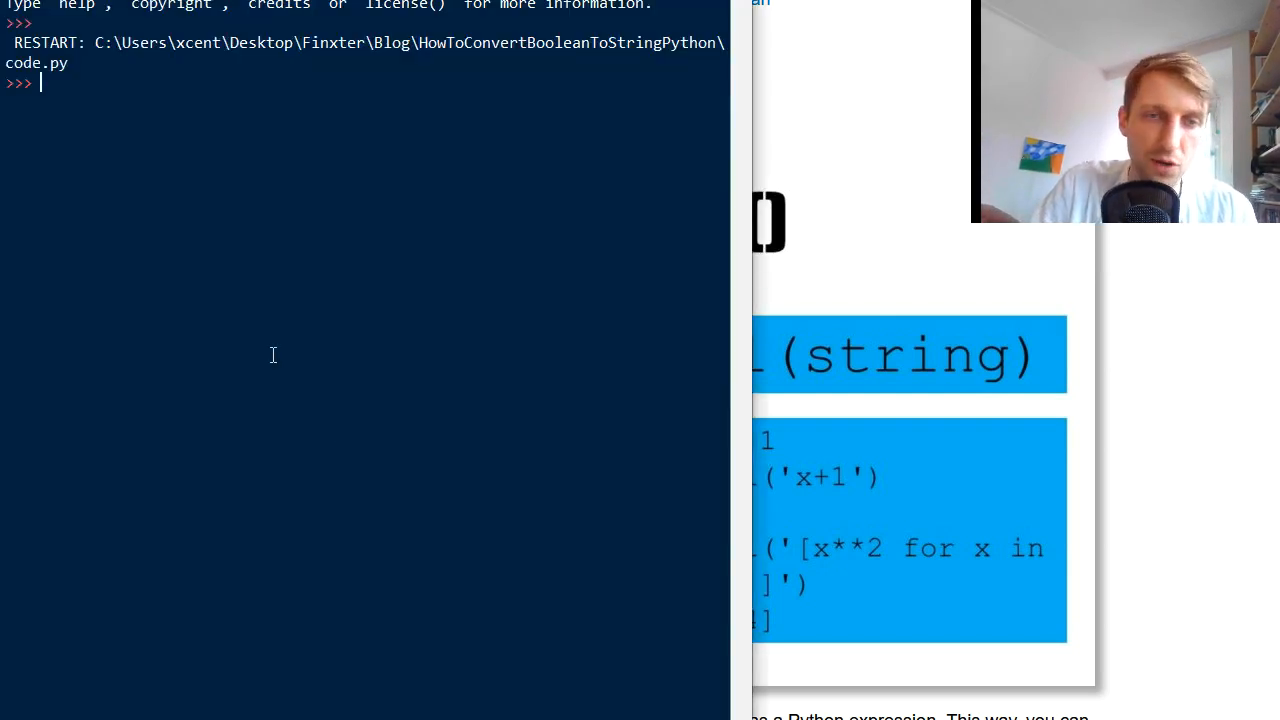
Step: Evaluate eval('2+2') in the IDLE shell to get 4
type("eval(")
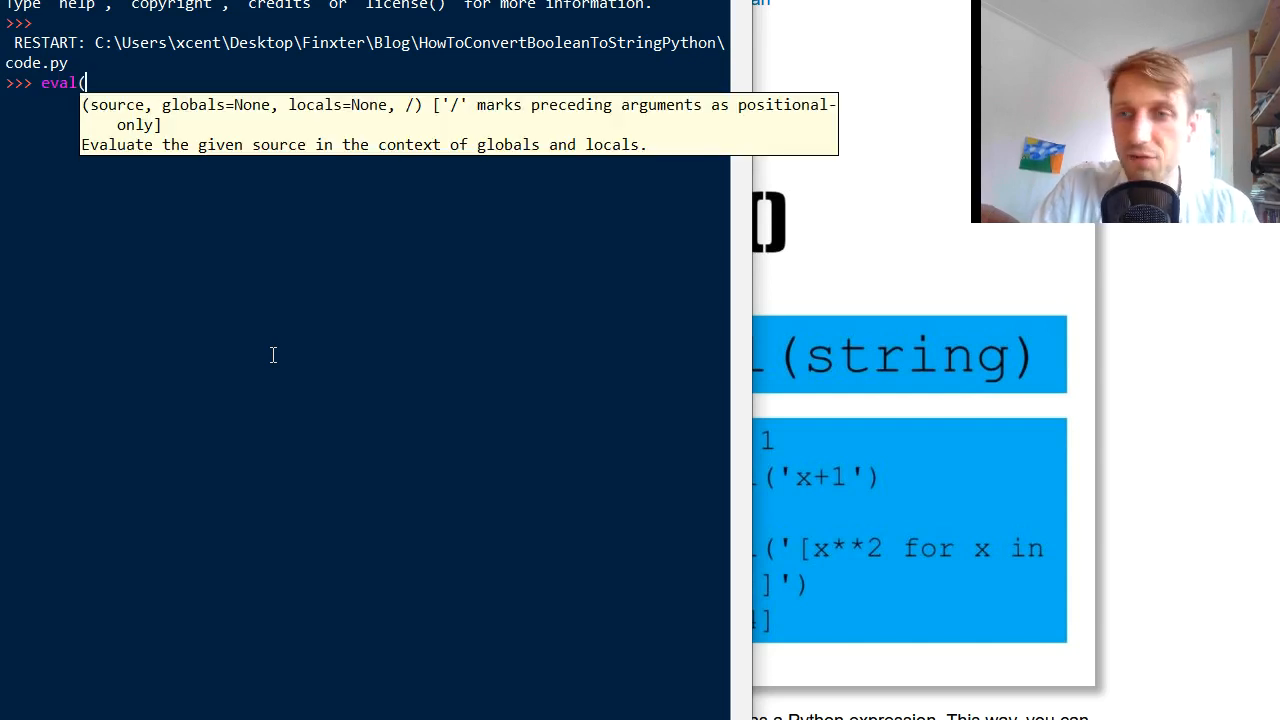
type("('")
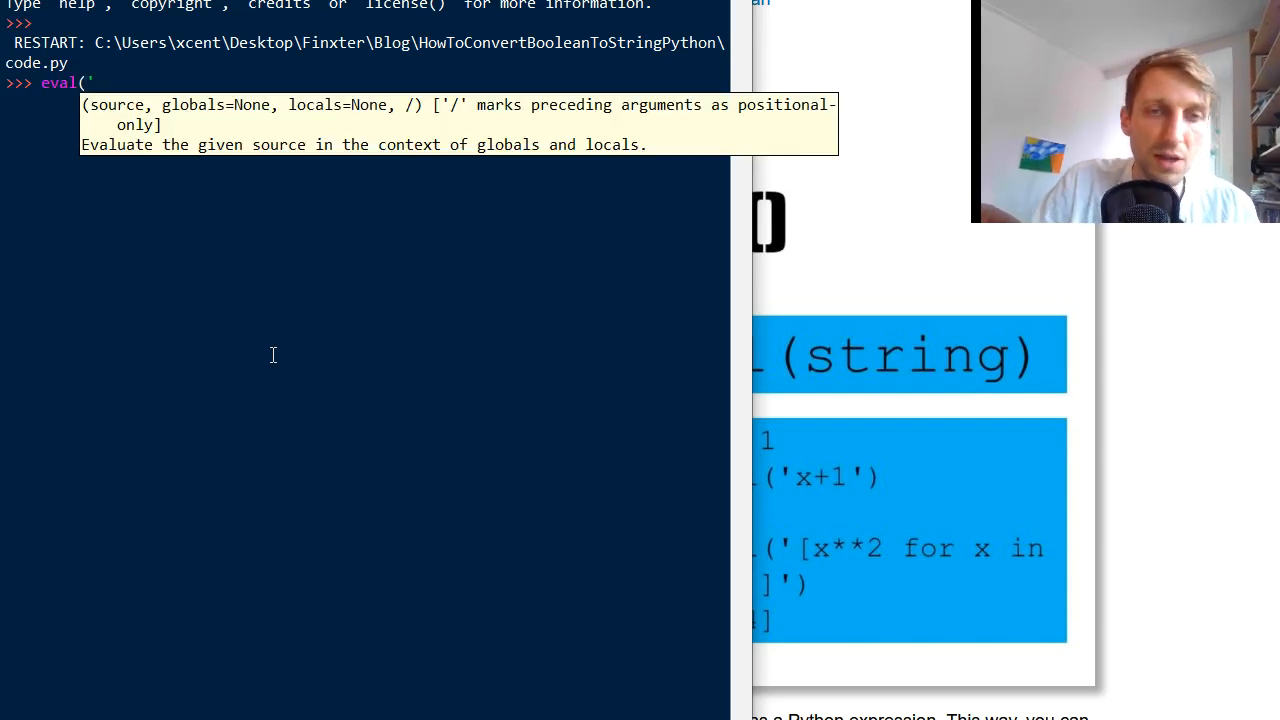
type("2")
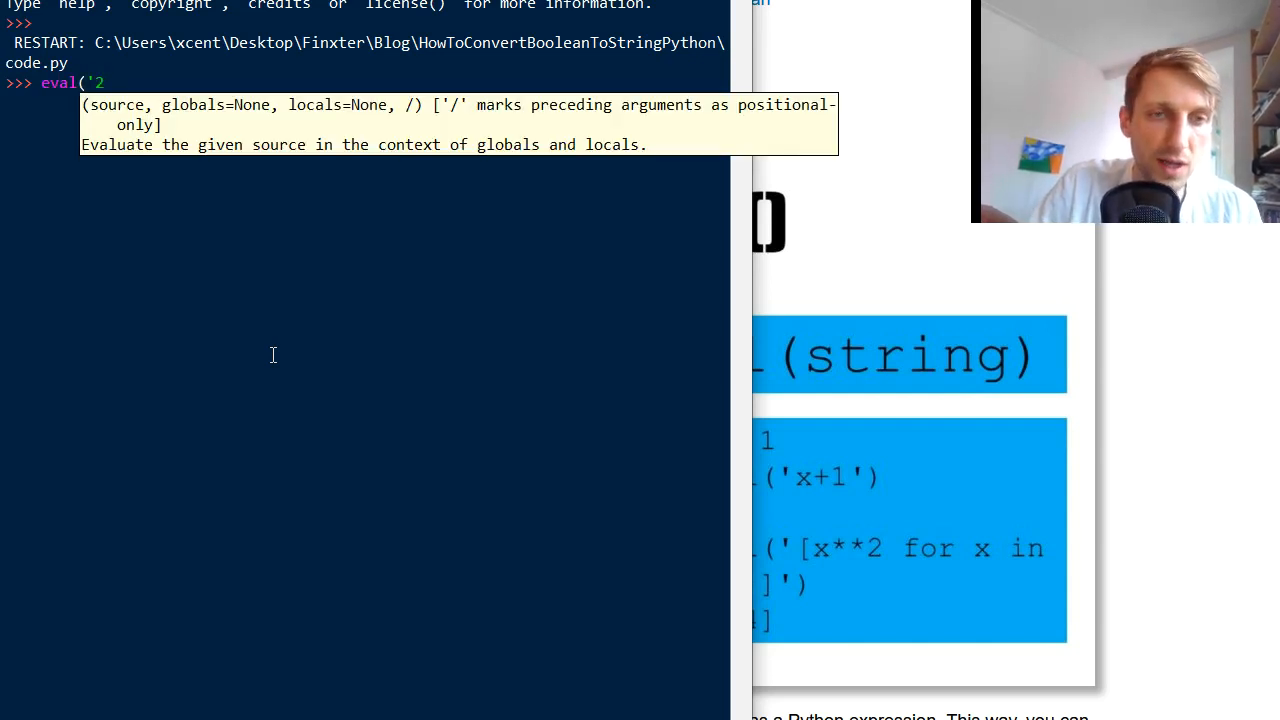
type("+2')")
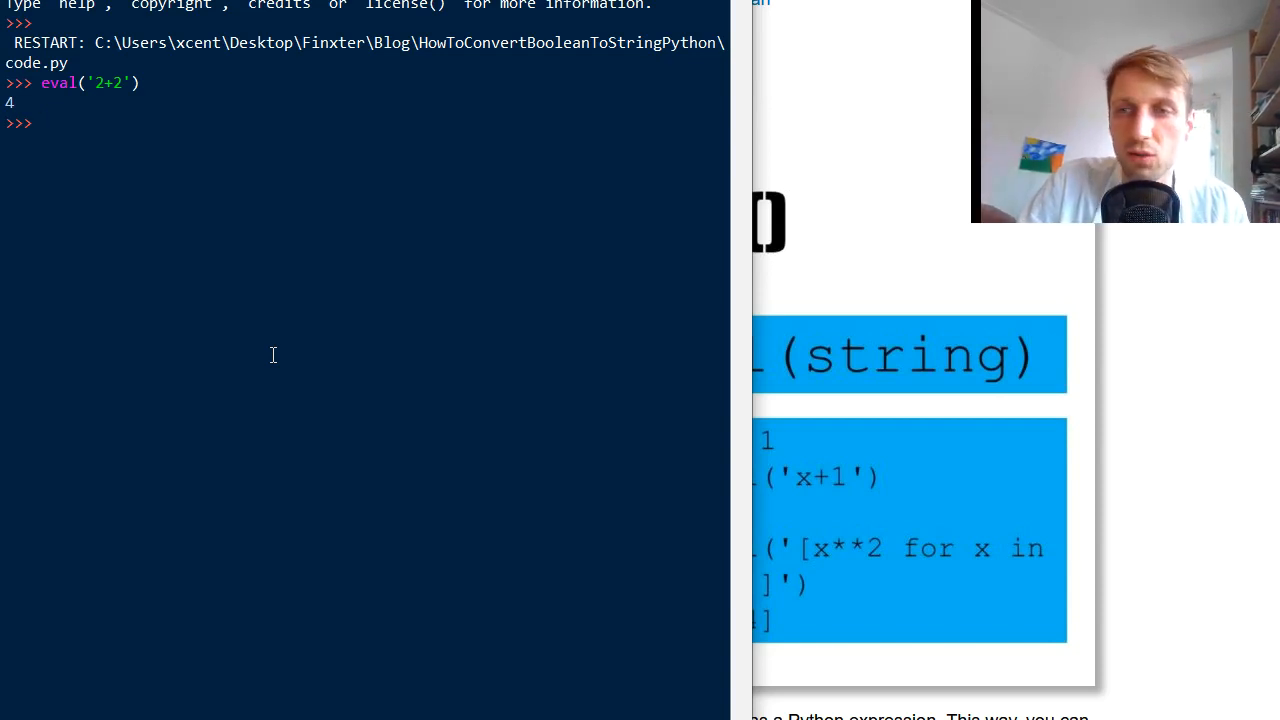
Step: Run eval('[x for x in range(10)]') to evaluate the list comprehension
type("eval('[")
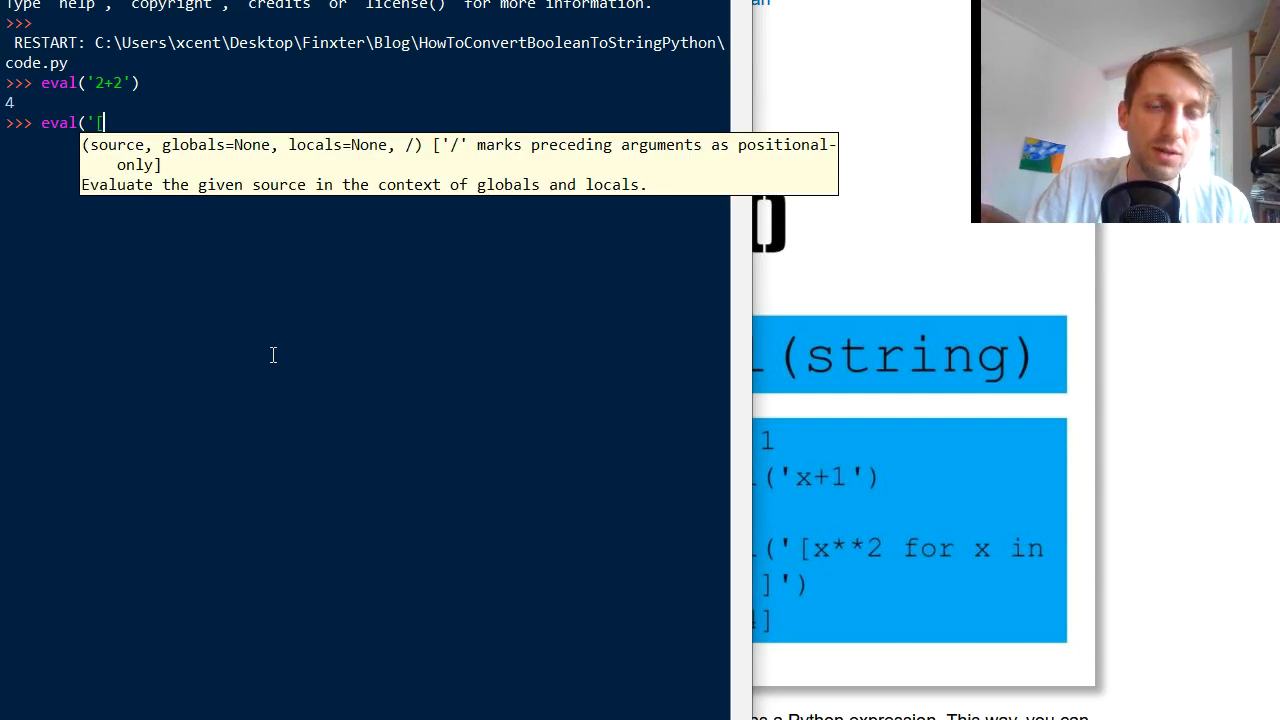
type("[x for")
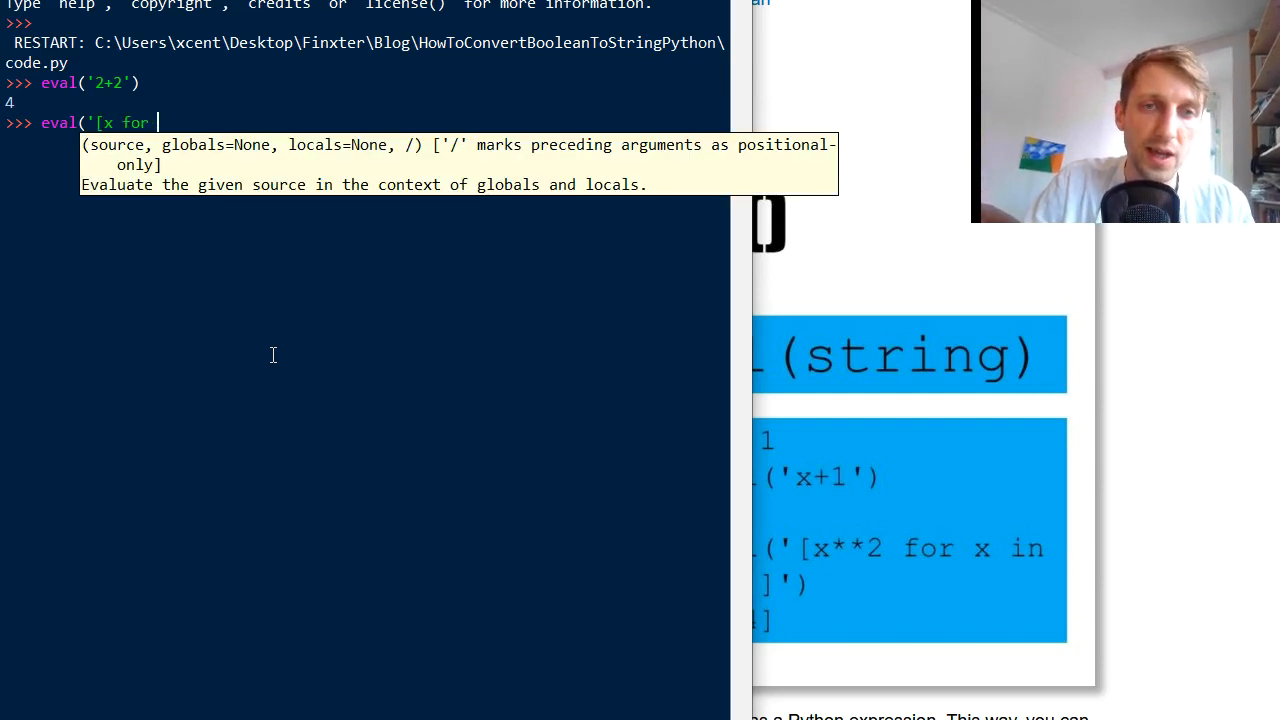
type("x in range(10)")
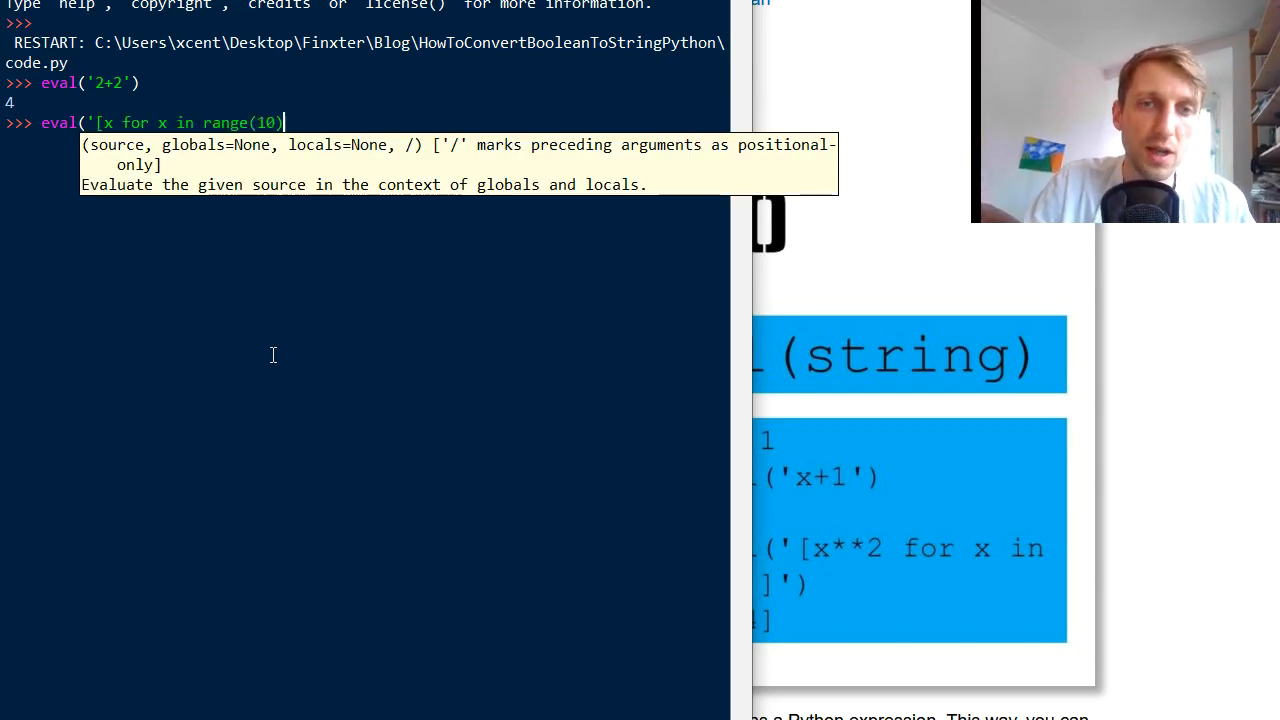
key("Enter")
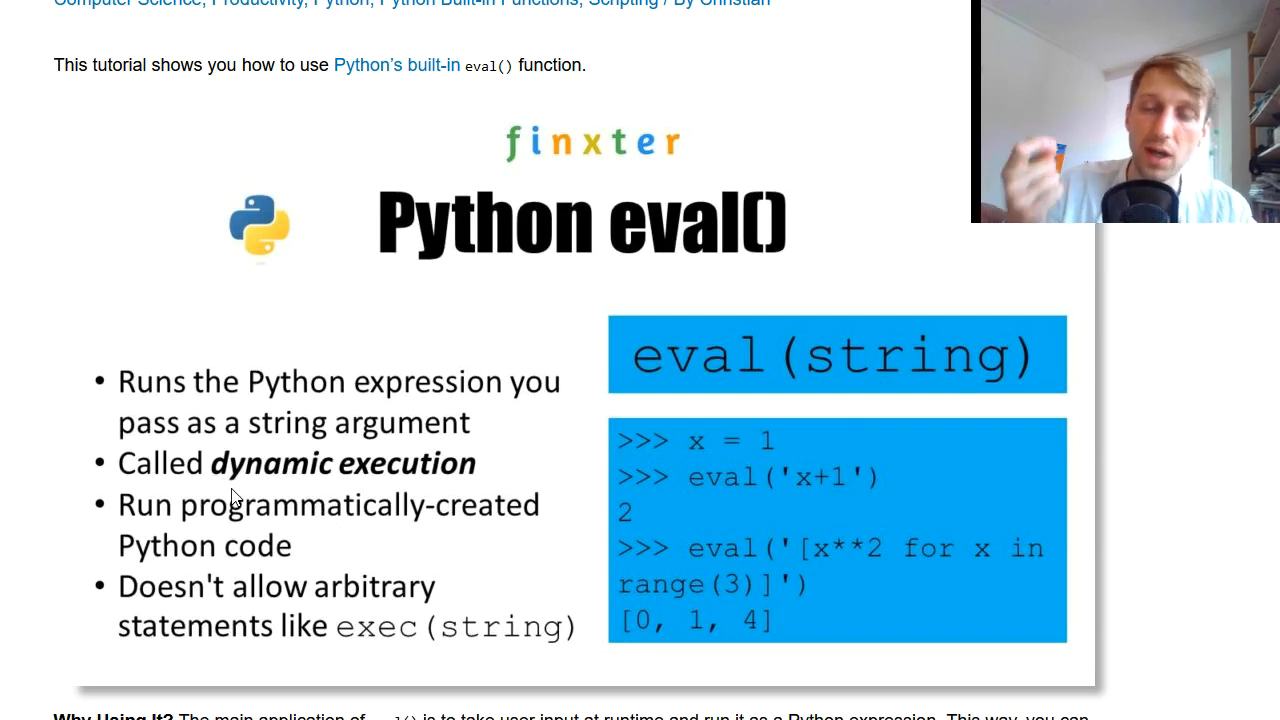
Step: Scroll the Finxter eval() article to its TLDR security note and table of contents
scroll("down", 3)
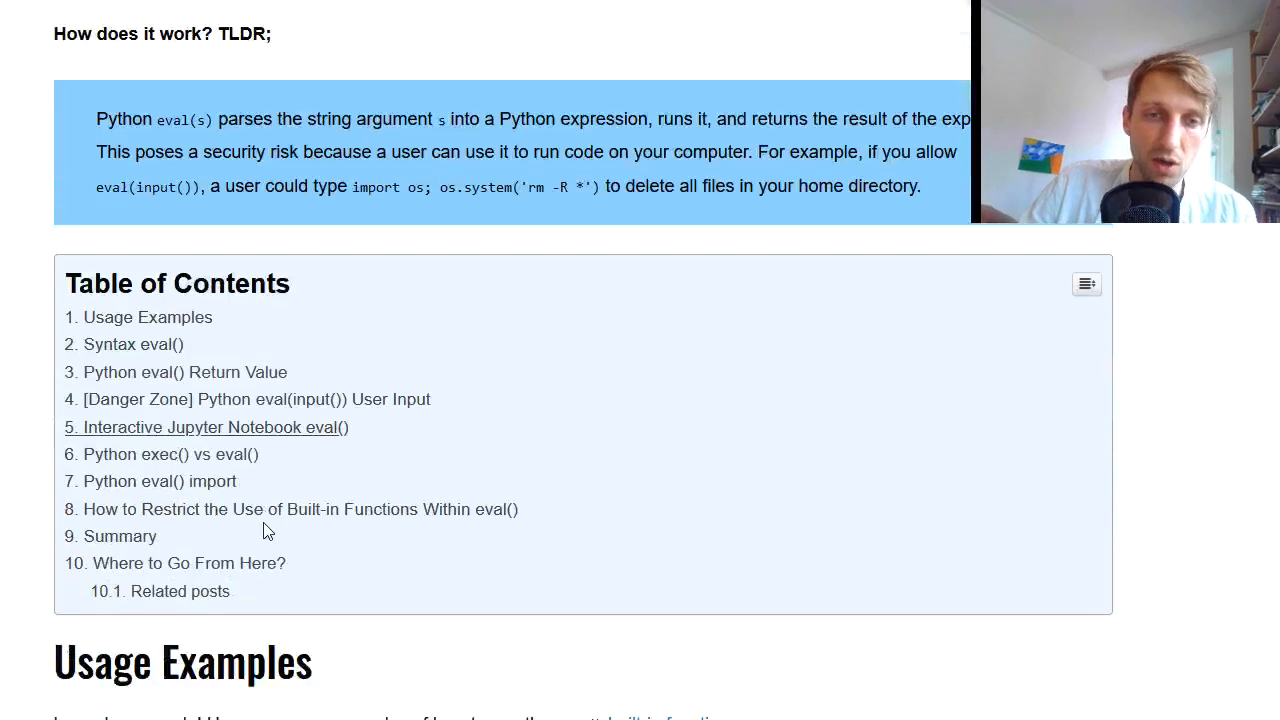
scroll("up", 3)
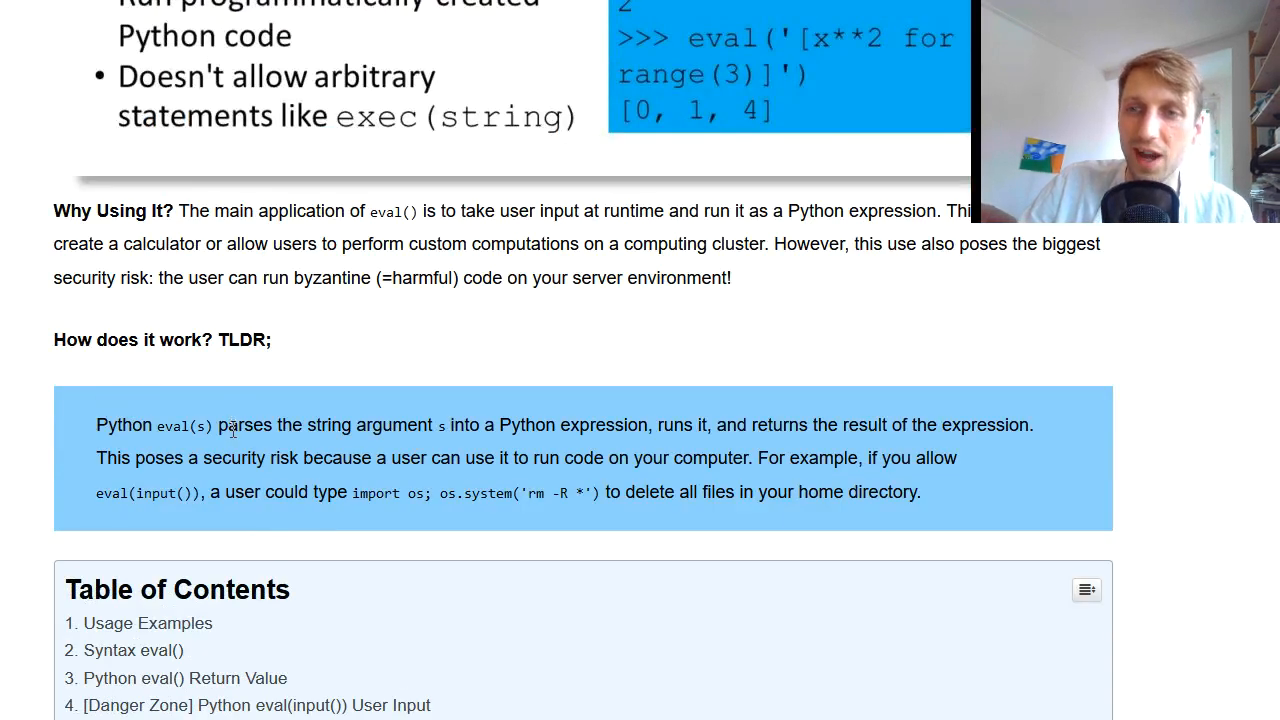
mouse_move(208, 455)
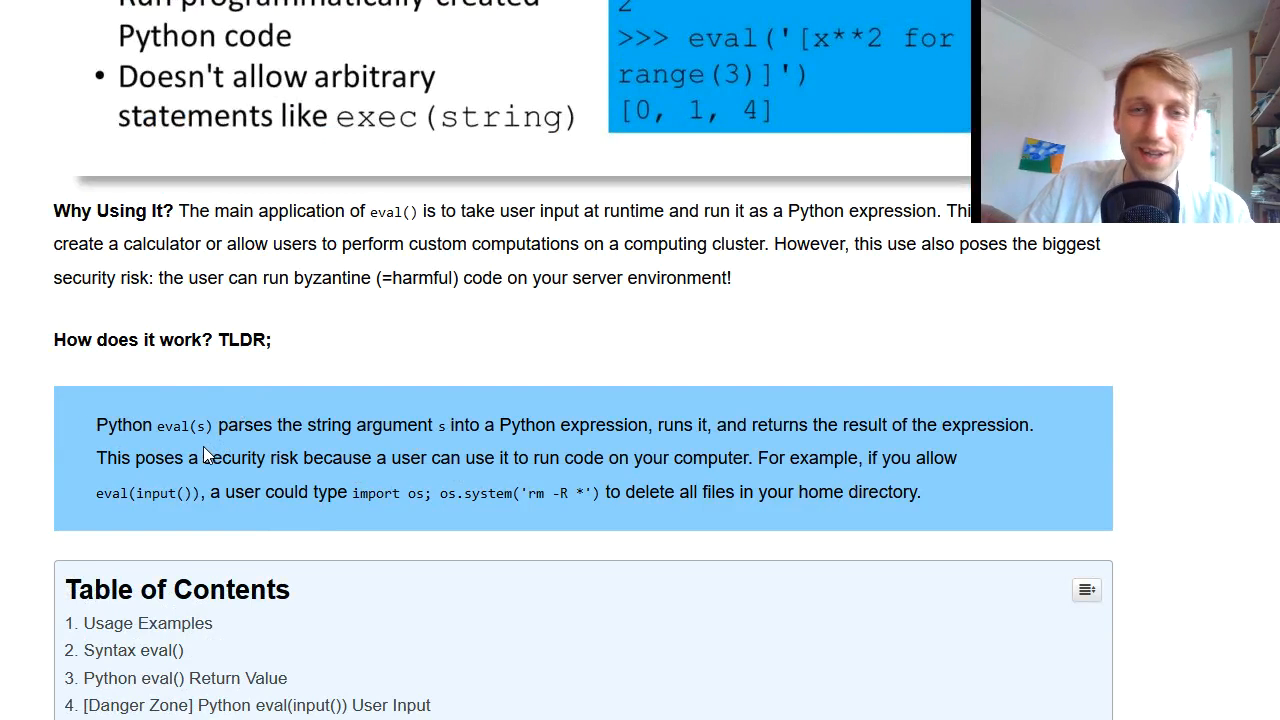
mouse_move(510, 418)
type("ev")
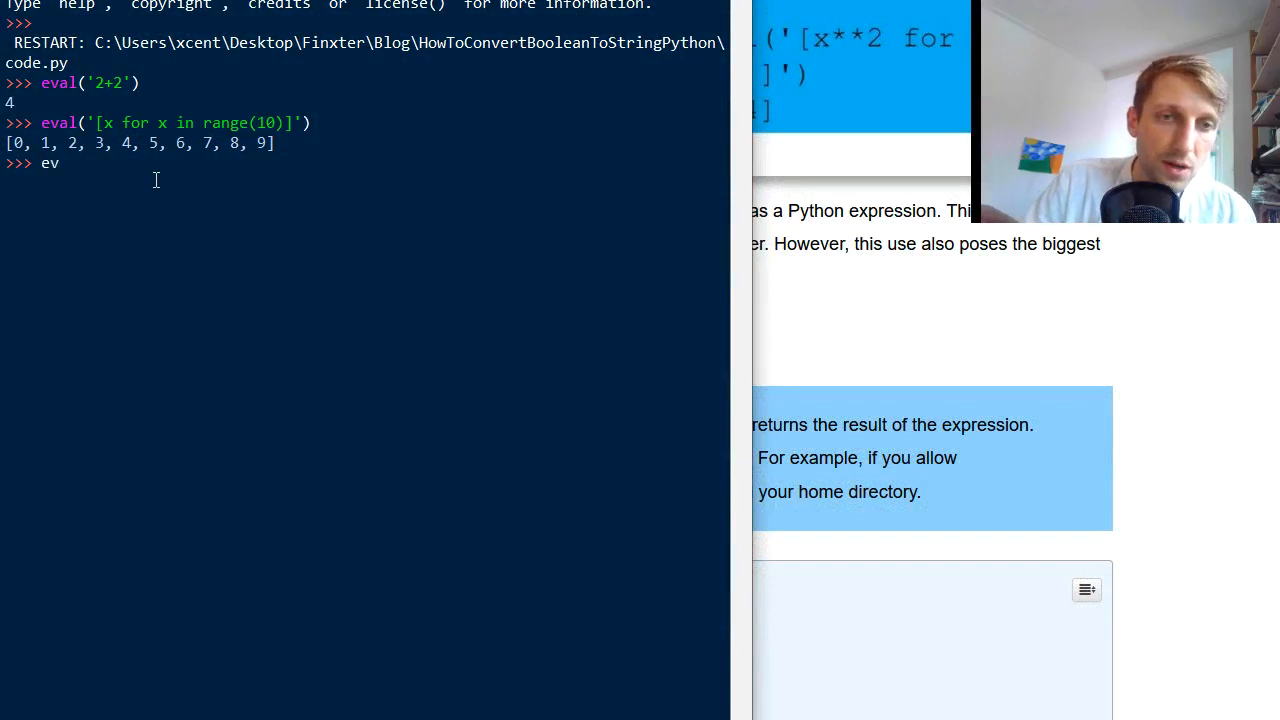
Step: Write user_code = input('your expression/code to be executed') followed by eval(user_code)
type("al")
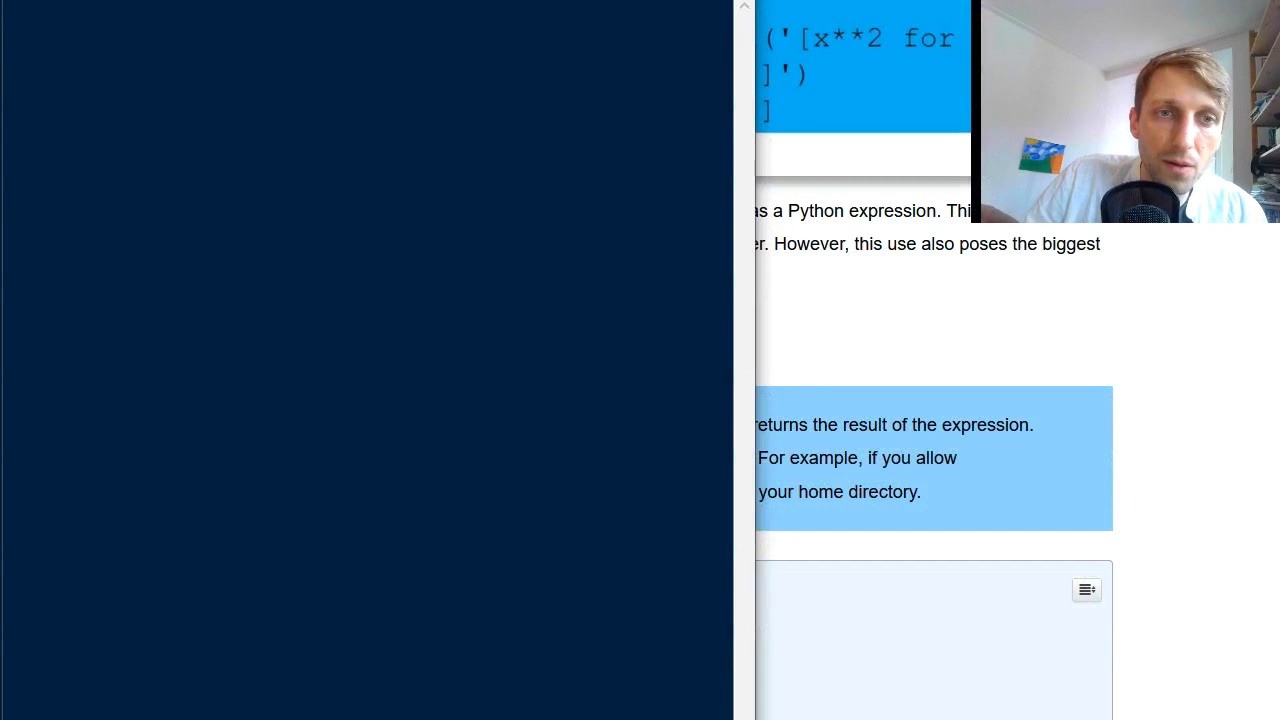
type("user_")
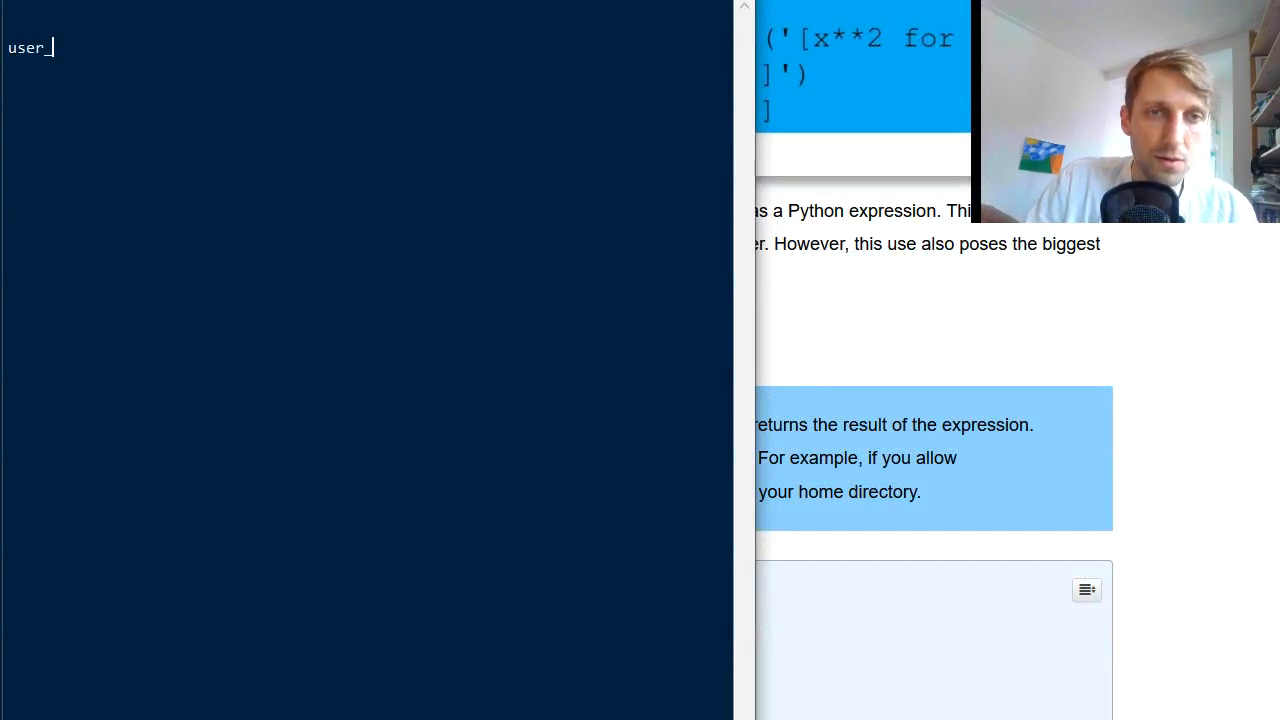
type("code =")
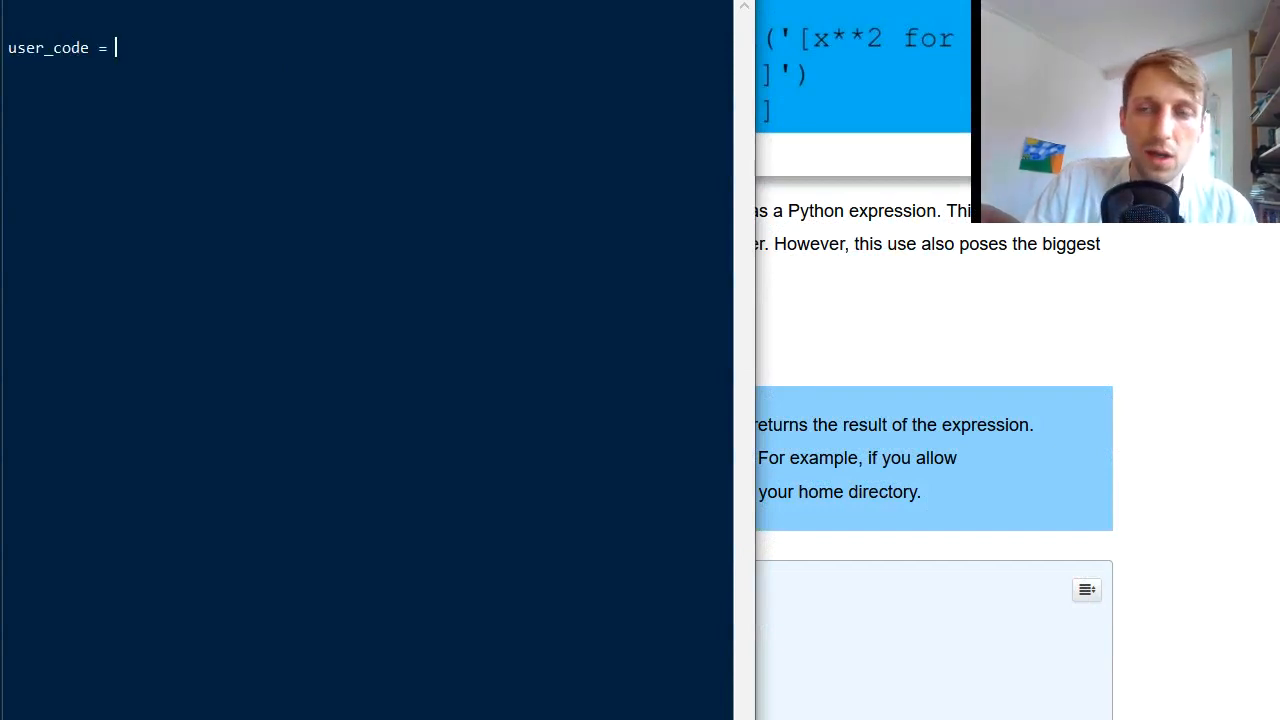
type("input('")
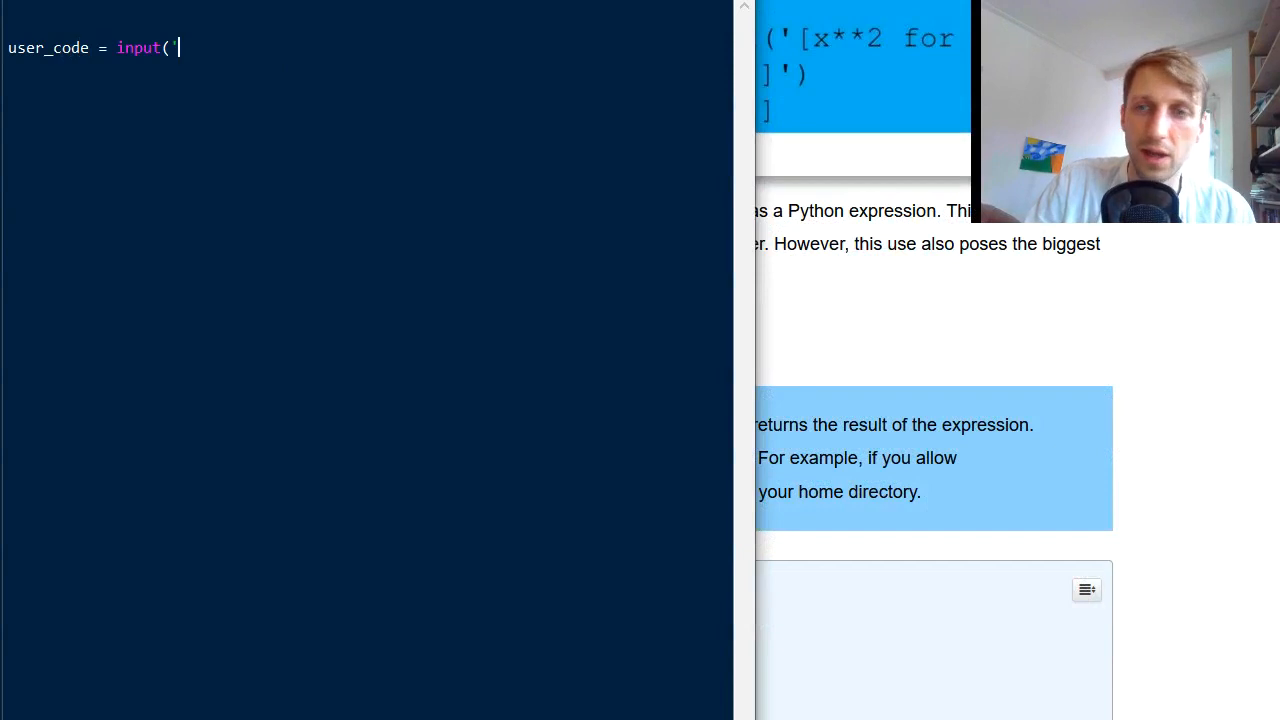
type("your user")
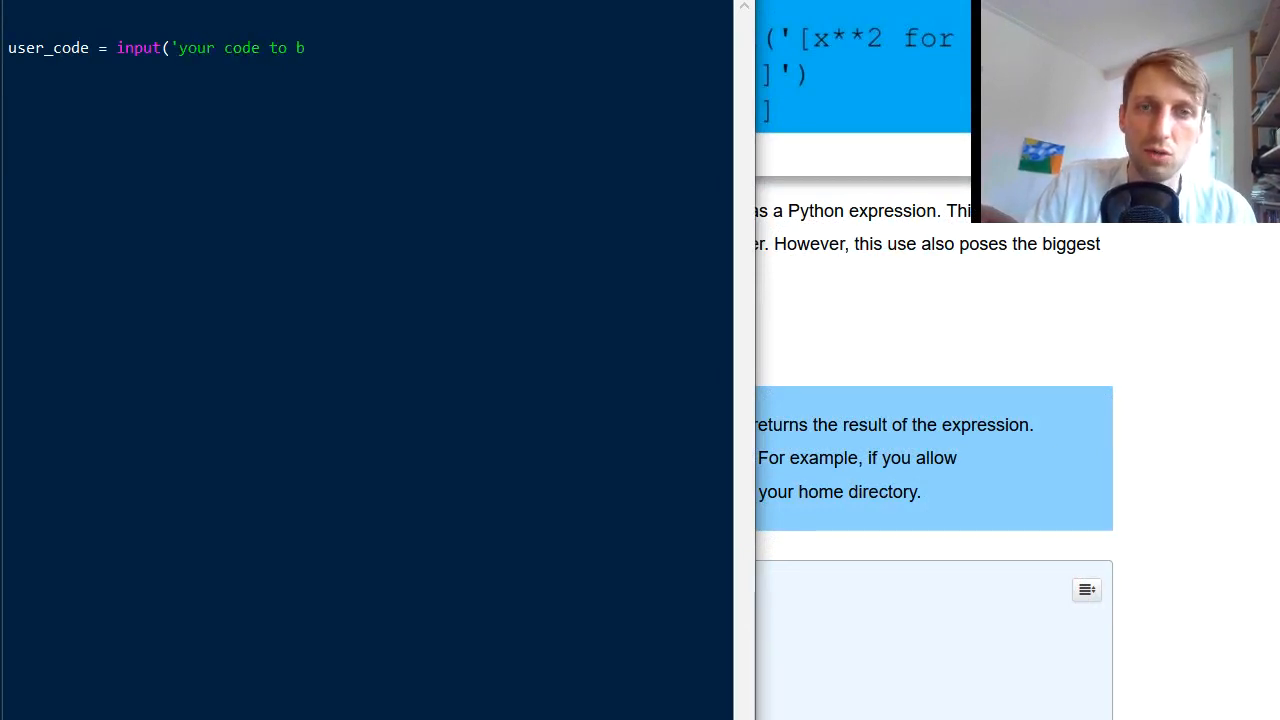
type("e executed')")
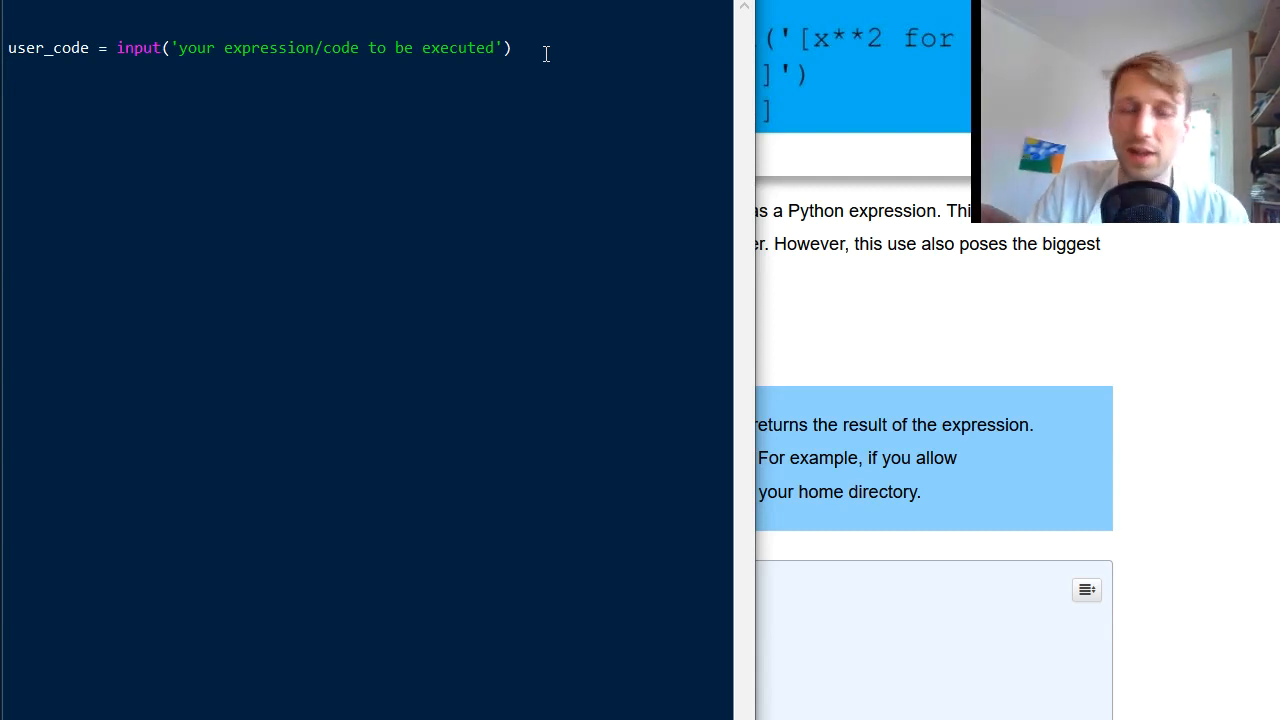
type("eval(user_code")
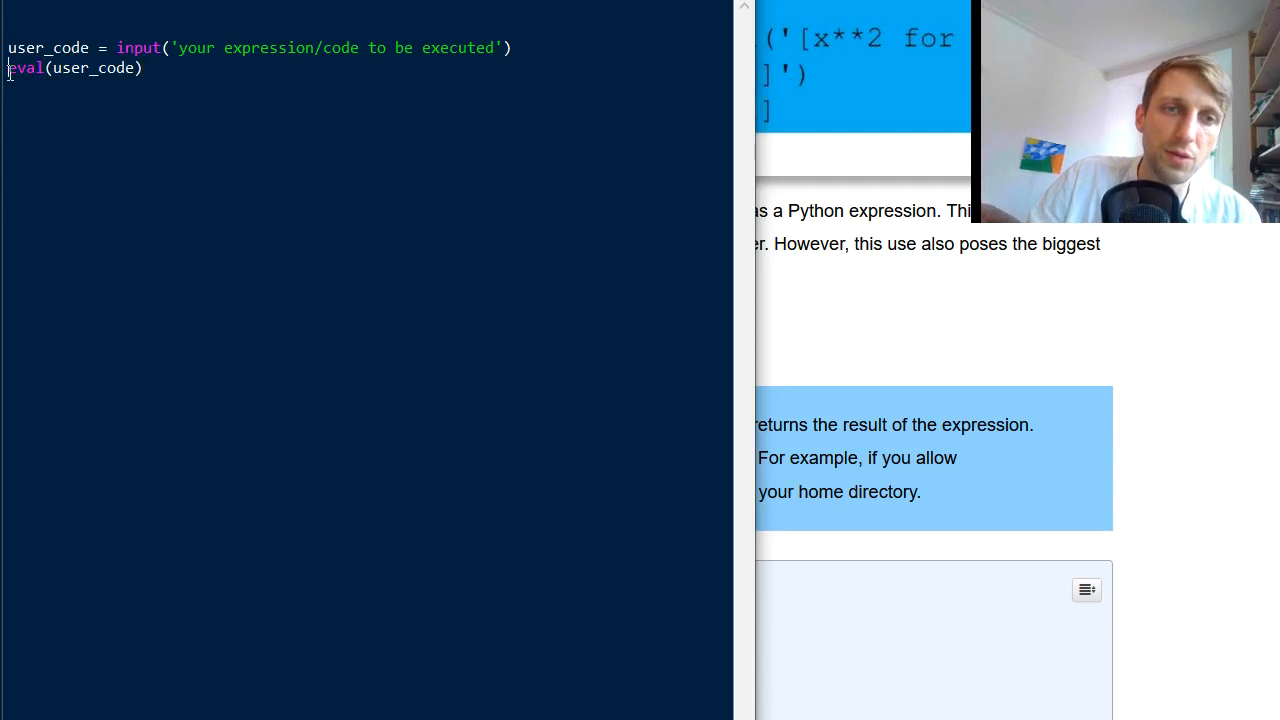
type("print(")
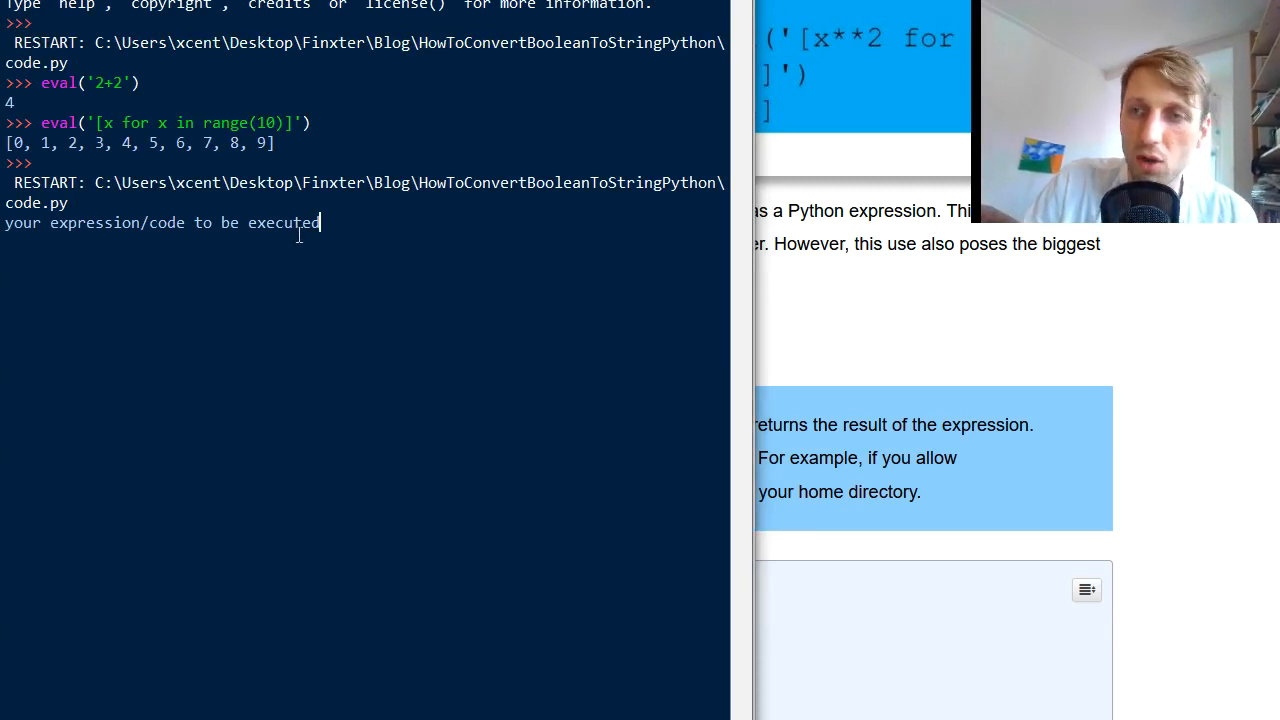
Step: Enter print('hello world') as the expression at the script's input prompt
type("print")
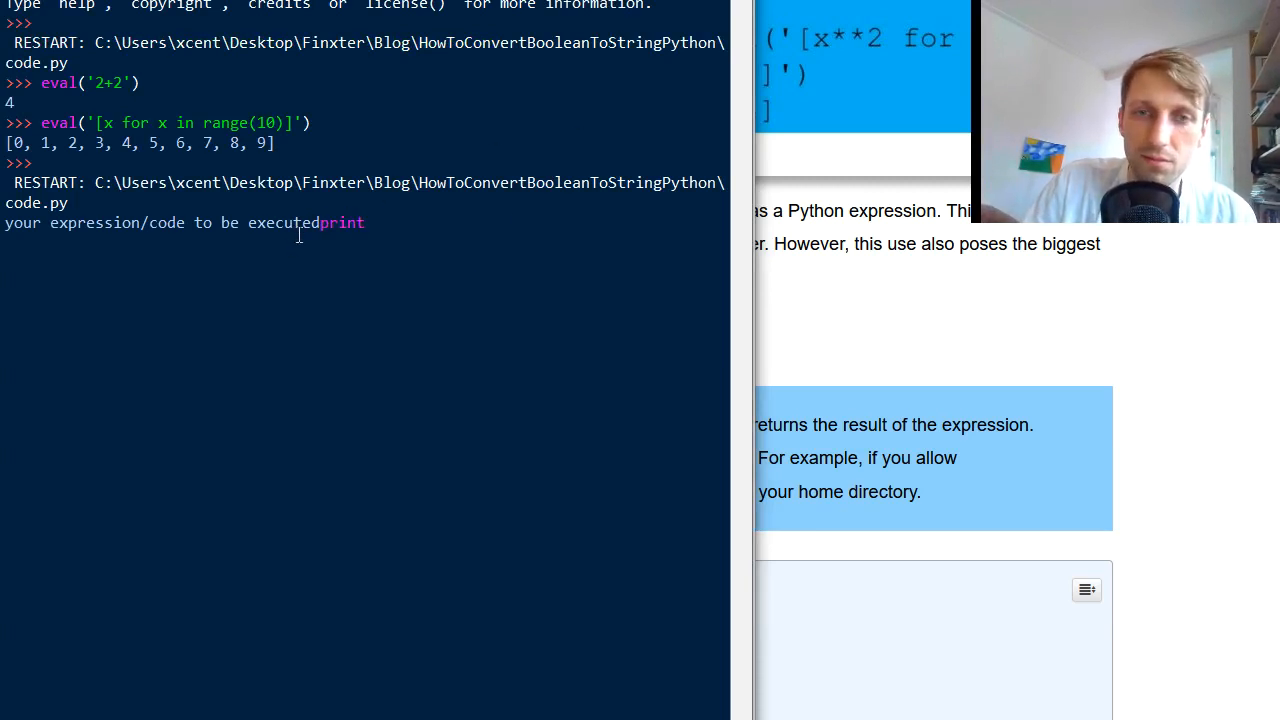
type("('hello w")
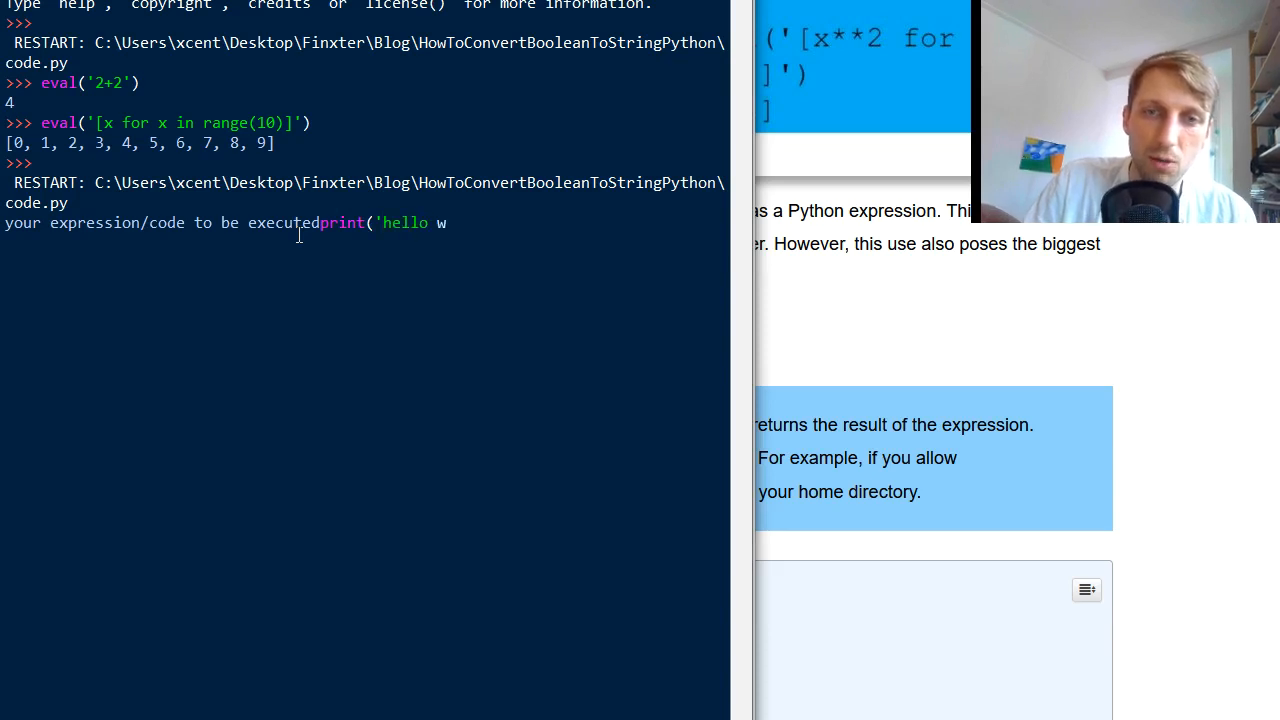
type("orld')")
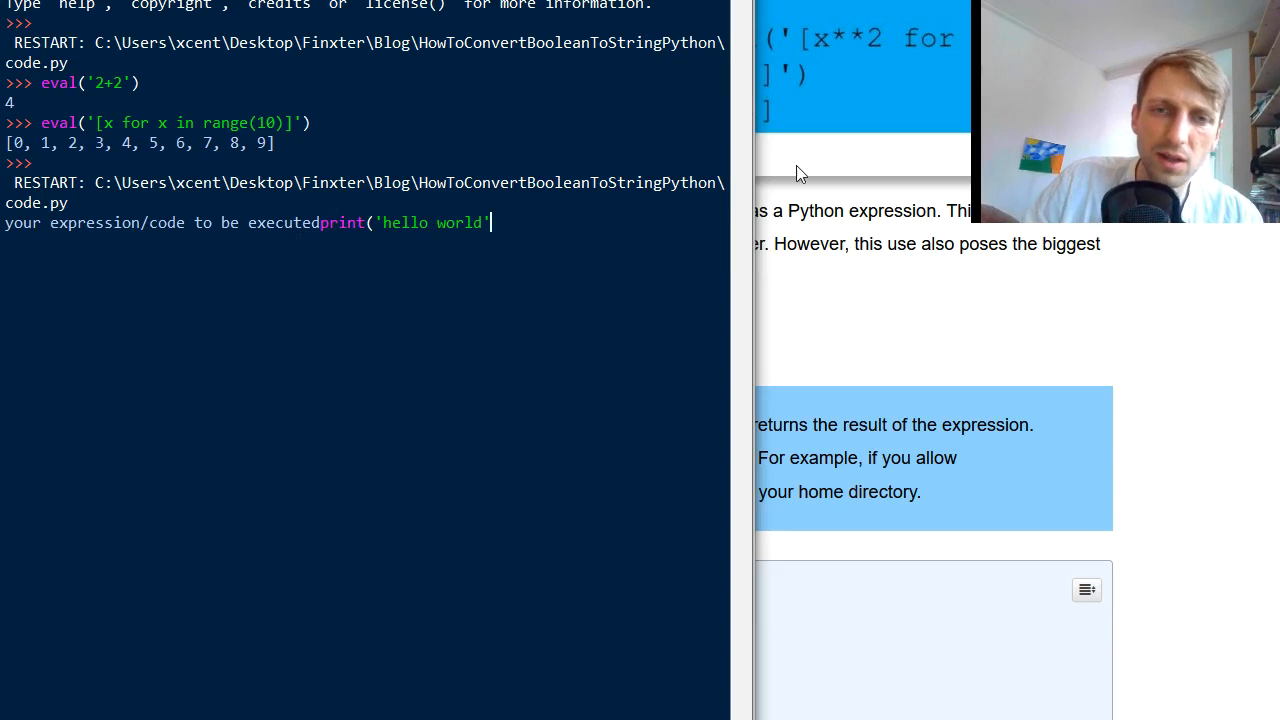
double_click(344, 222)
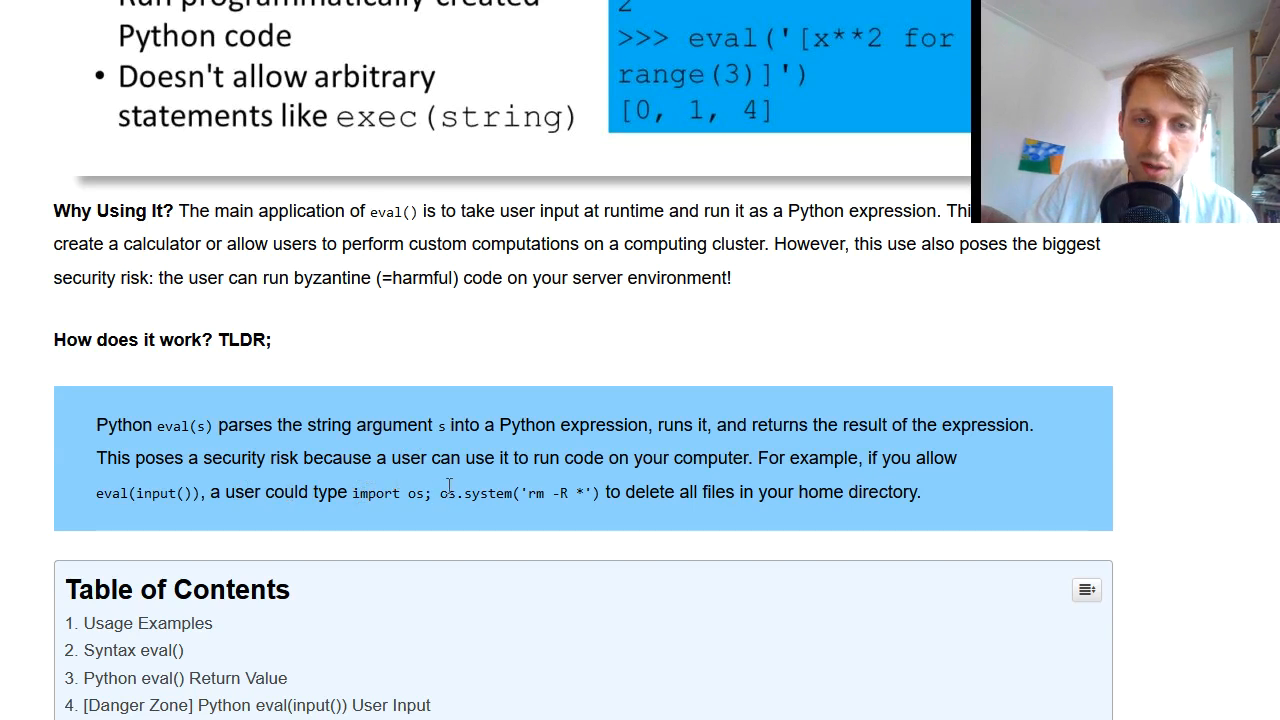
Step: Rerun the script and supply os.system('rm -R *') as the input
left_click_drag(438, 492, 600, 492)
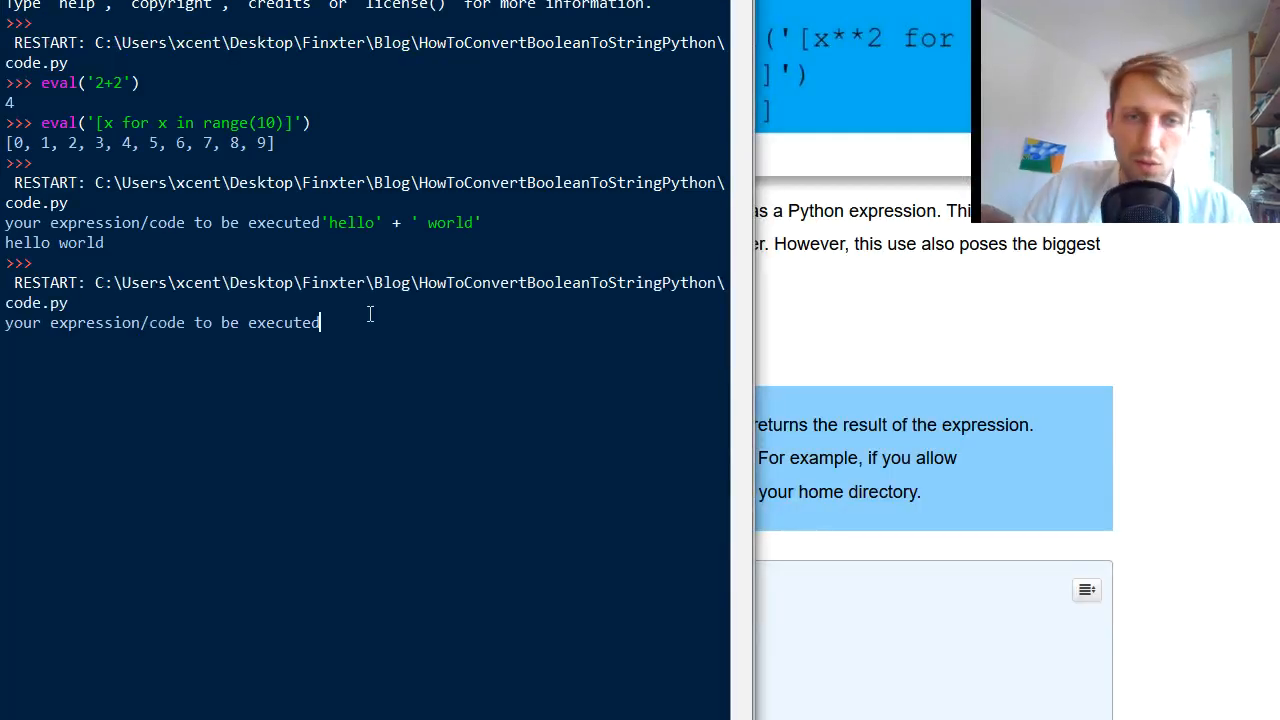
type("os.system('rm -R *')")
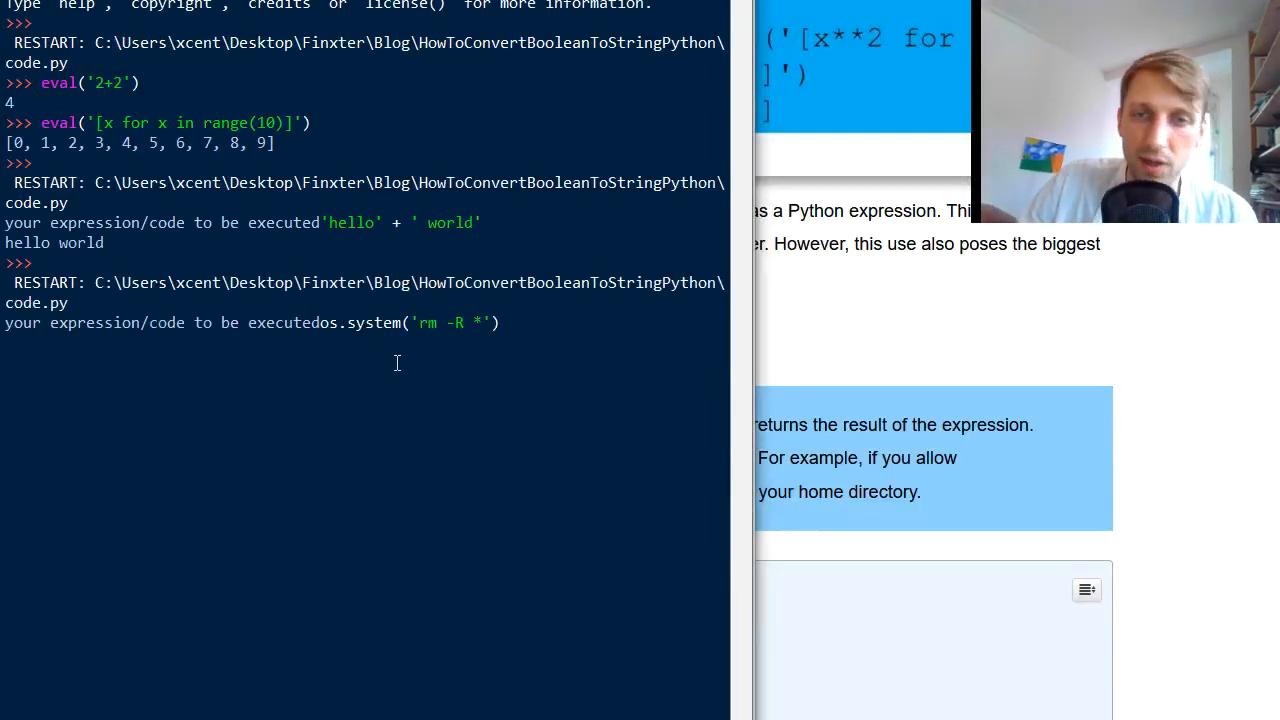
left_click_drag(320, 322, 499, 322)
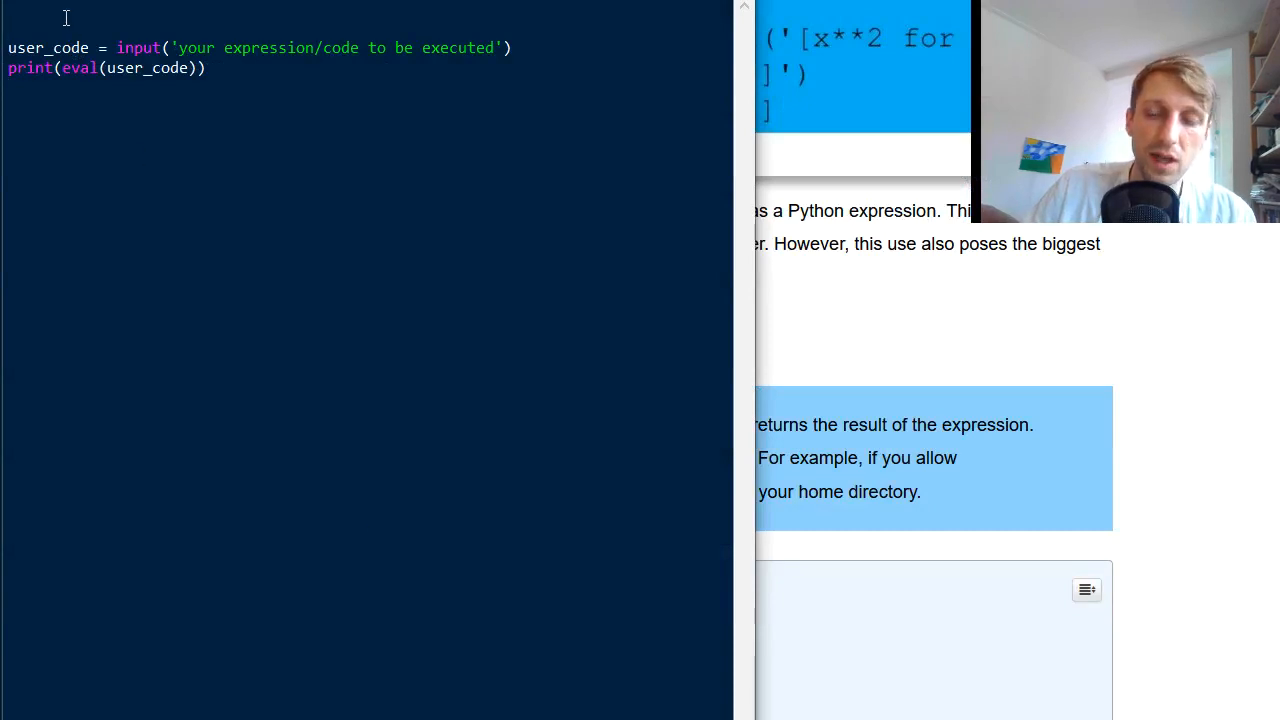
Step: Add def f(): with a # Nasty things comment to the script
type("def f():")
type("#")
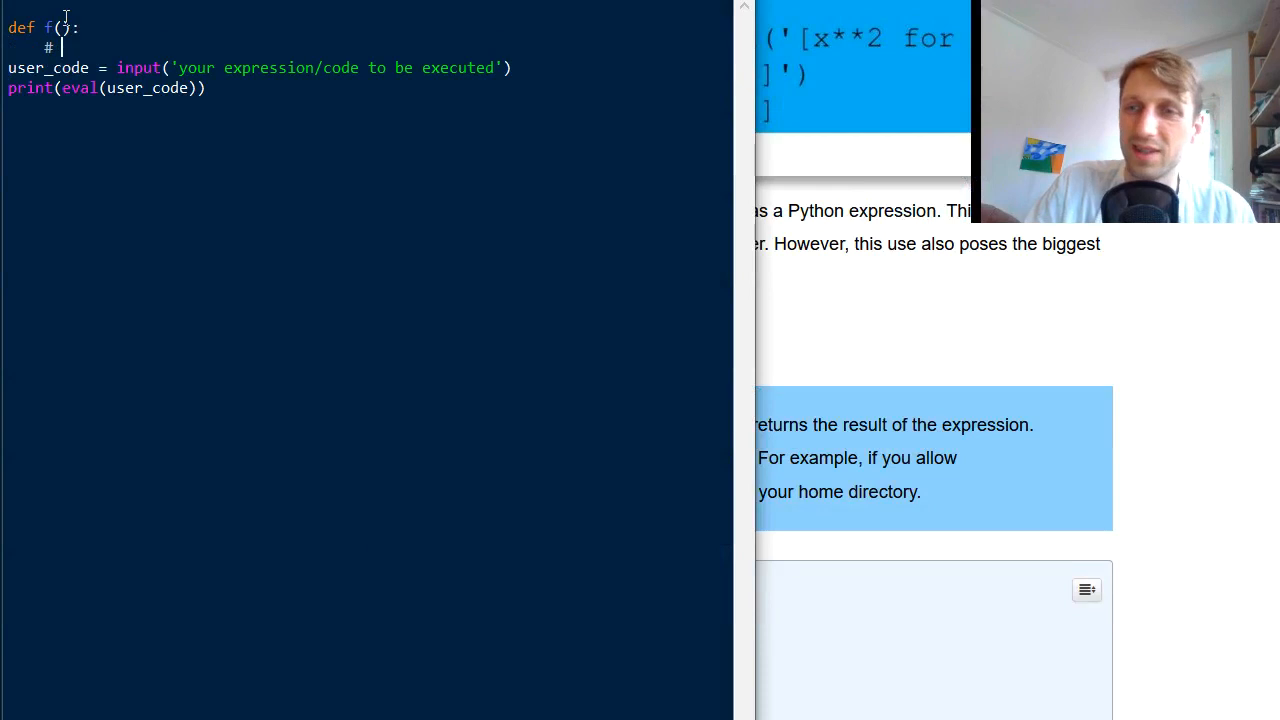
type("Nasty thing")
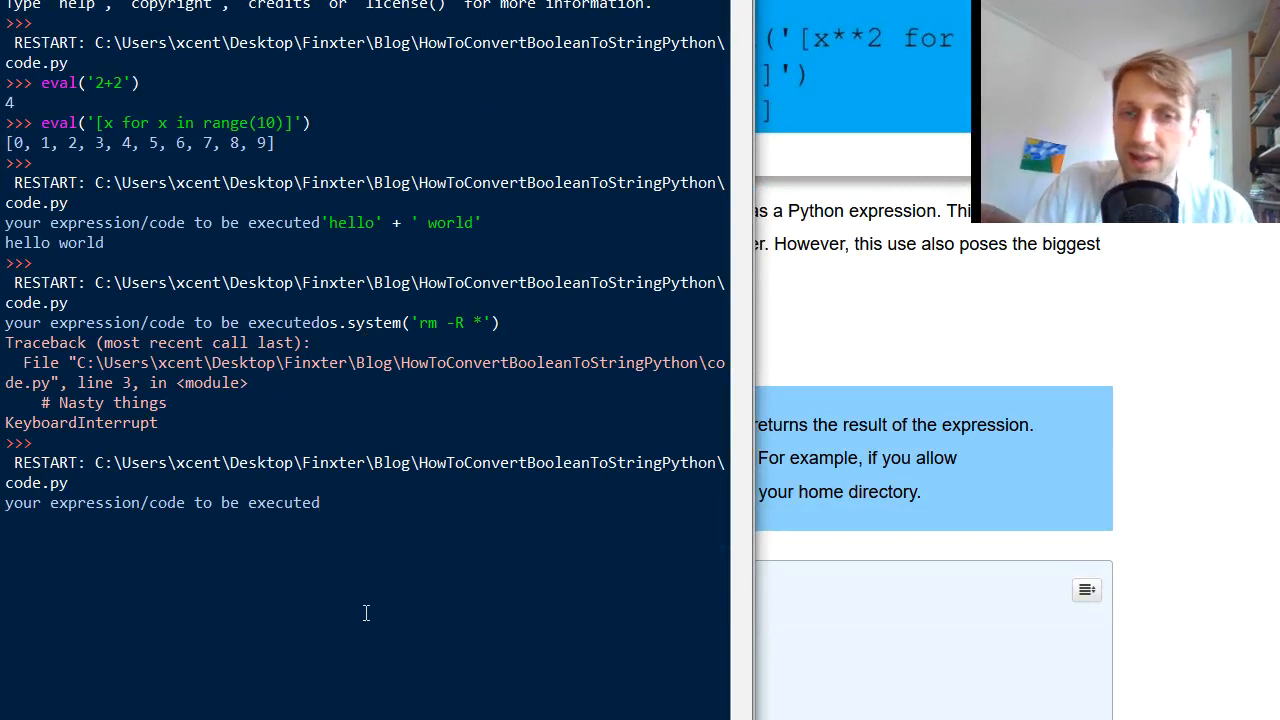
Step: Submit f() at the prompt and give f a print('You are hacked') body
type("df()")
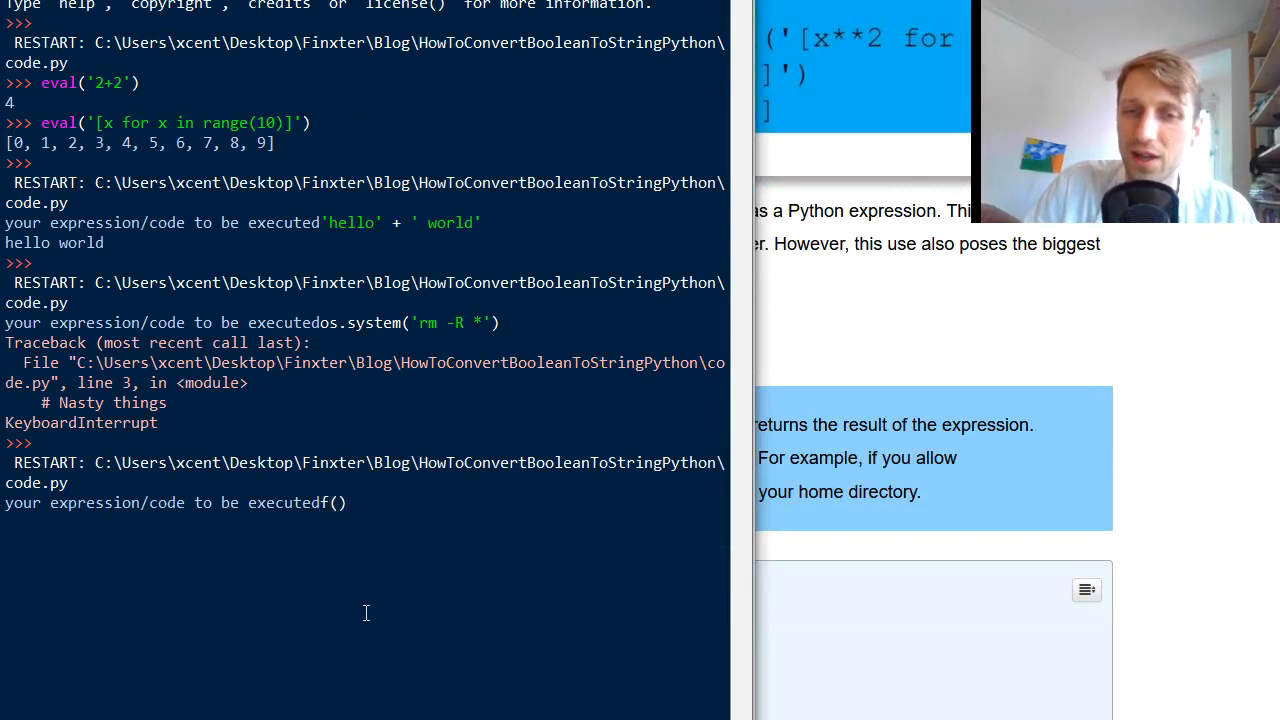
key("Return")
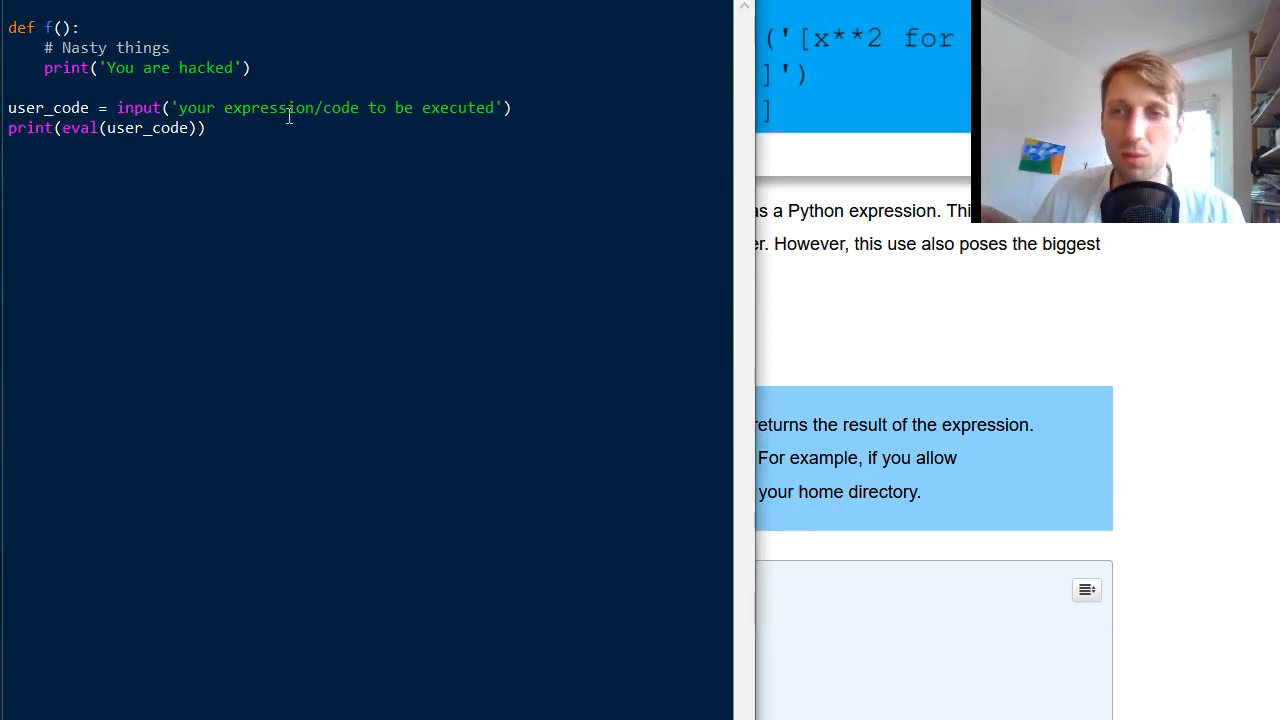
left_click(170, 47)
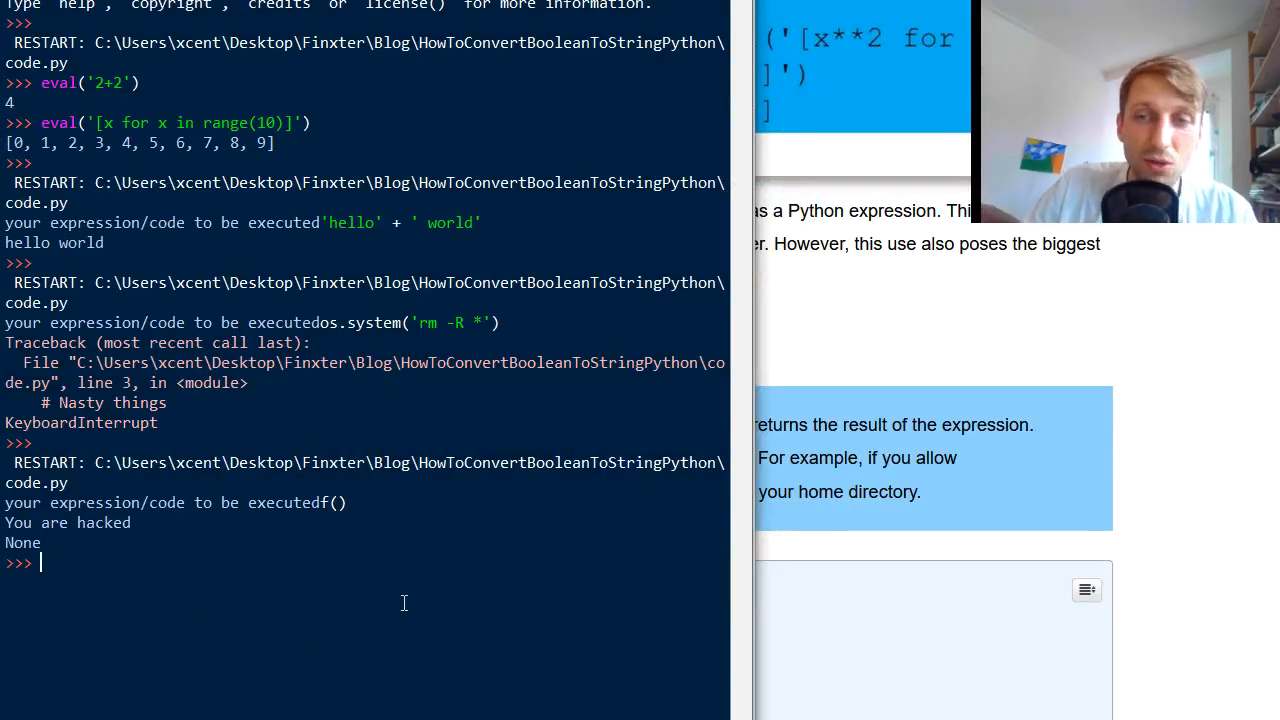
mouse_move(385, 636)
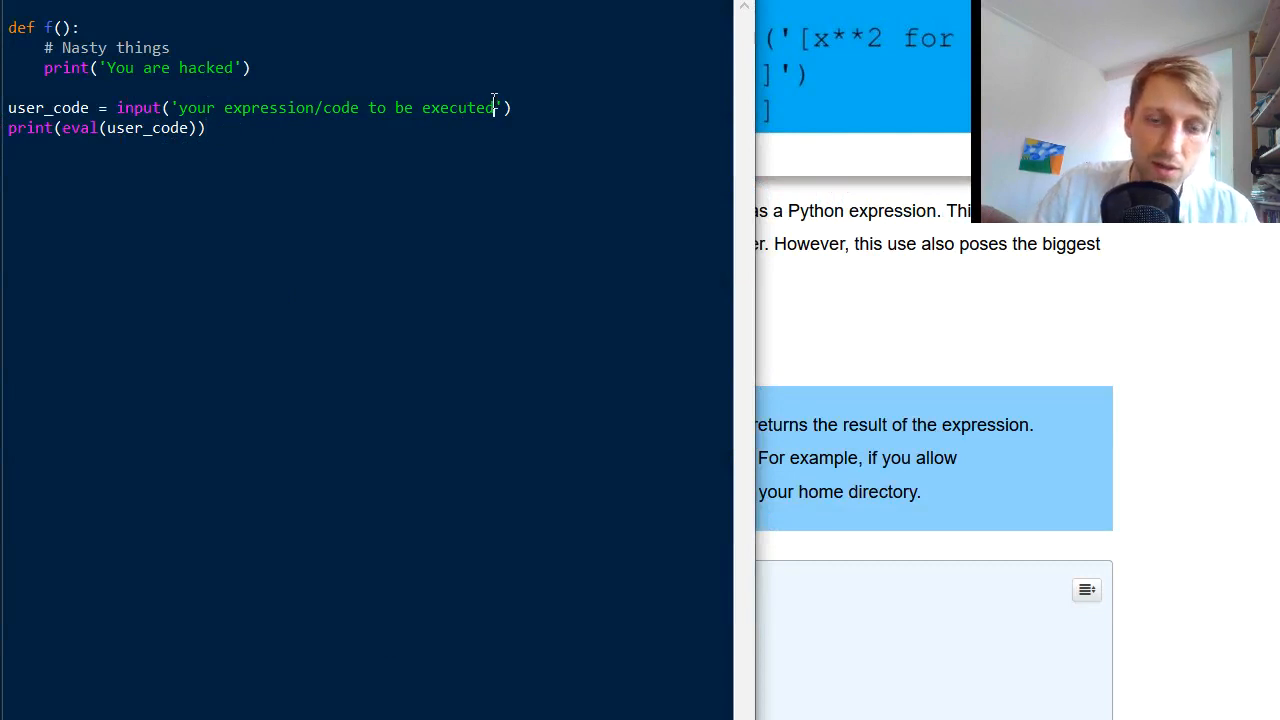
type("\\n")
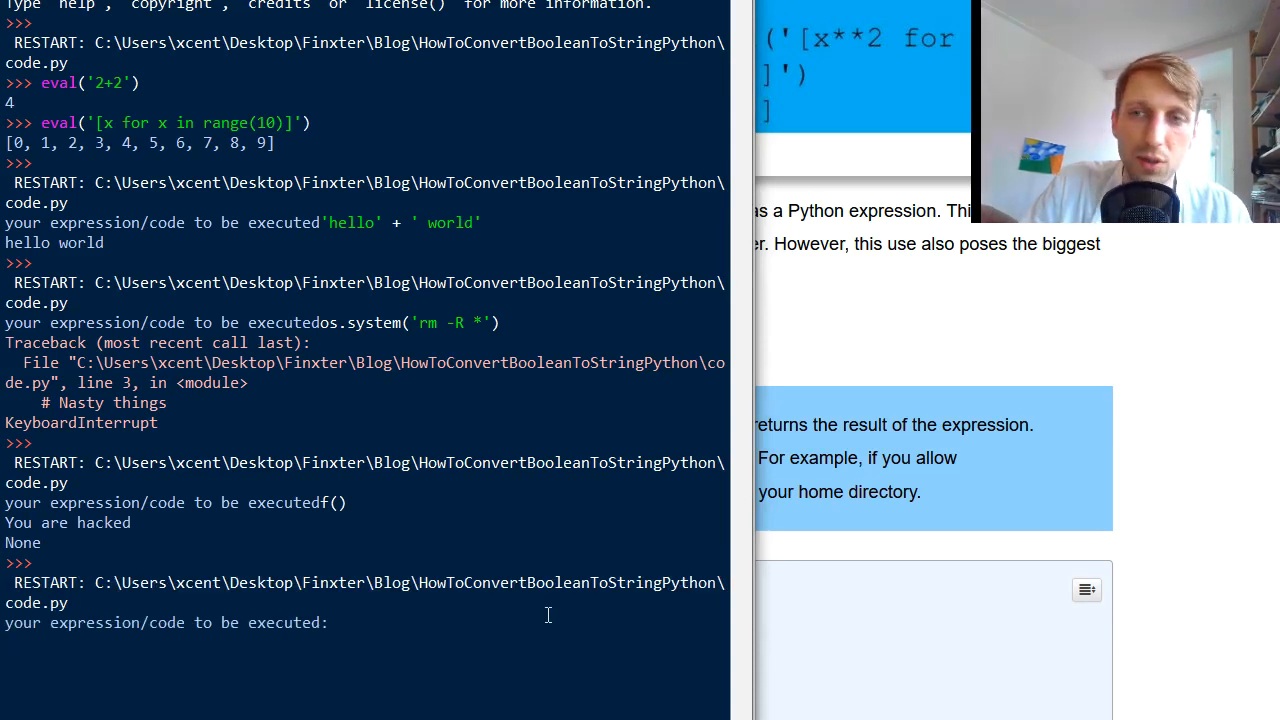
Step: Enter dir() and highlight __builtins__ among the listed global names
type("dir()")
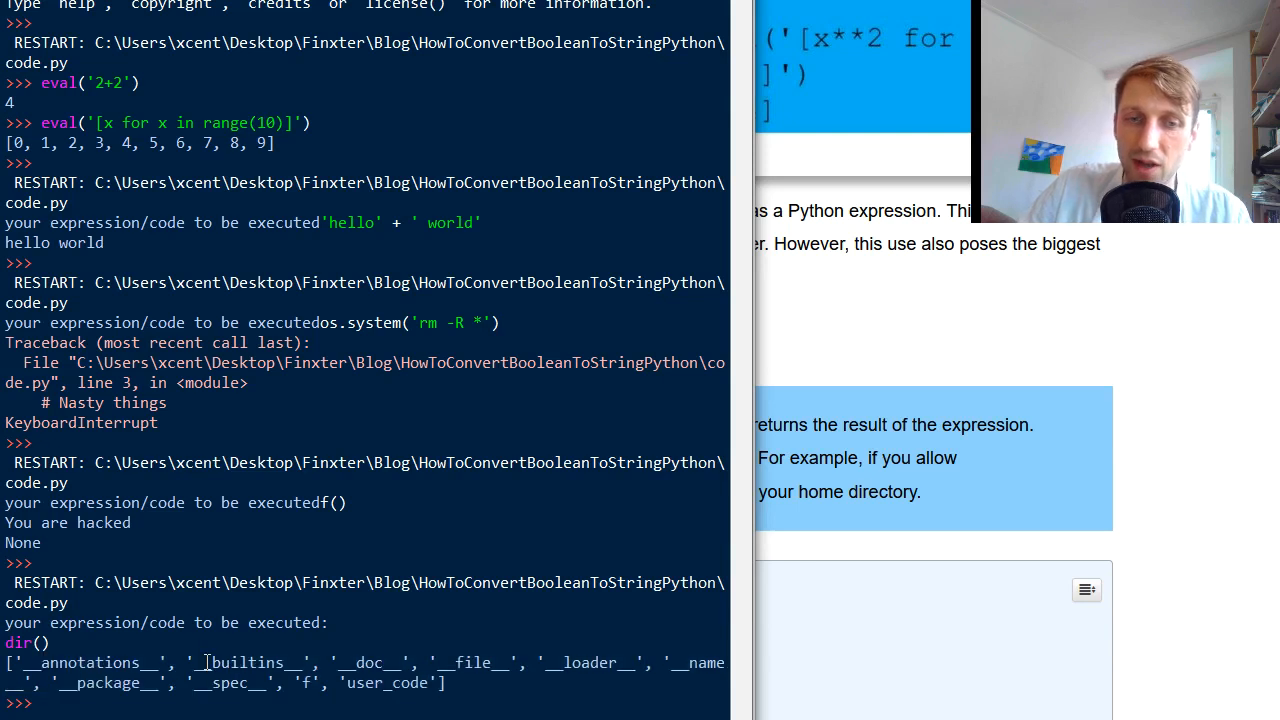
double_click(247, 662)
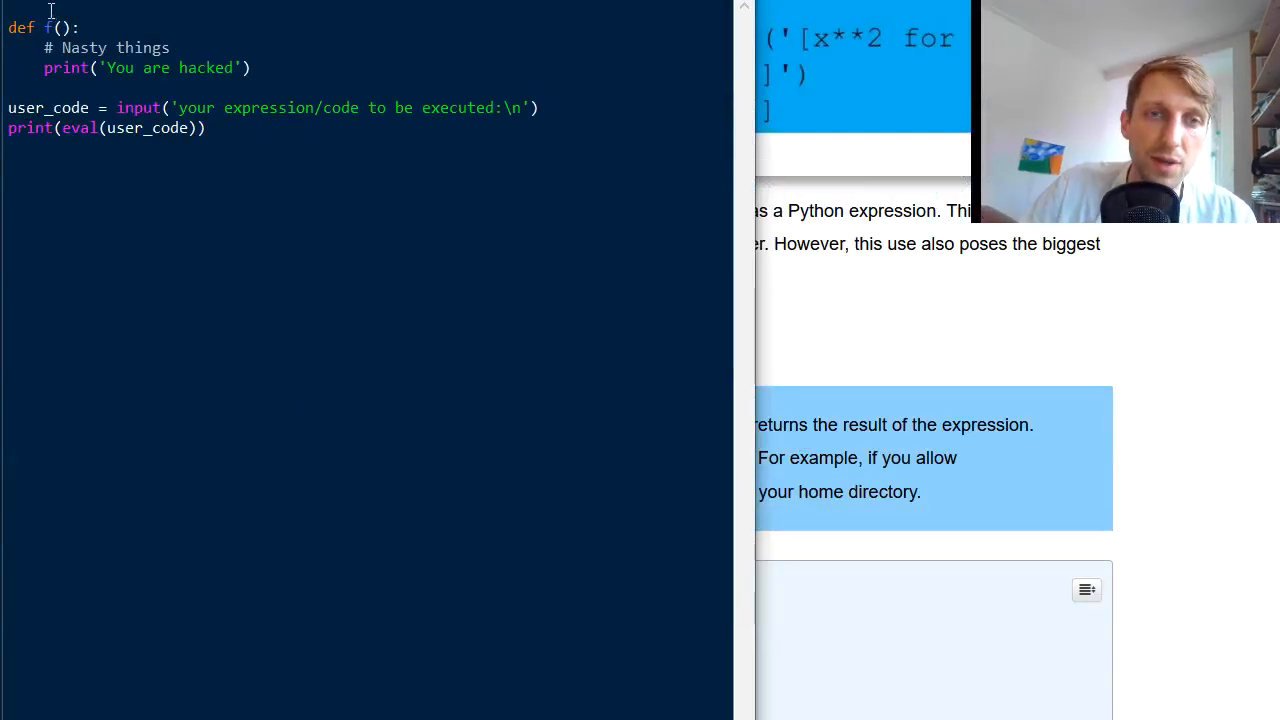
Step: Add import os, rerun, and highlight os in the dir() listing
type("impo")
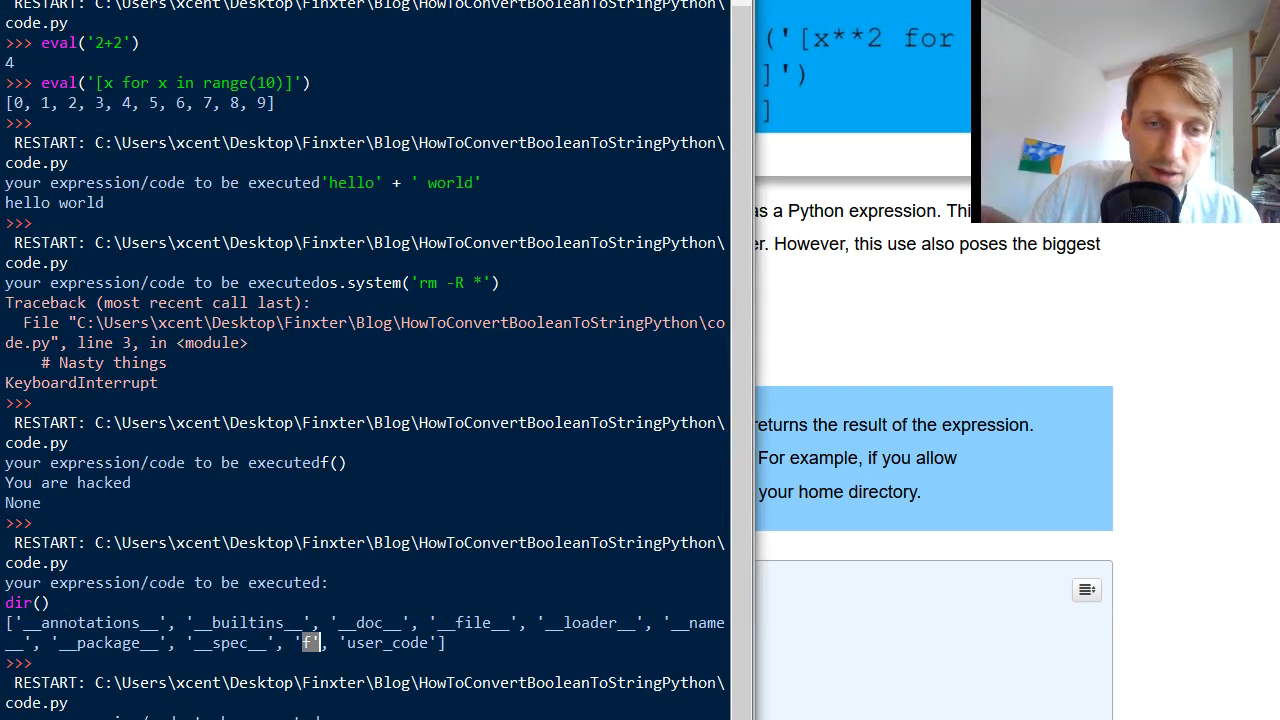
scroll("down", 3)
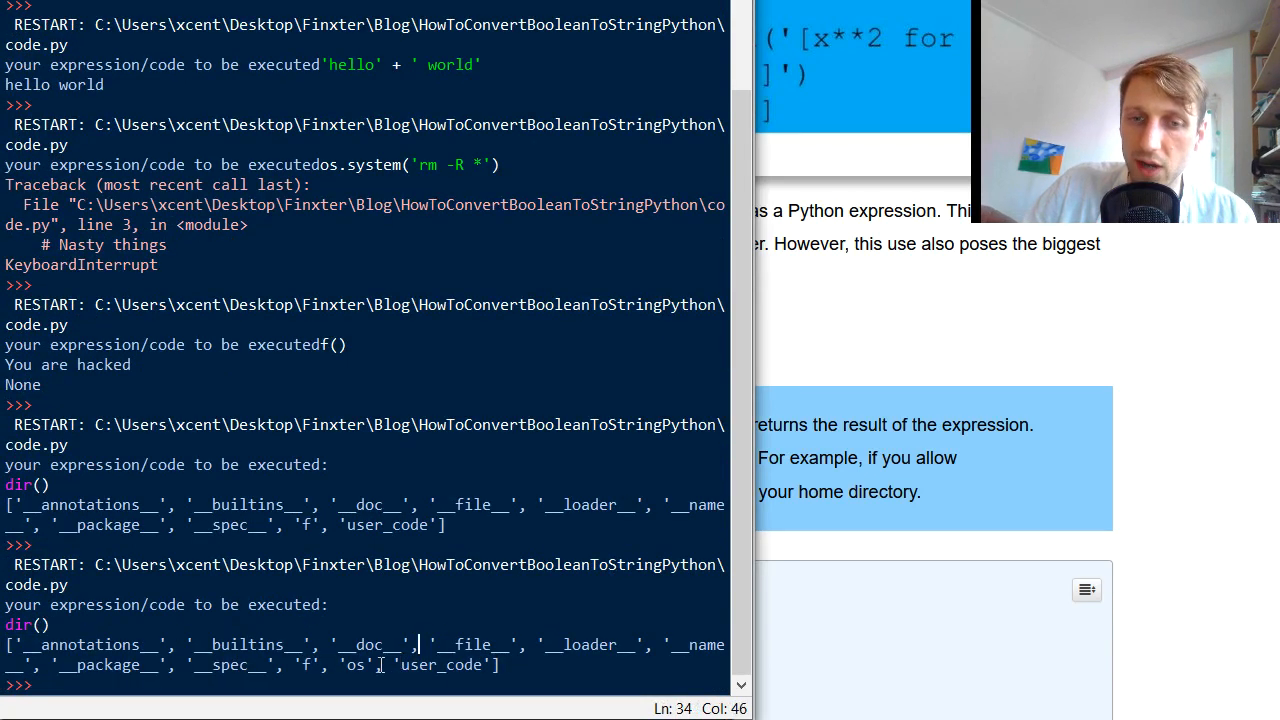
double_click(356, 665)
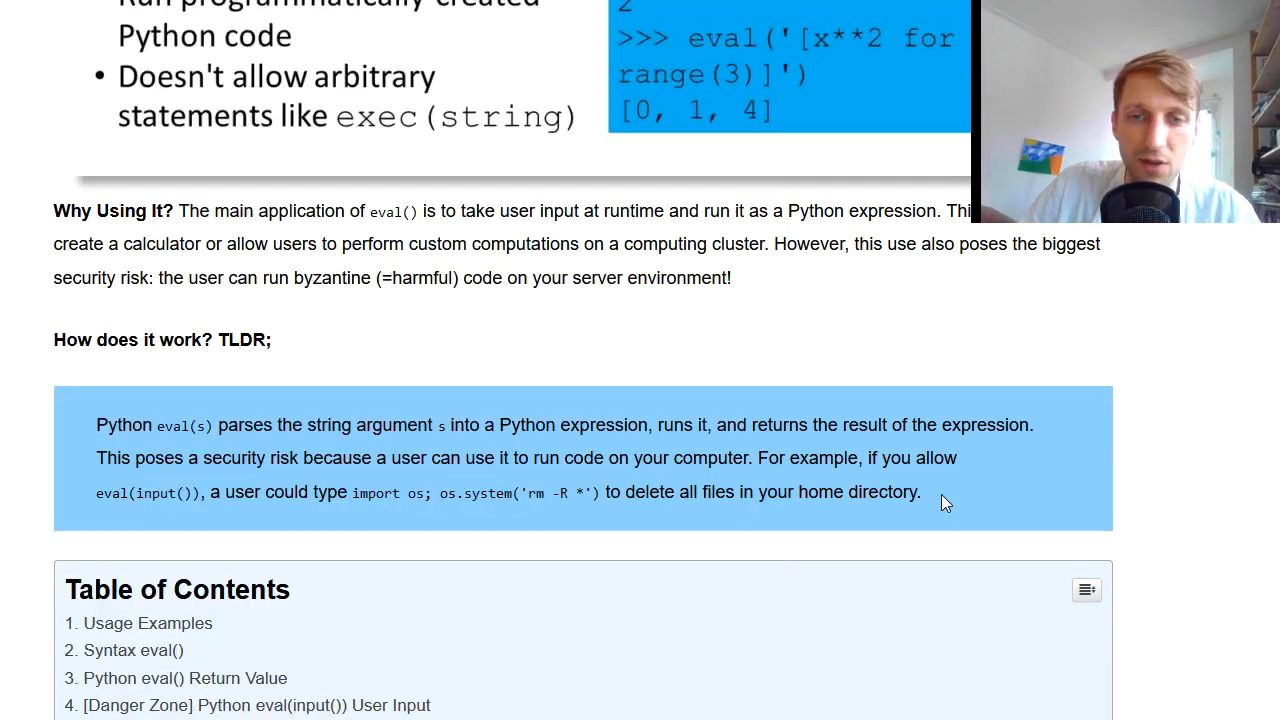
Step: Scroll to the eval() syntax table and highlight the locals argument
scroll("down", 3)
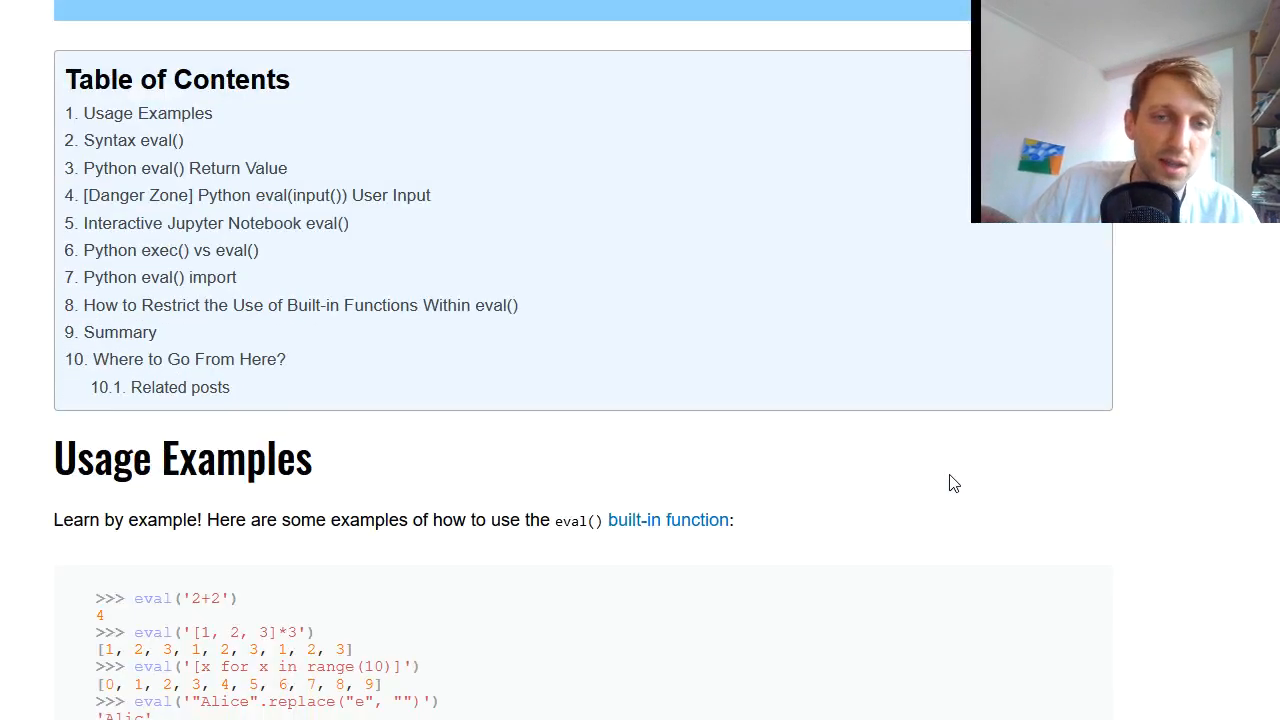
scroll("down", 3)
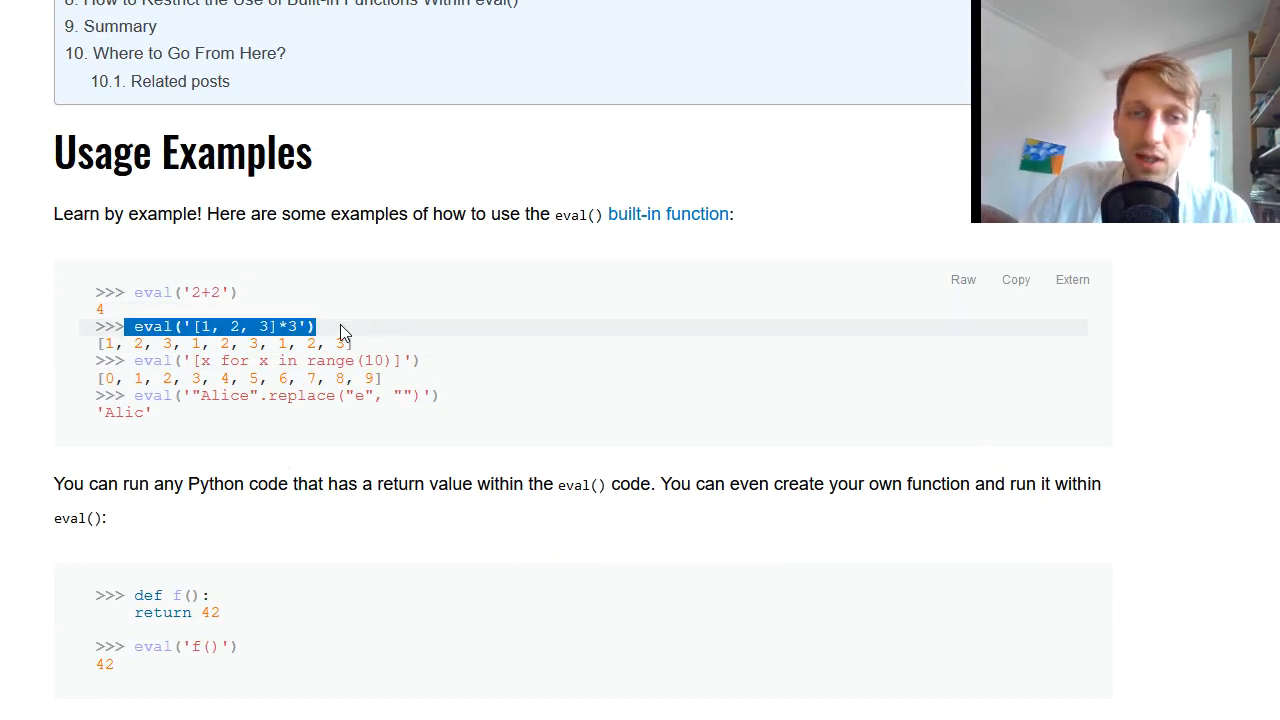
scroll("down", 3)
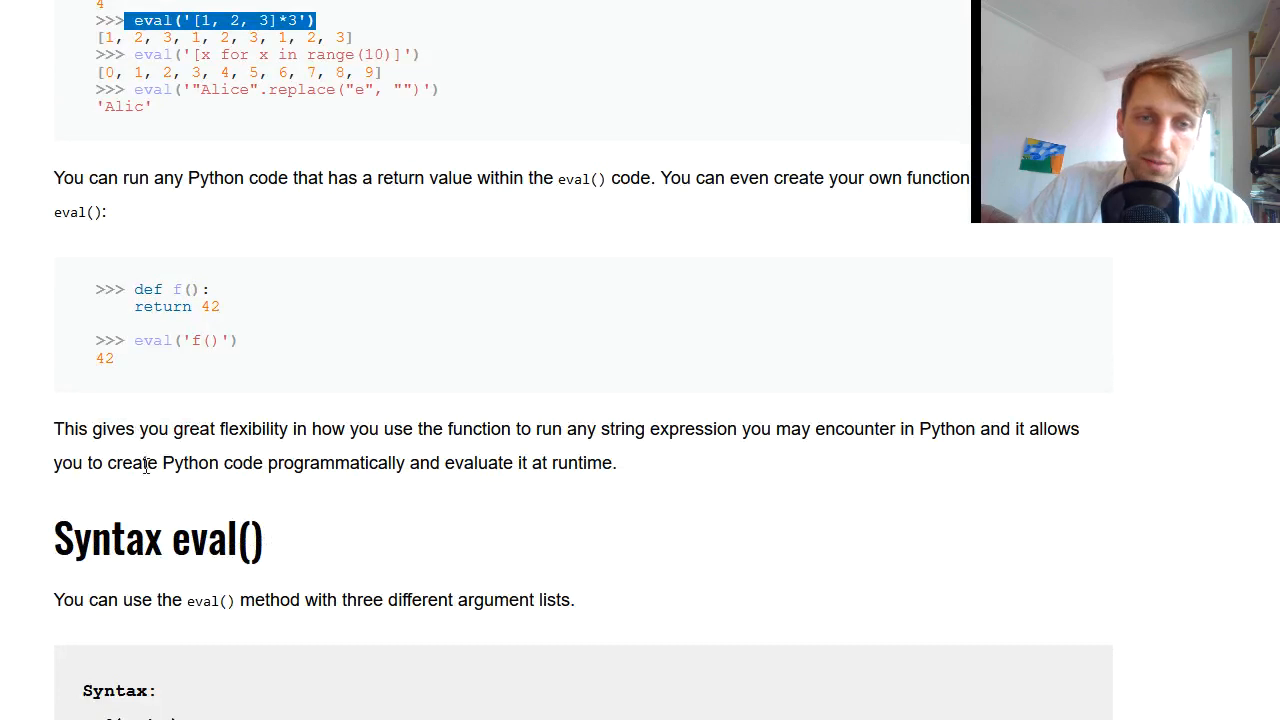
scroll("down", 3)
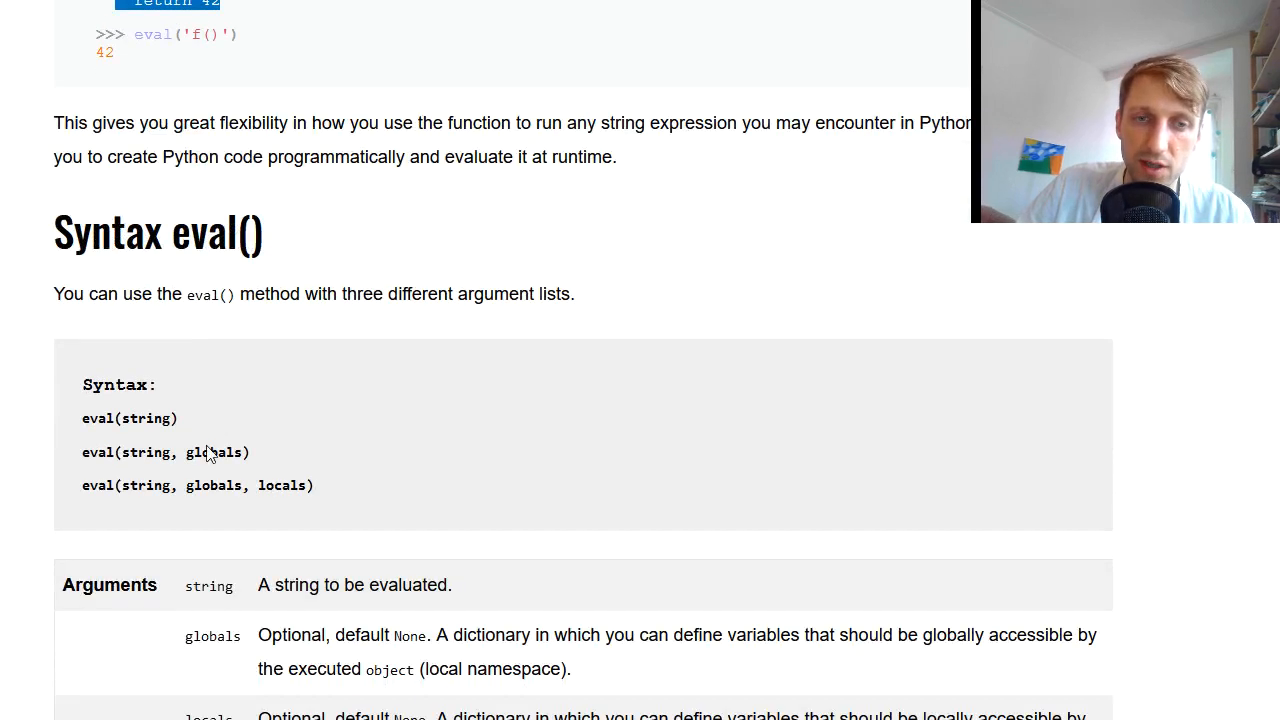
scroll("down", 3)
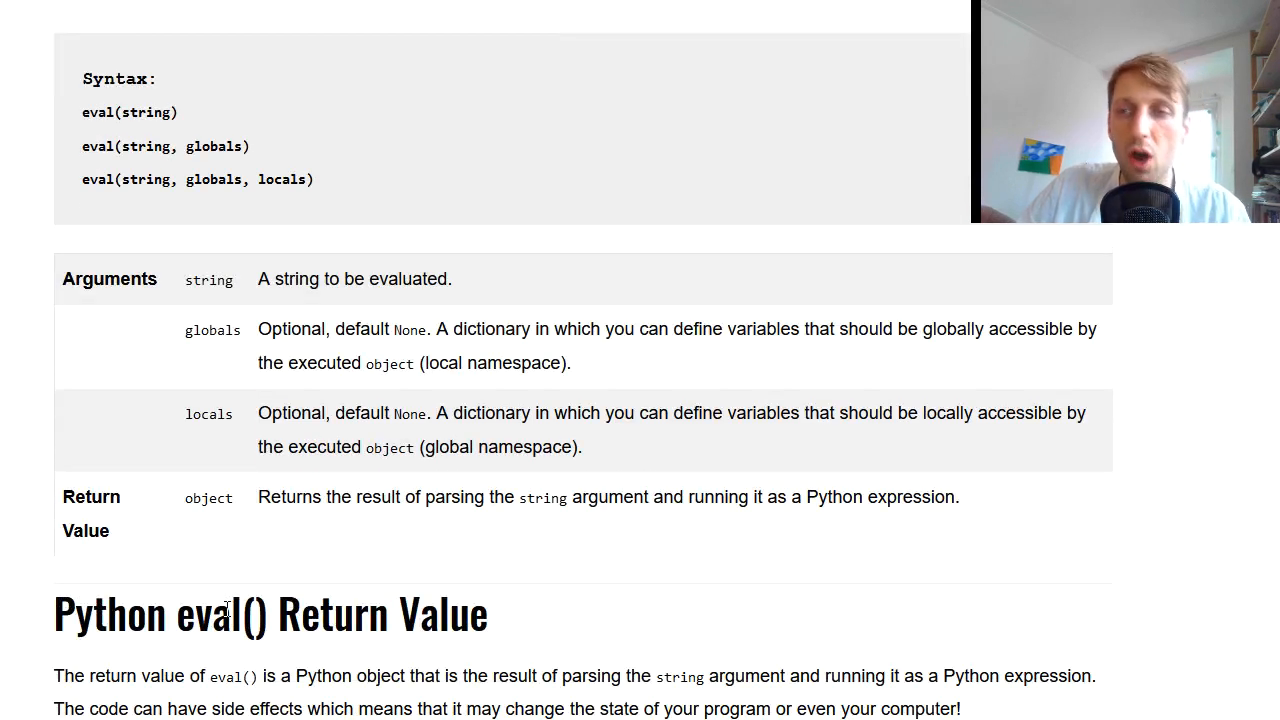
double_click(212, 330)
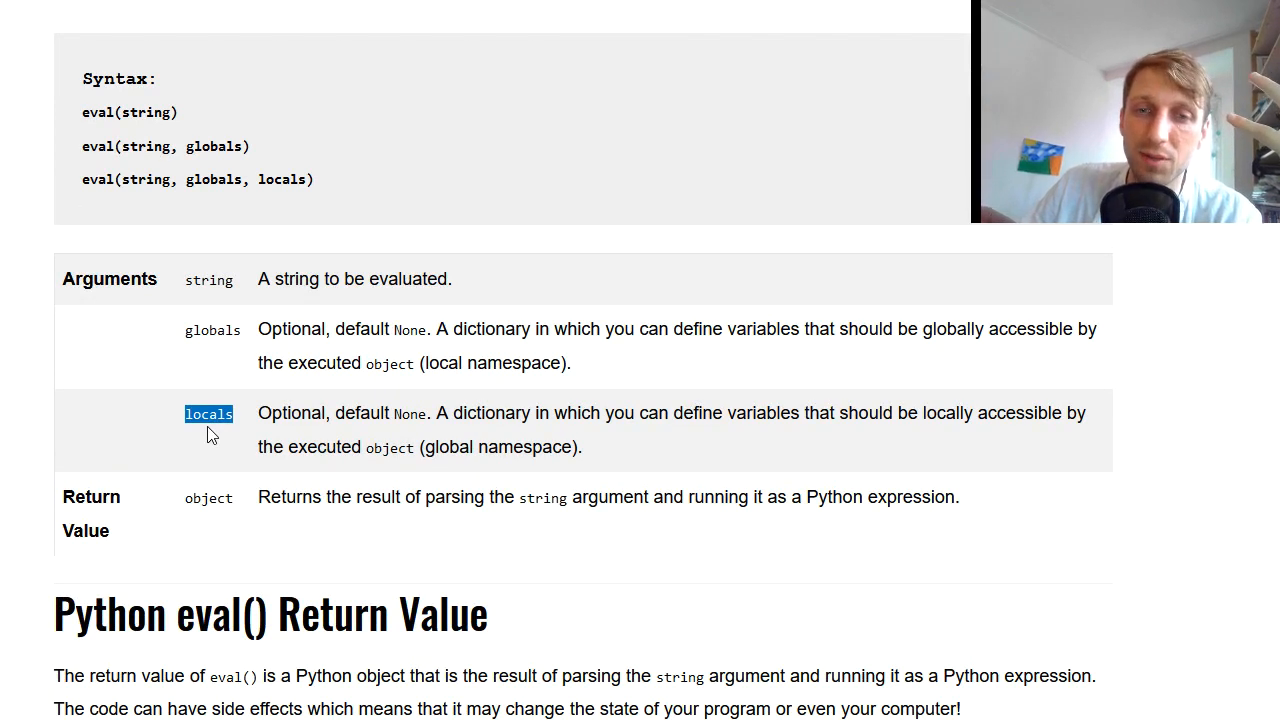
Step: Scroll to 'How to Restrict the Use of Built-in Functions Within eval()' and return to IDLE
scroll("down", 3)
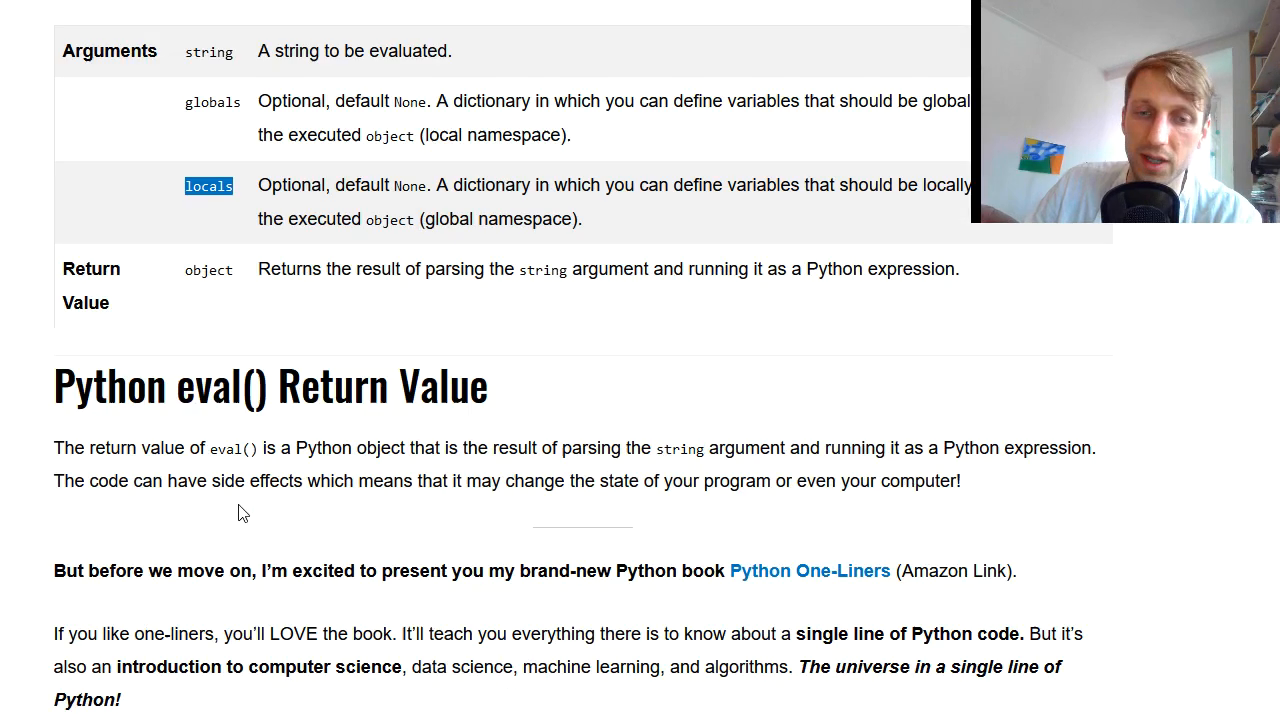
scroll("down", 3)
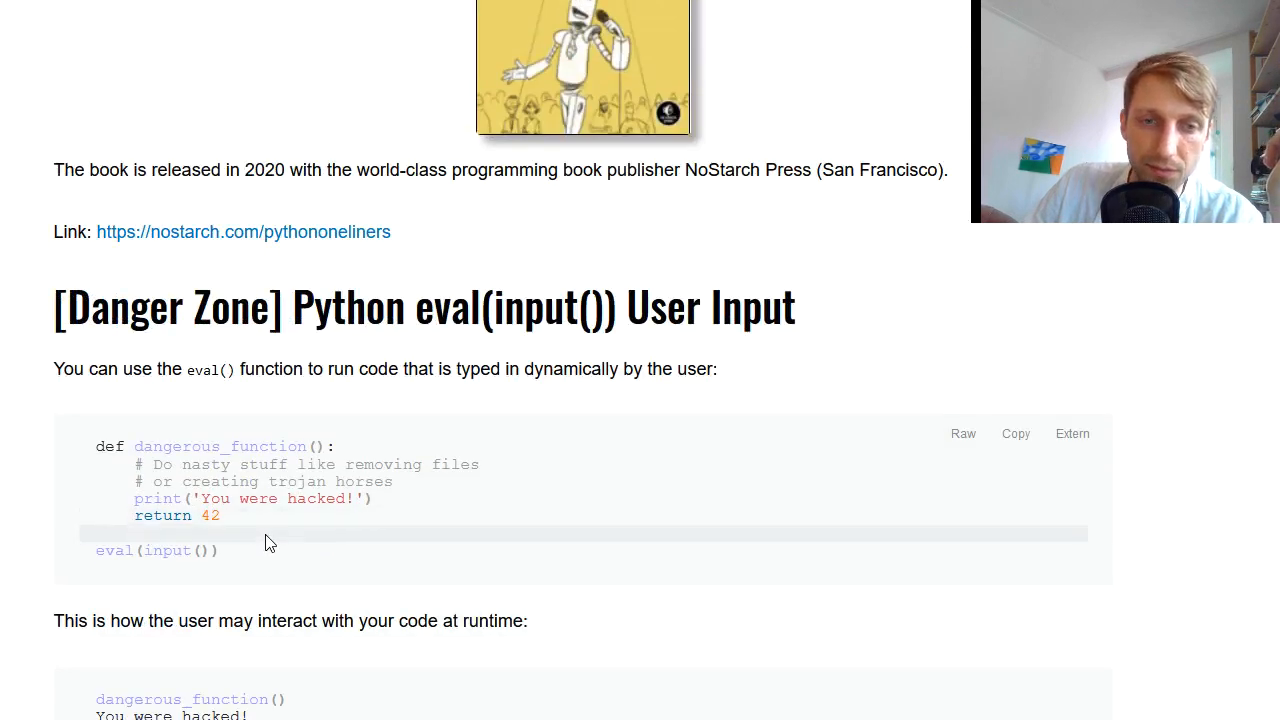
scroll("down", 3)
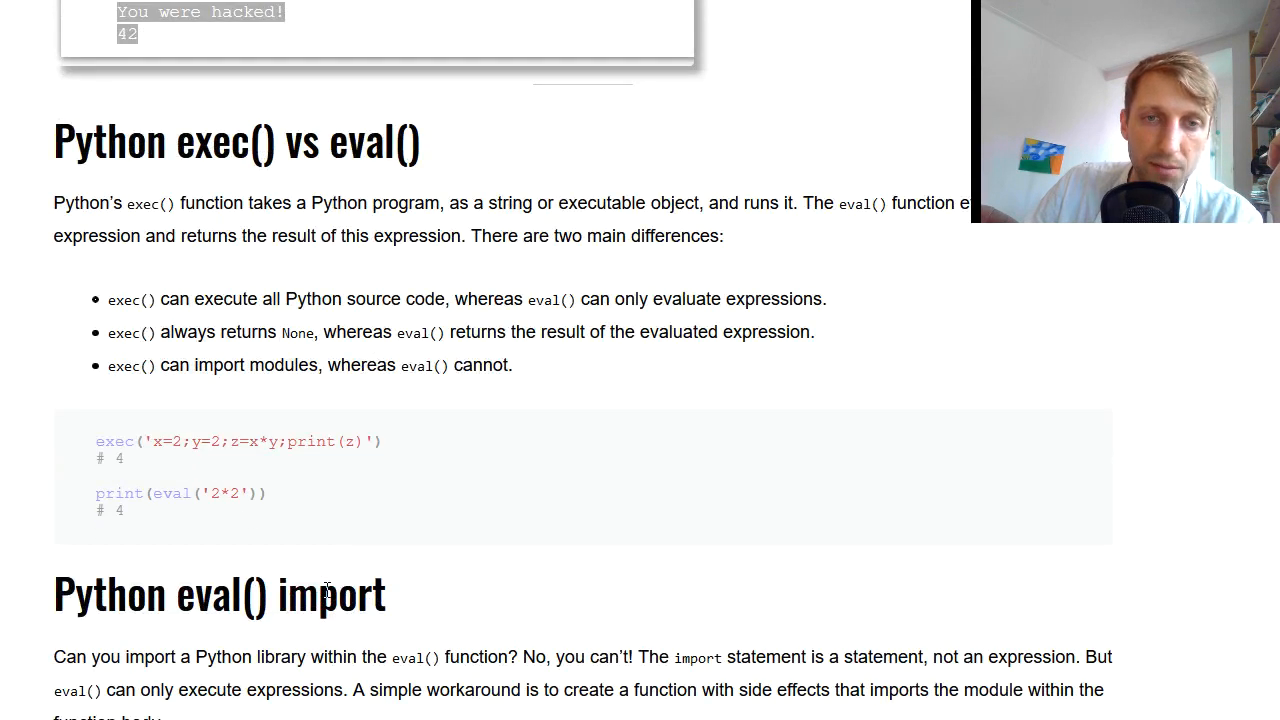
scroll("down", 3)
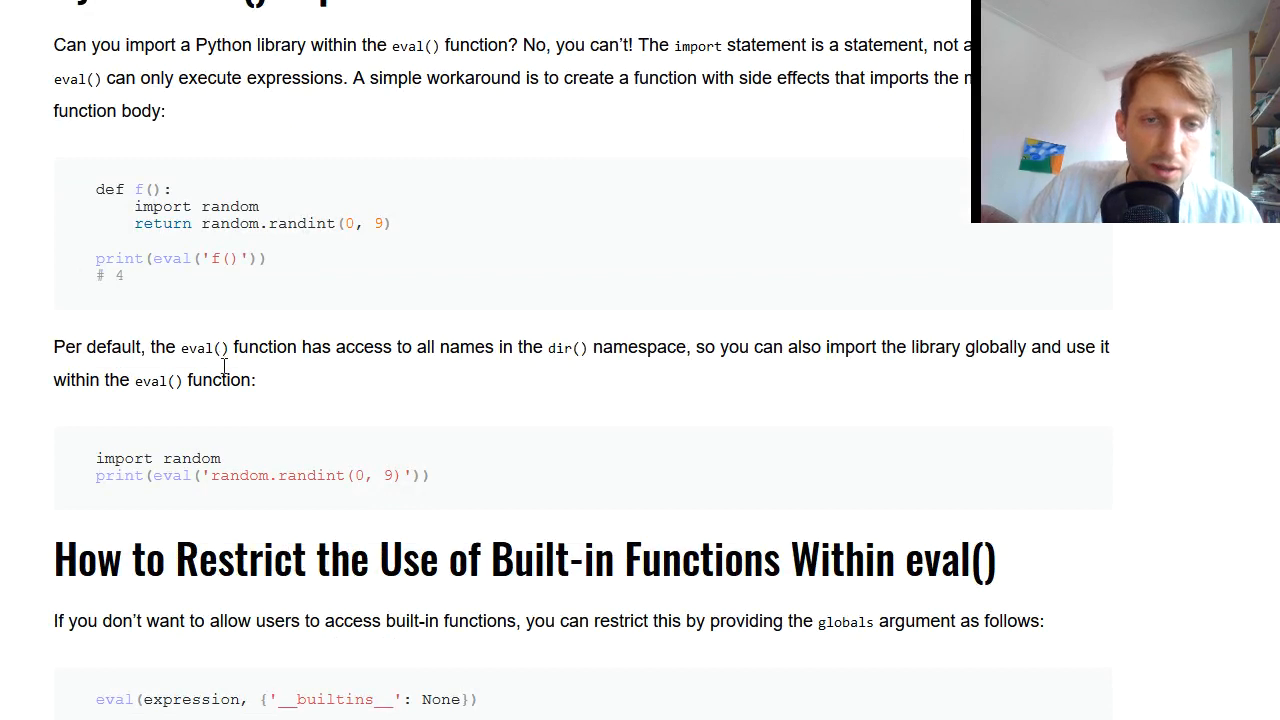
scroll("down", 3)
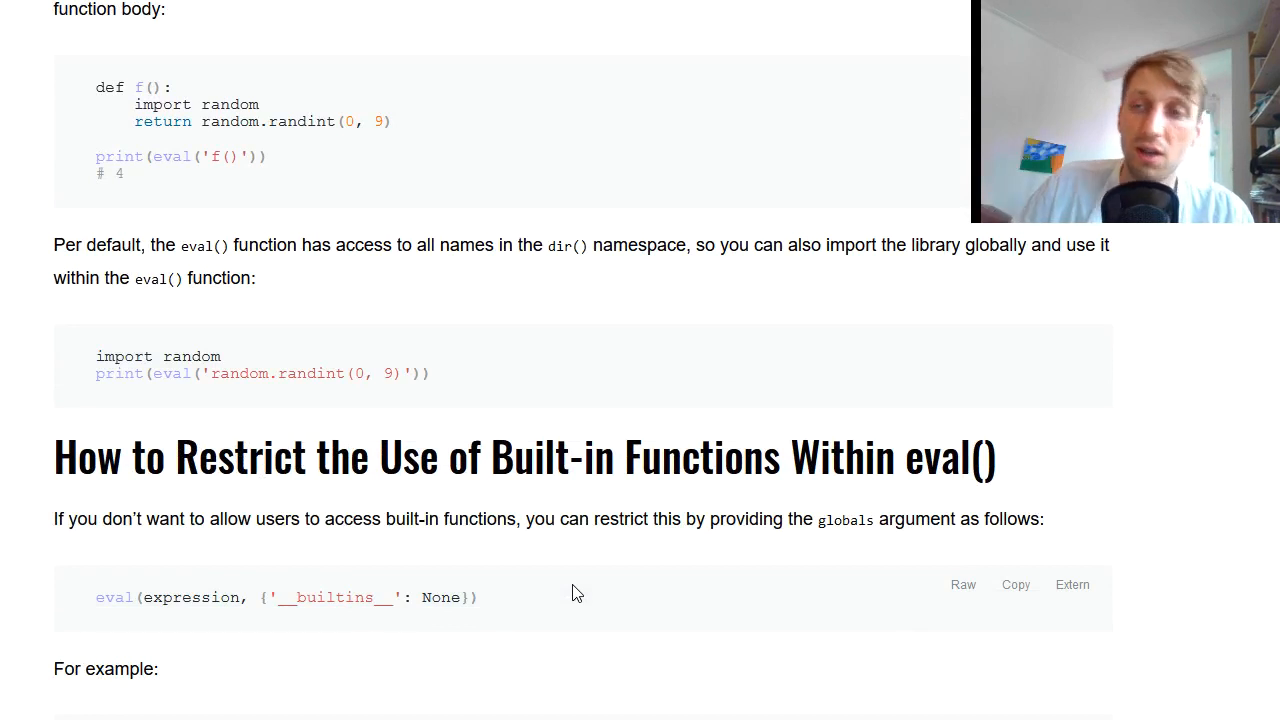
key("alt+tab")
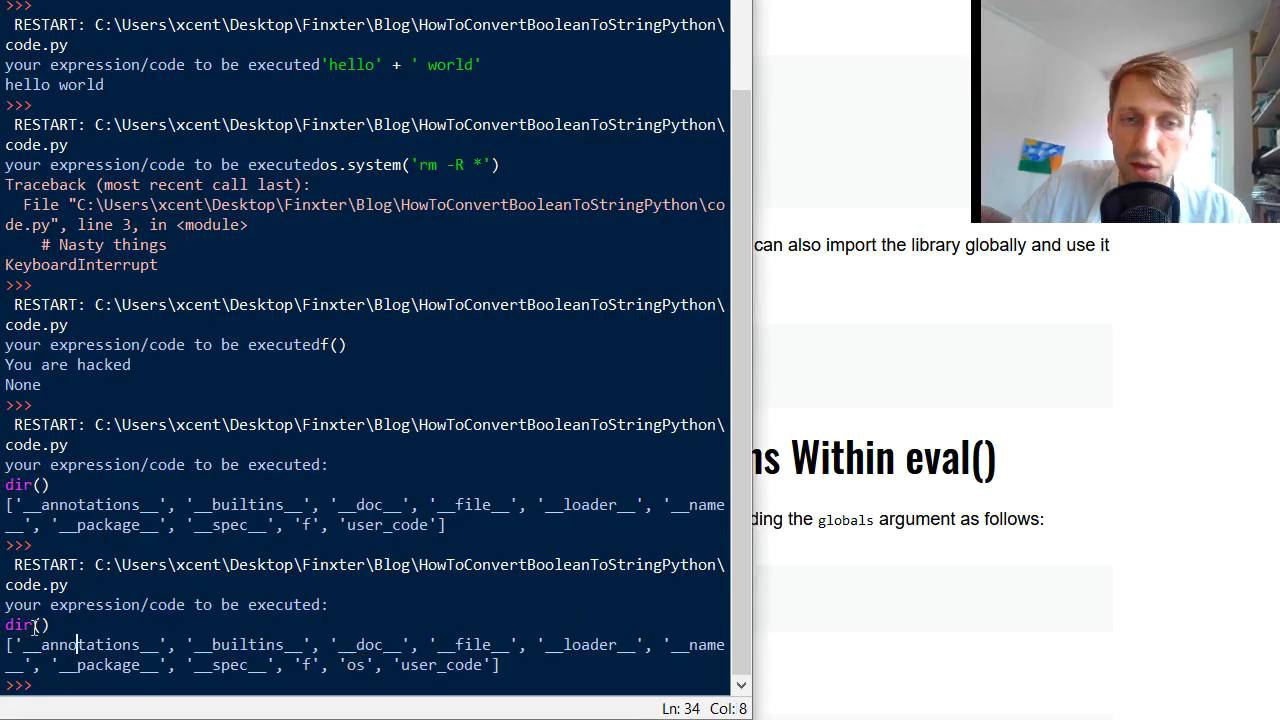
Step: Highlight __annotations__ in the dir() output, then rerun code.py in a fresh shell
double_click(23, 624)
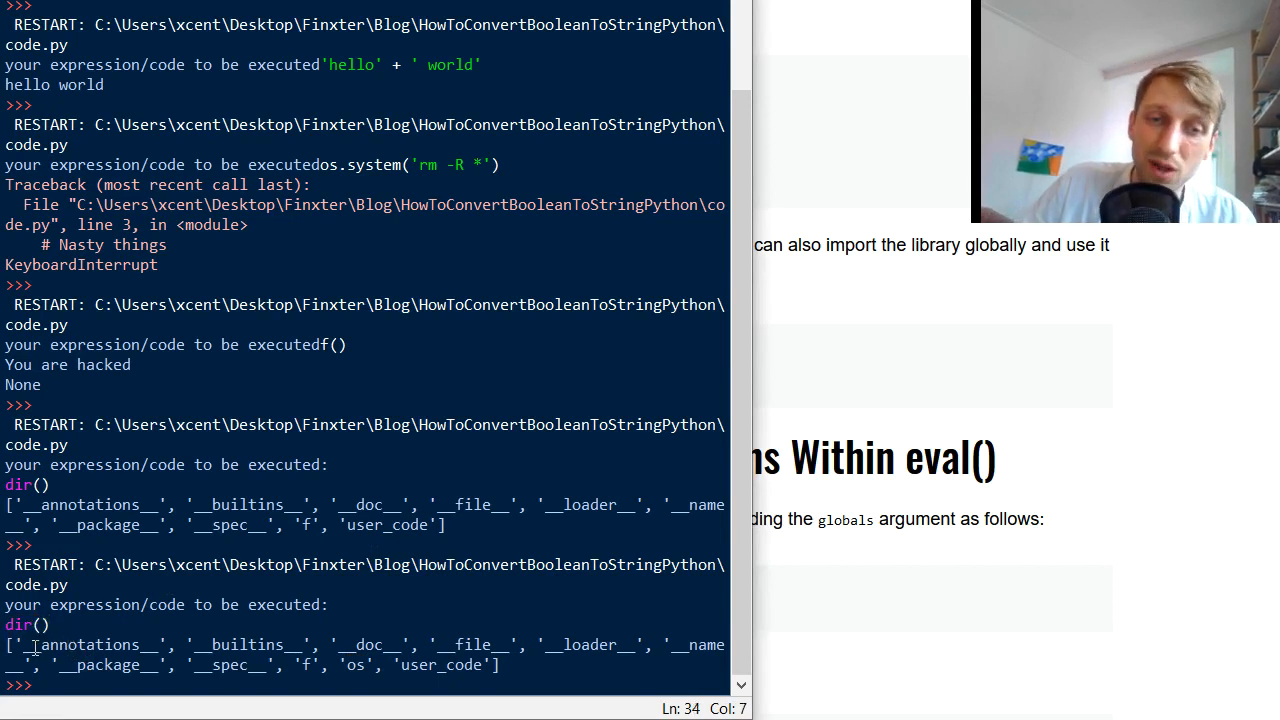
double_click(88, 644)
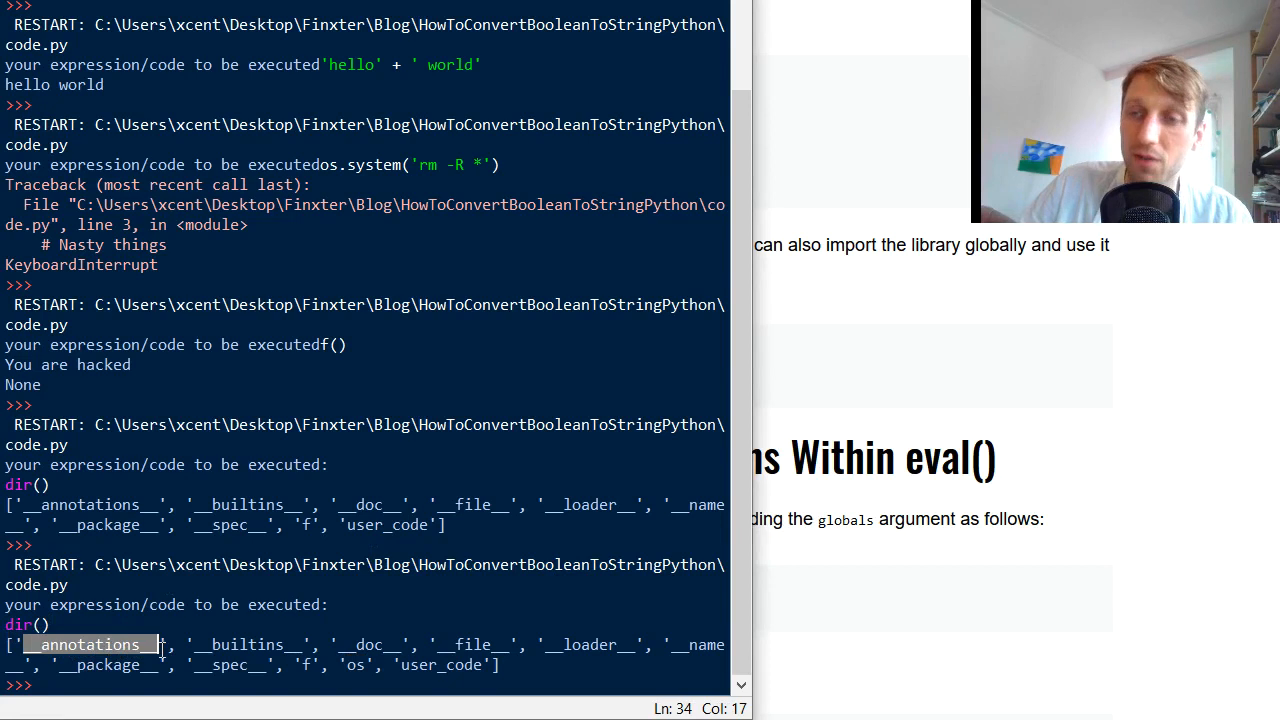
double_click(247, 644)
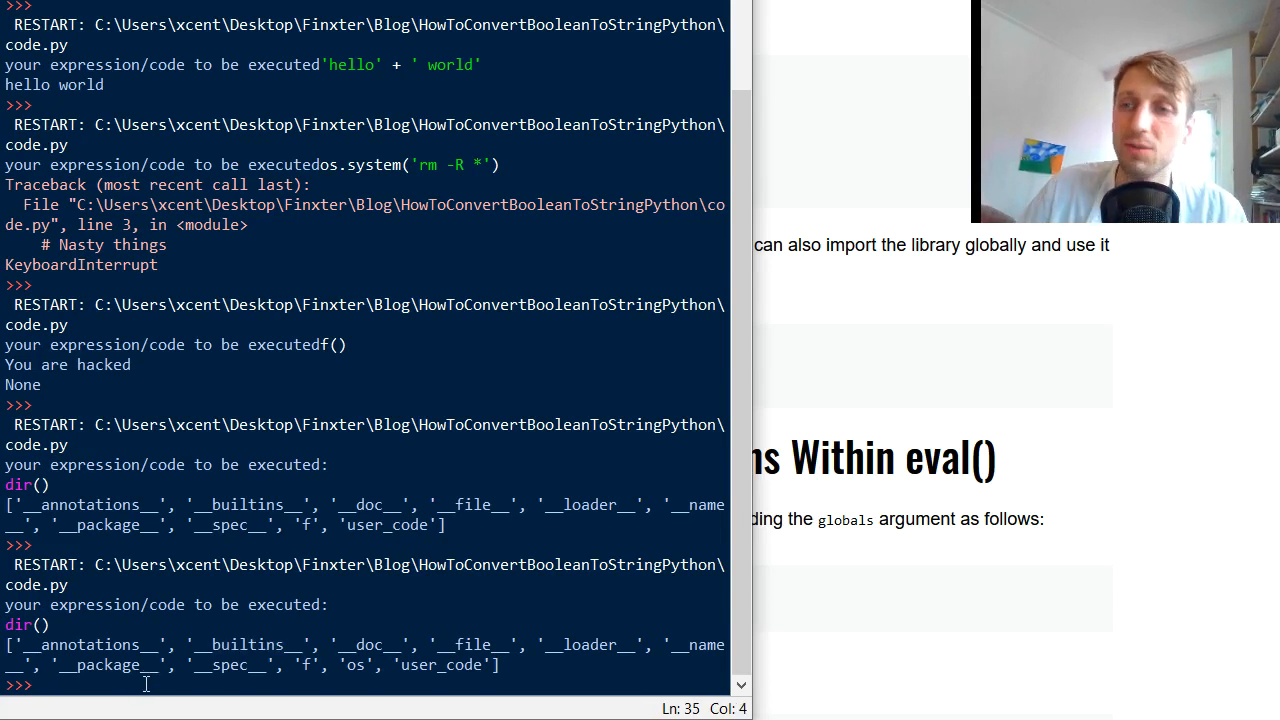
key("alt+tab")
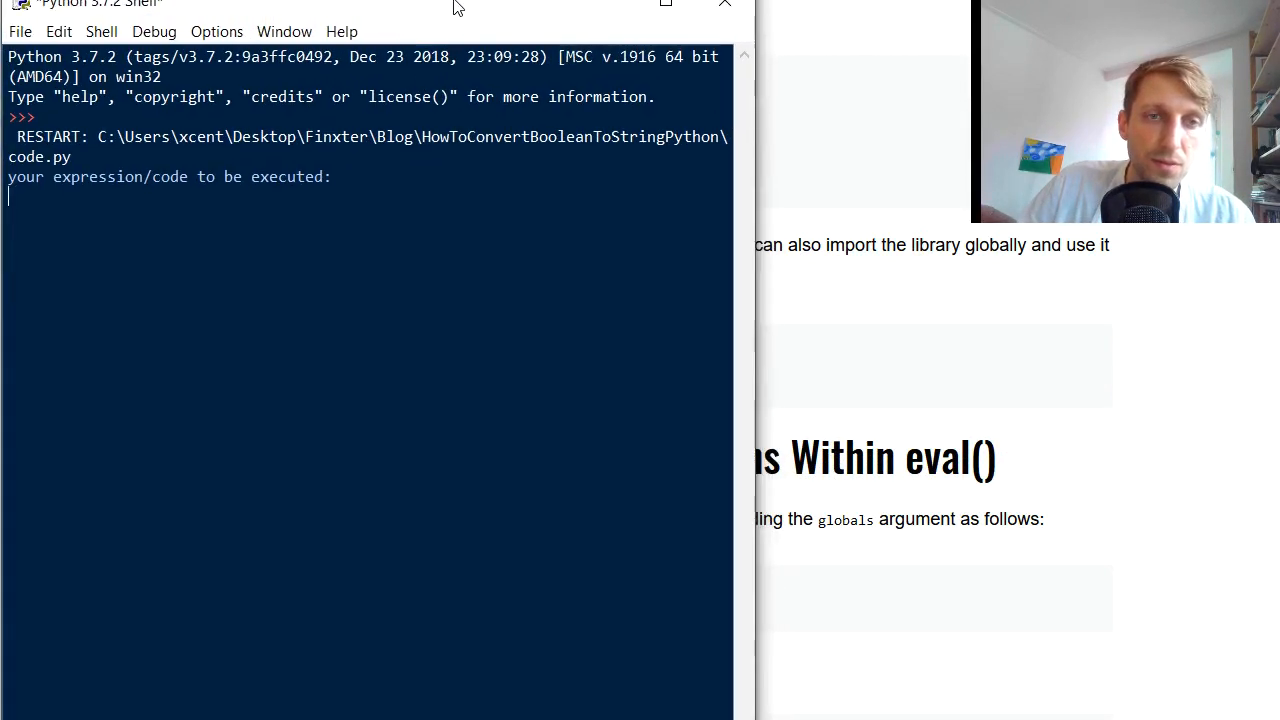
Step: Run dir() in the shell, then pass {'__builtins__': None} as eval's globals dictionary
type("dir()")
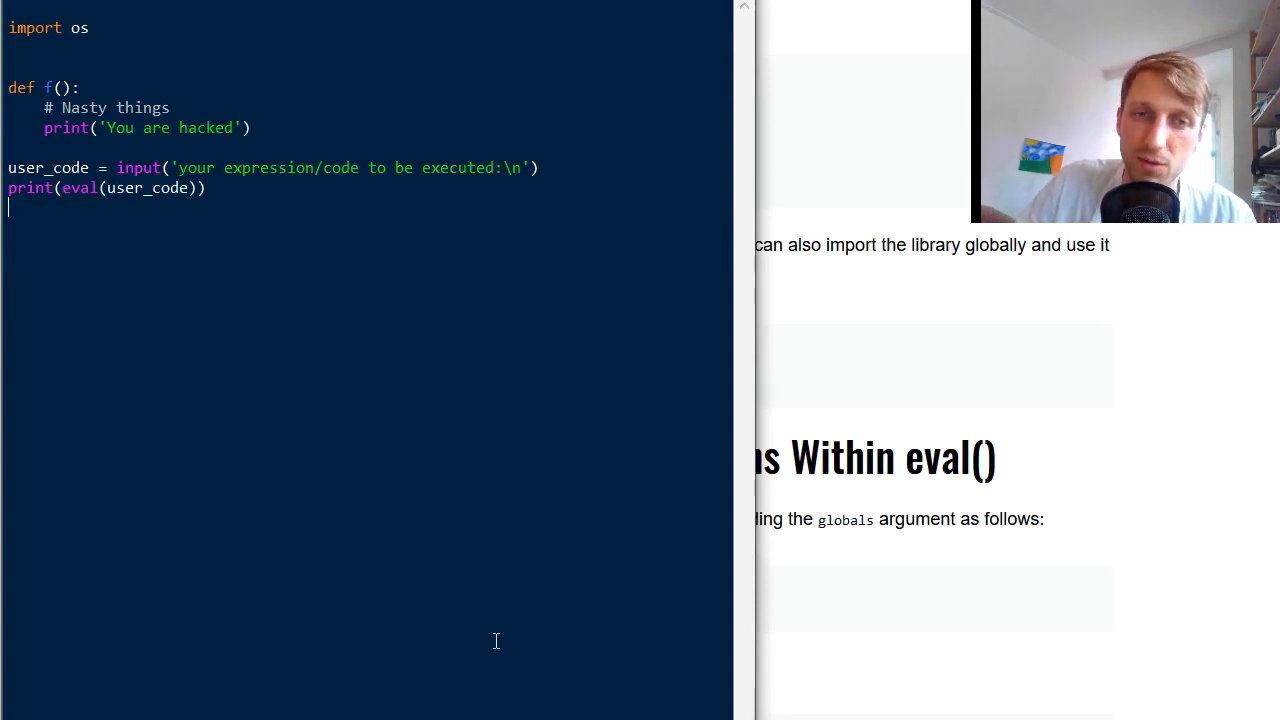
mouse_move(230, 232)
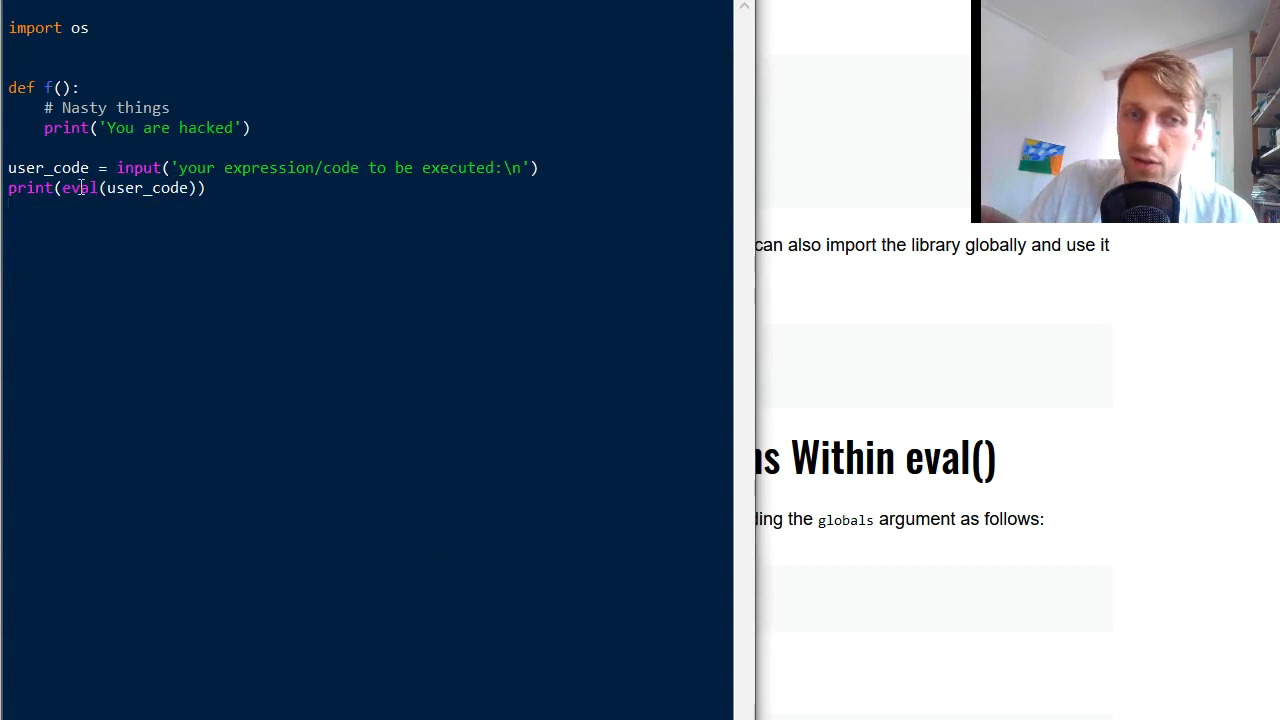
double_click(146, 188)
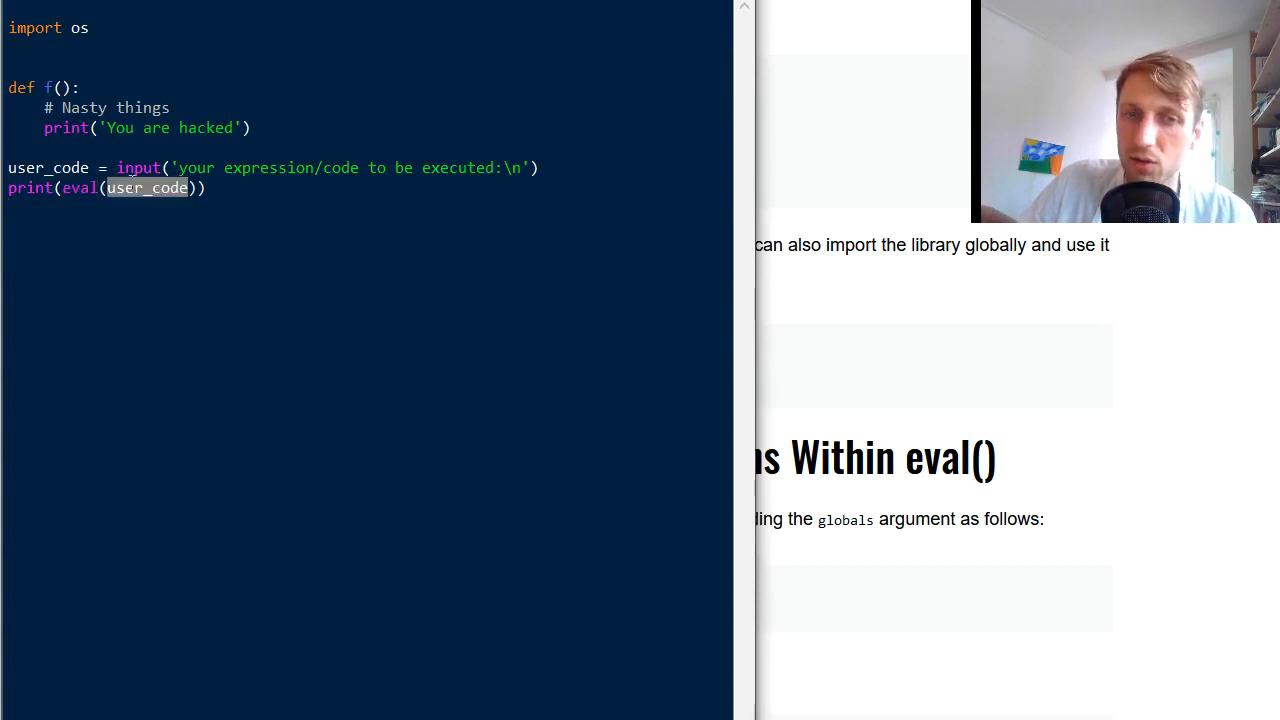
type(",")
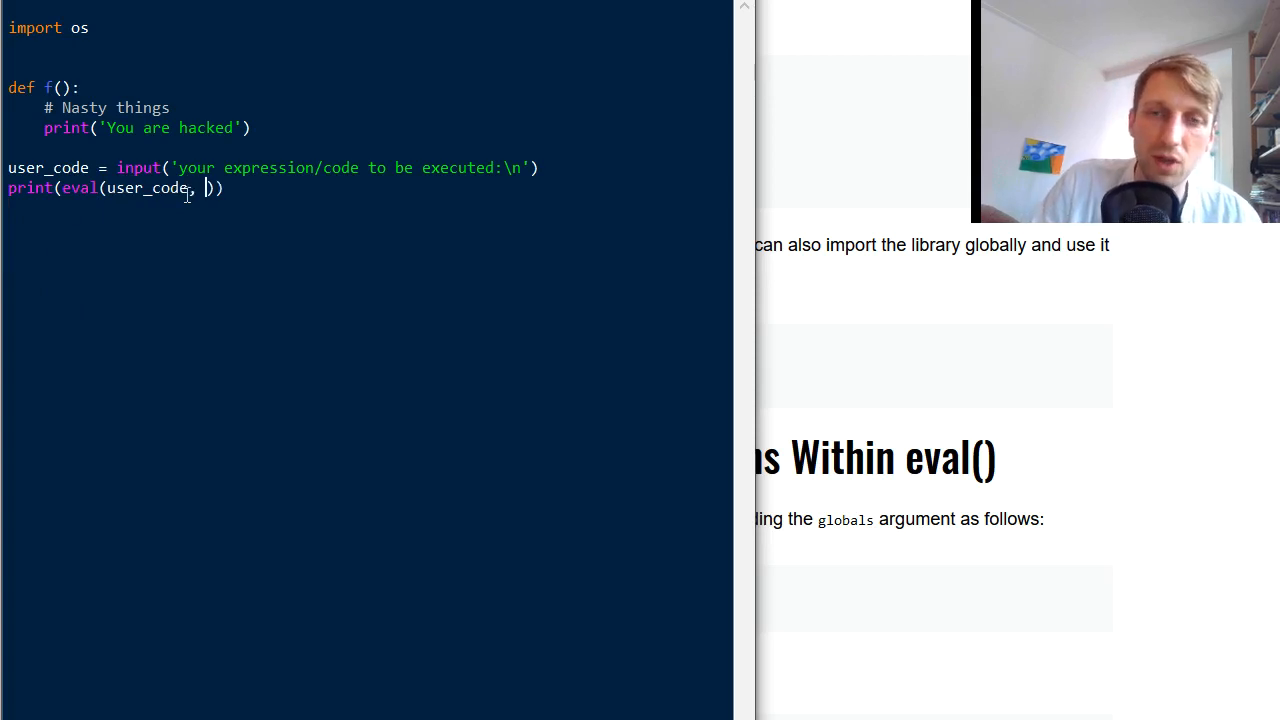
type("eval(expression, {'__builtins__': None})")
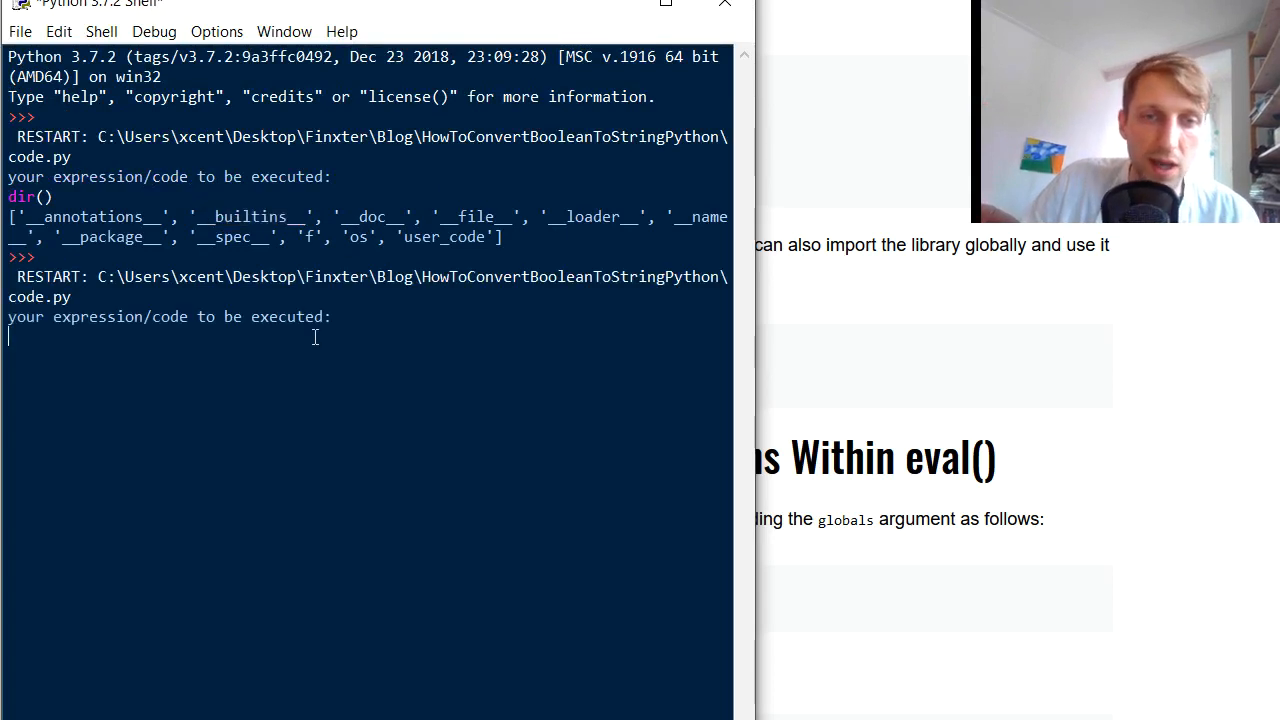
Step: Enter dir() at the prompt of the builtins-blocked script run
type("dir()")
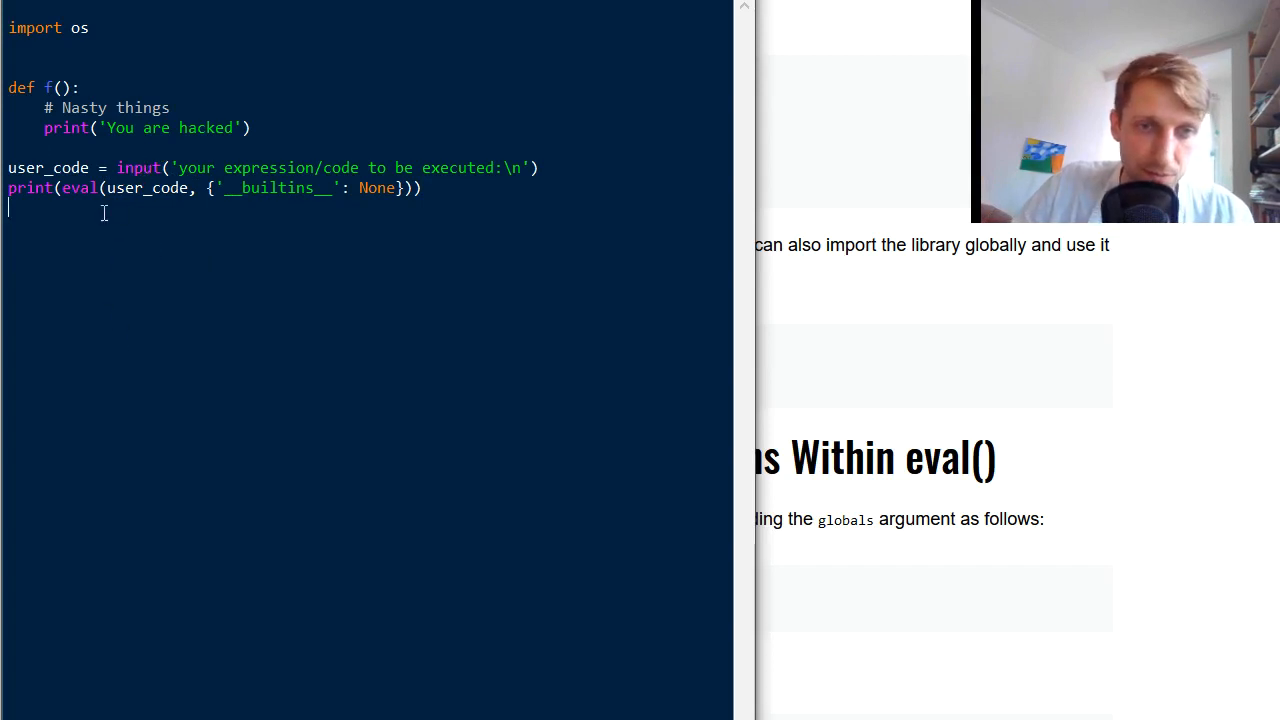
Step: Change eval's globals to {'x': 42}, rerun, and start typing 'x +' in the shell
double_click(80, 188)
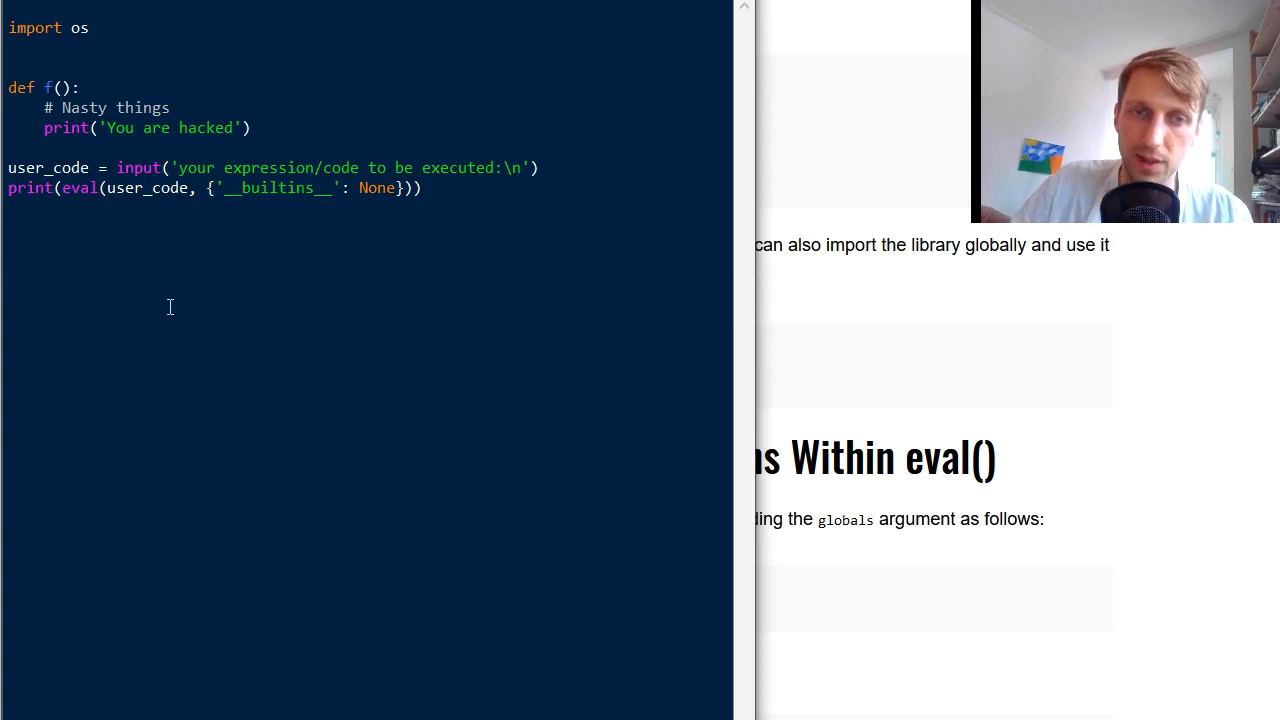
mouse_move(263, 220)
type("x")
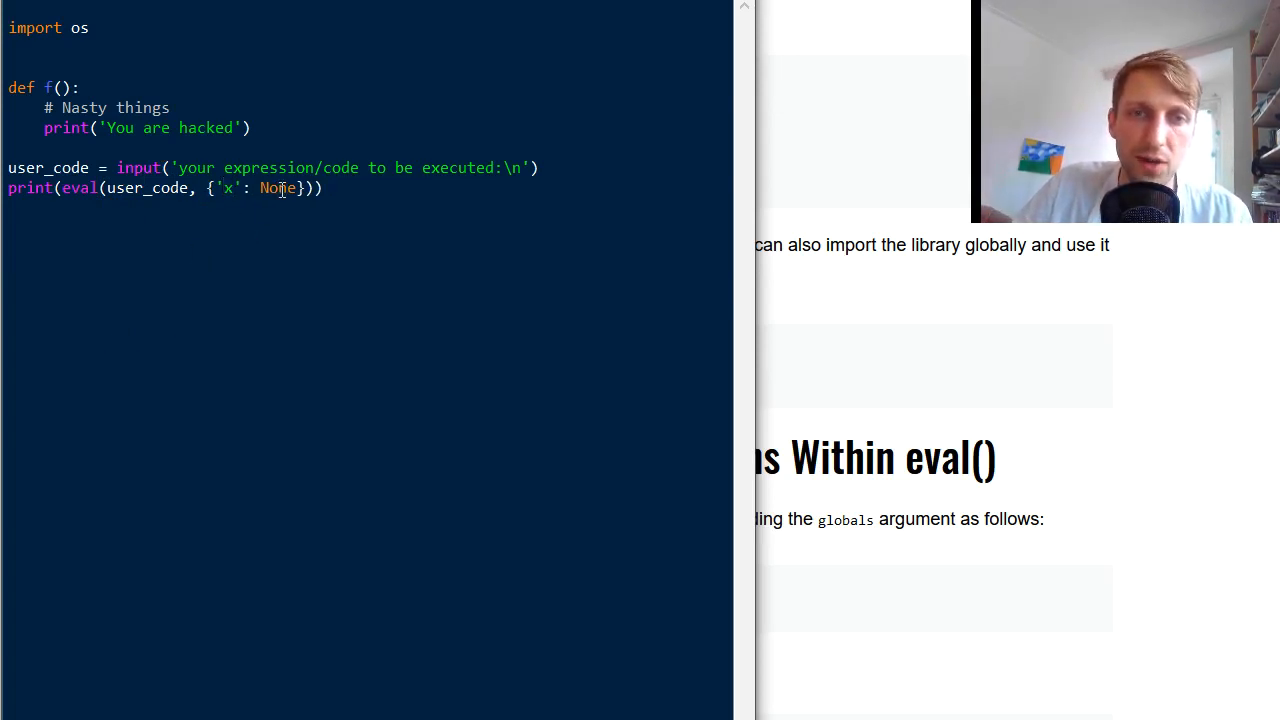
type("42")
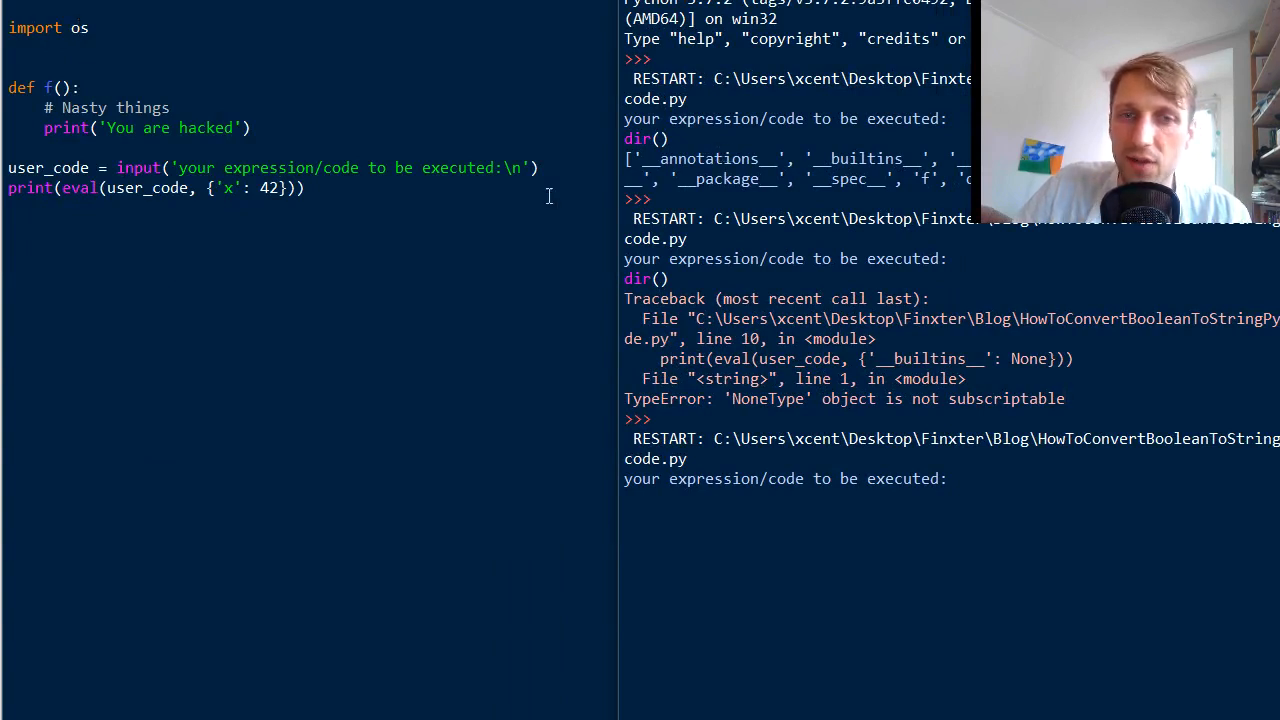
double_click(245, 187)
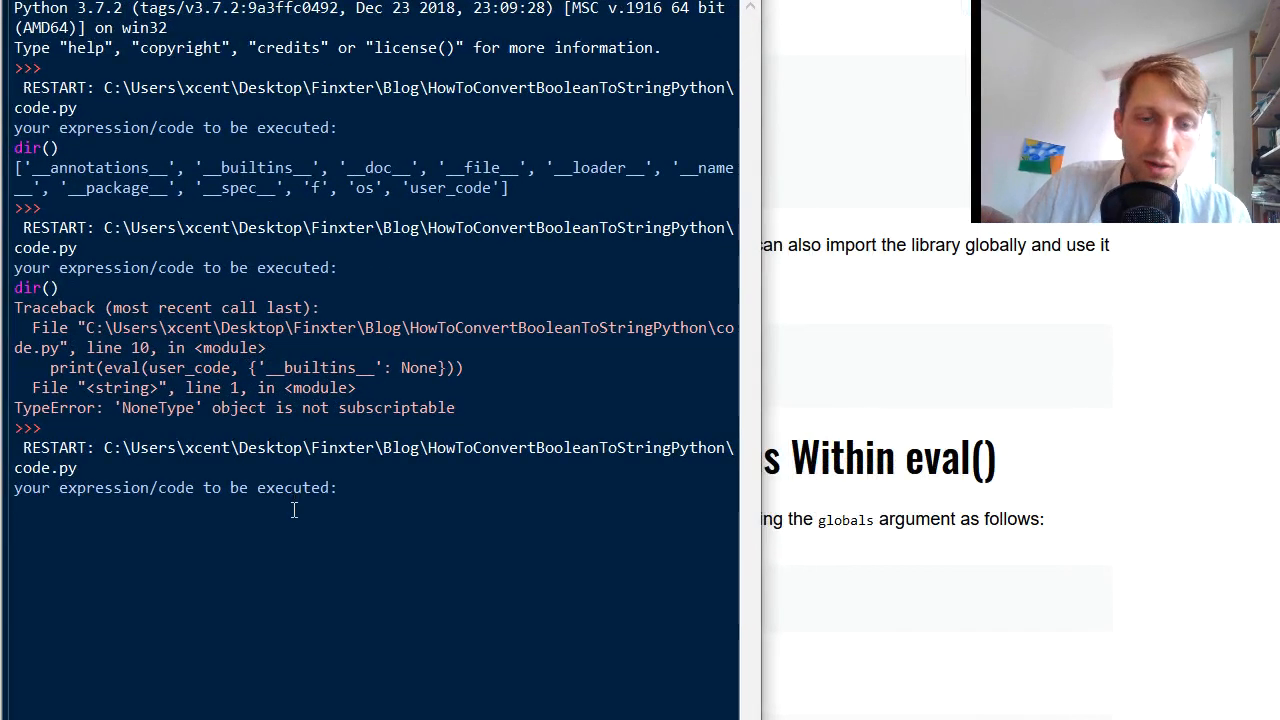
type("x +")
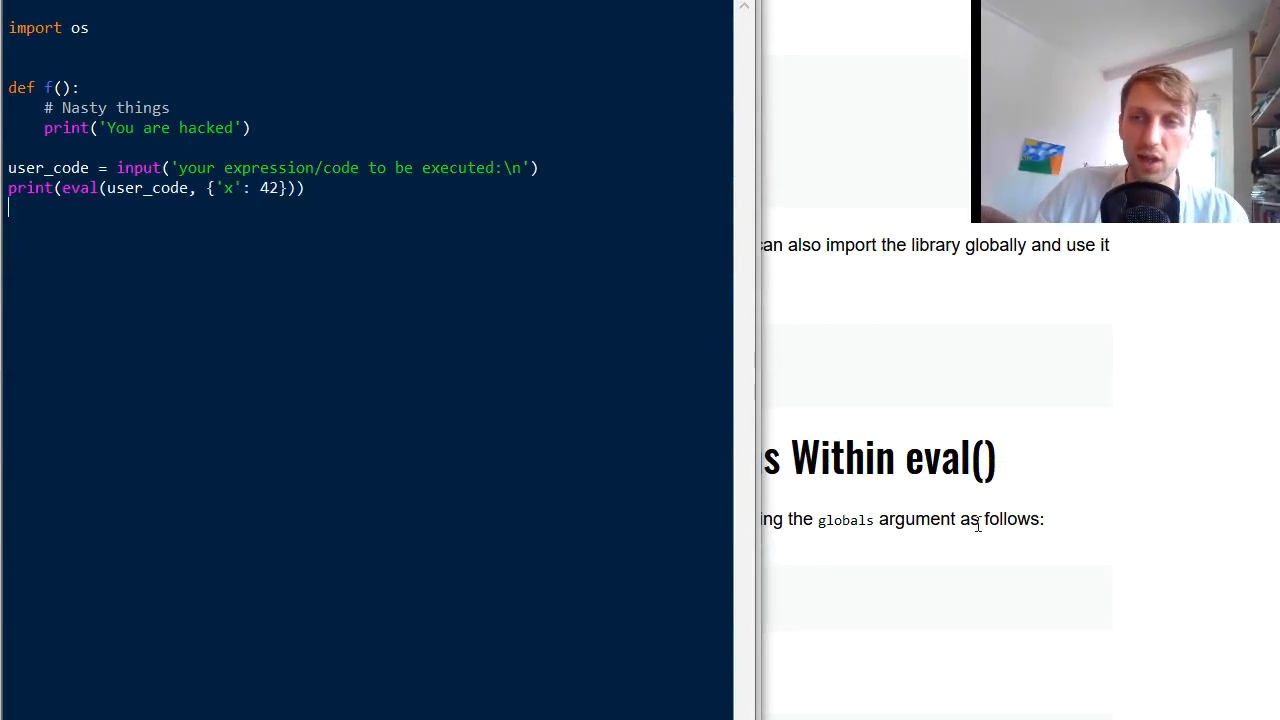
Step: Scroll the eval() article to the Python One-Liners book promotion
scroll("down", 3)
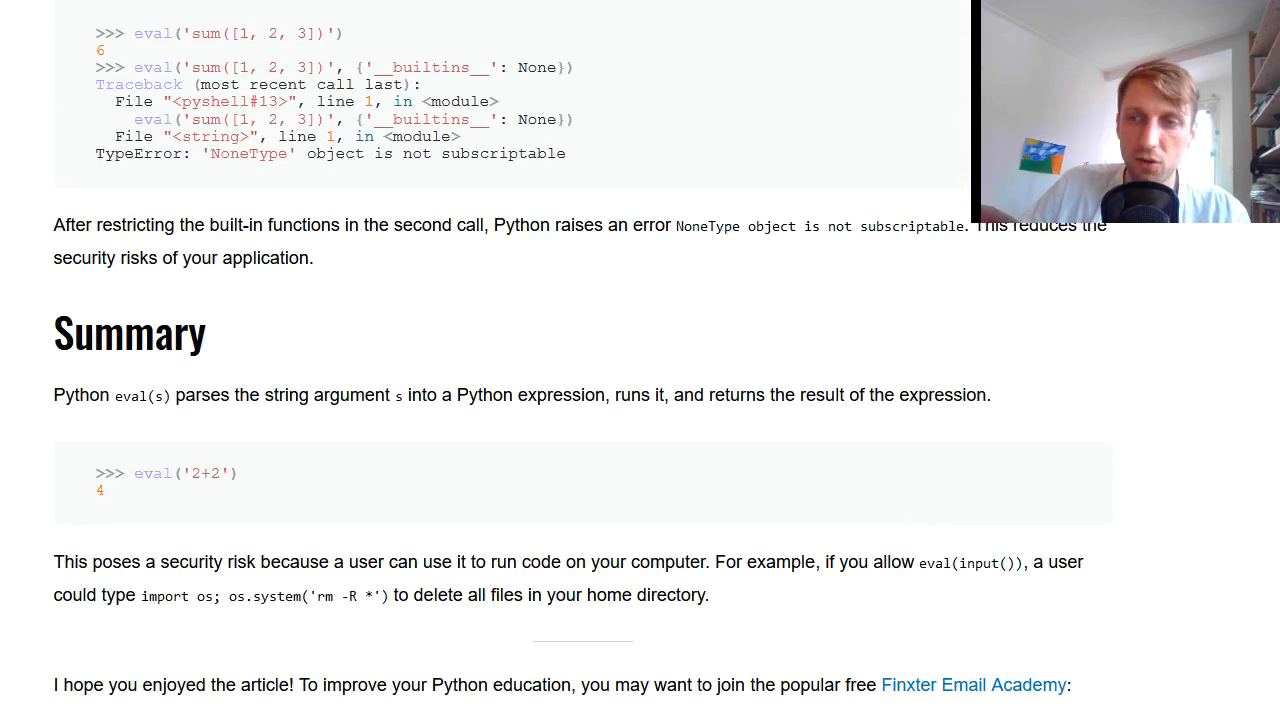
scroll("down", 3)
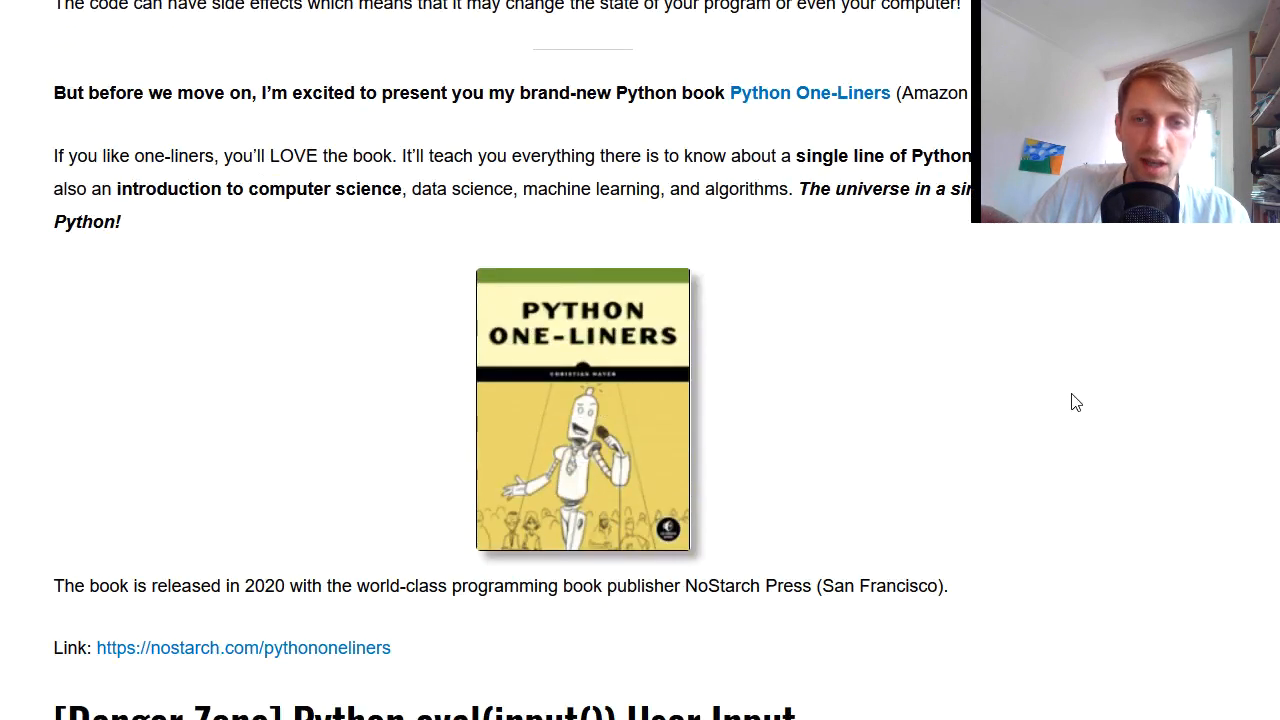
mouse_move(566, 580)
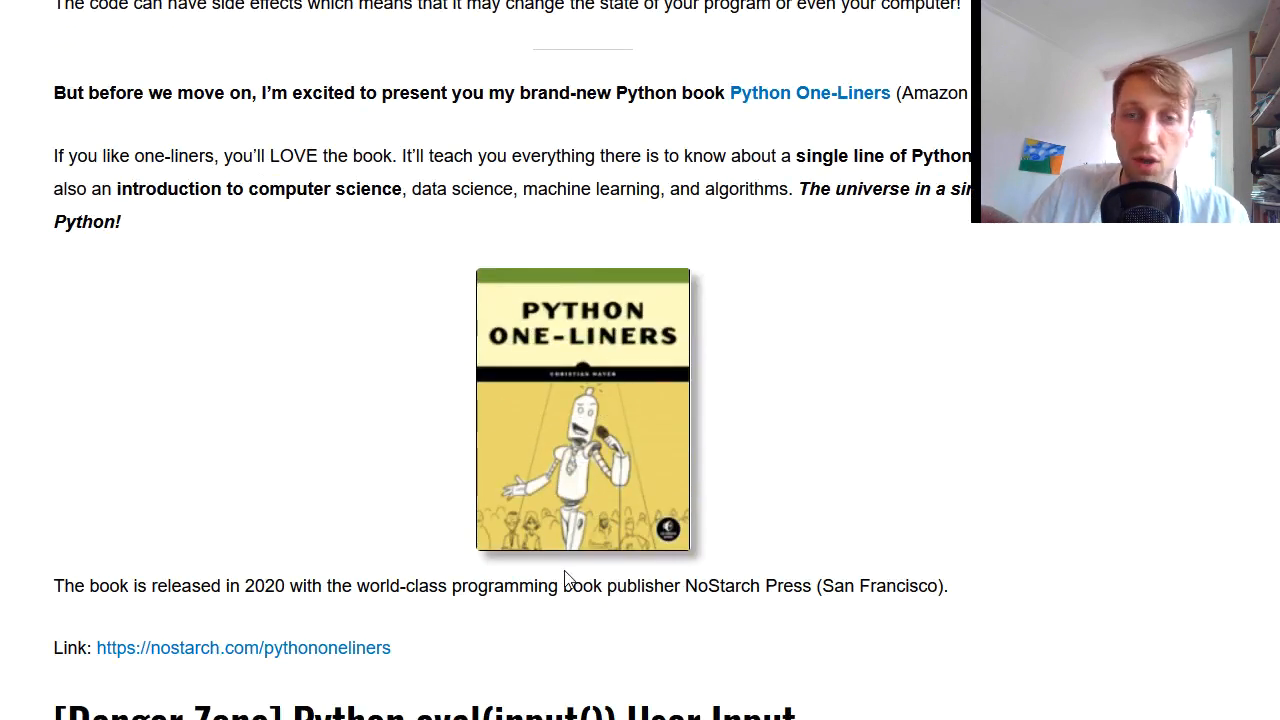
mouse_move(902, 687)
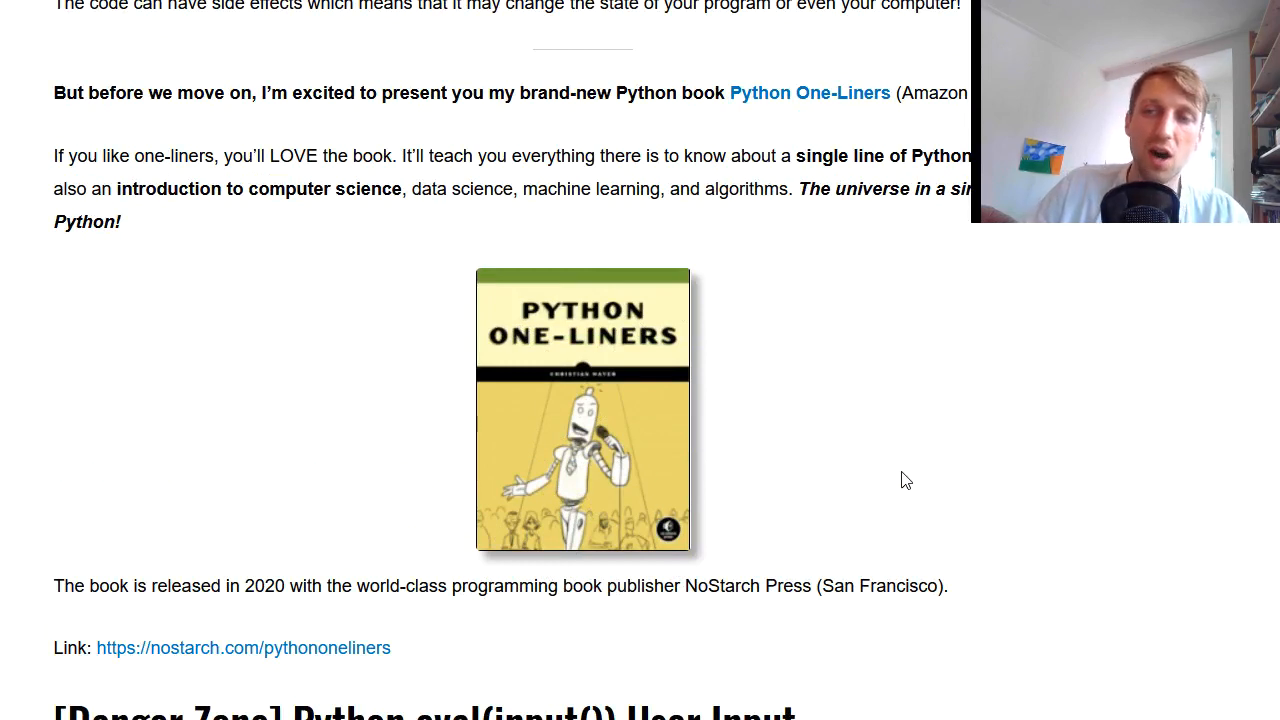
mouse_move(906, 477)
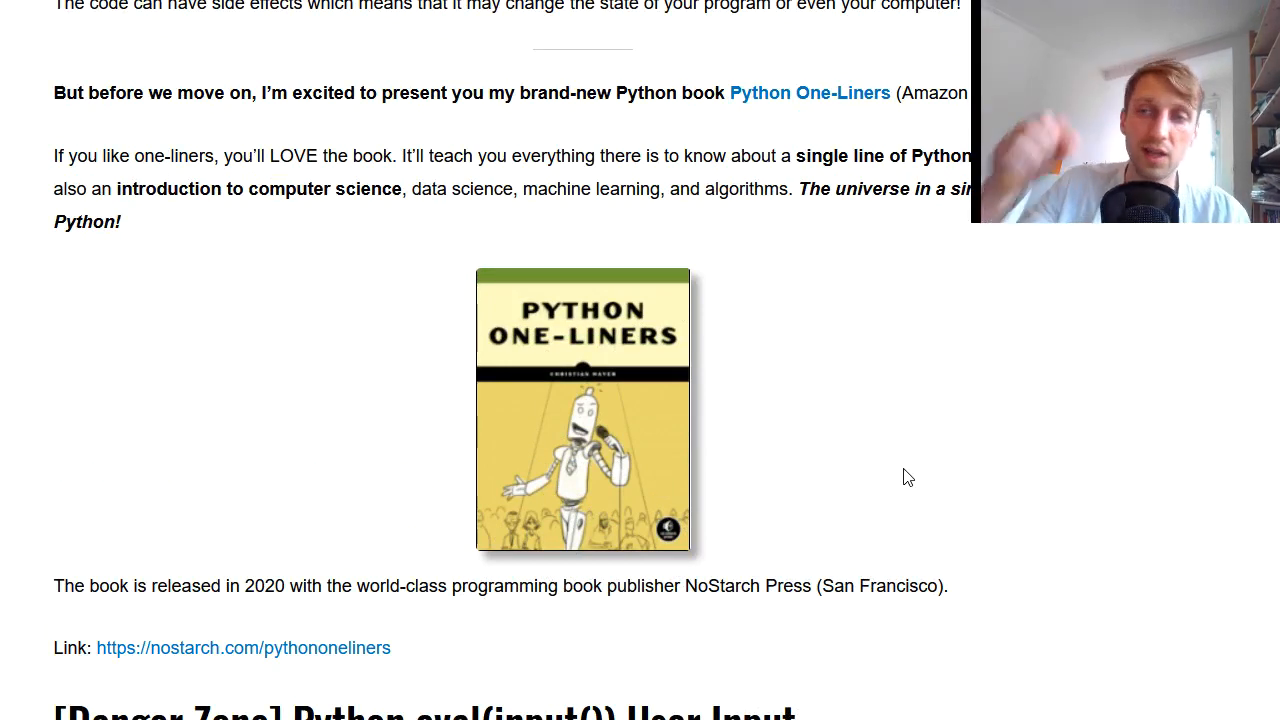